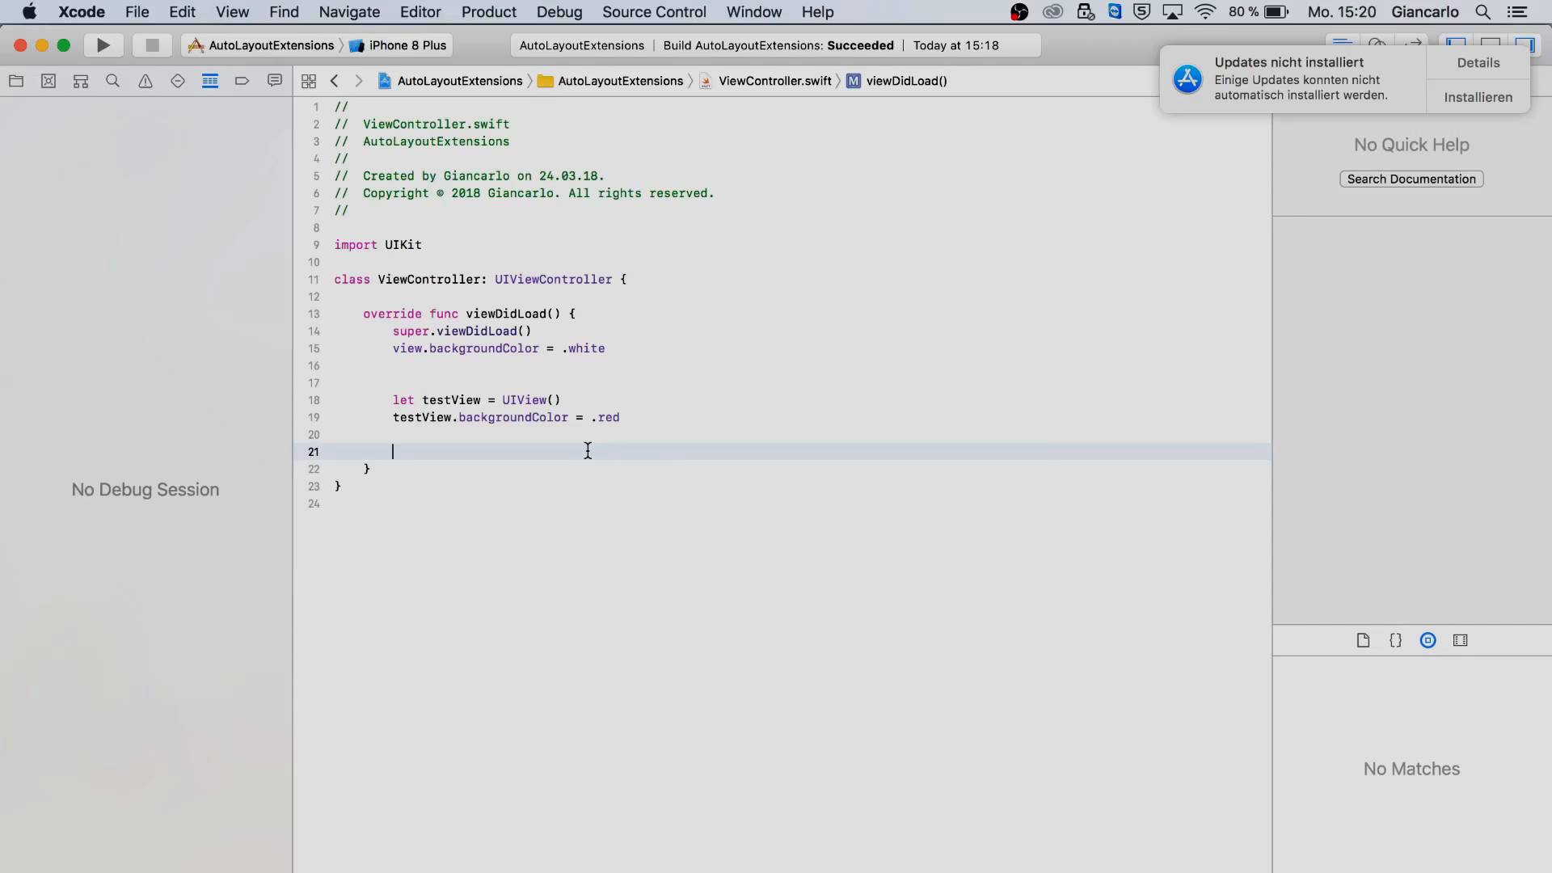
Step: Set testView.translatesAutoresizingMaskIntoConstraints = false in viewDidLoad
text(t)
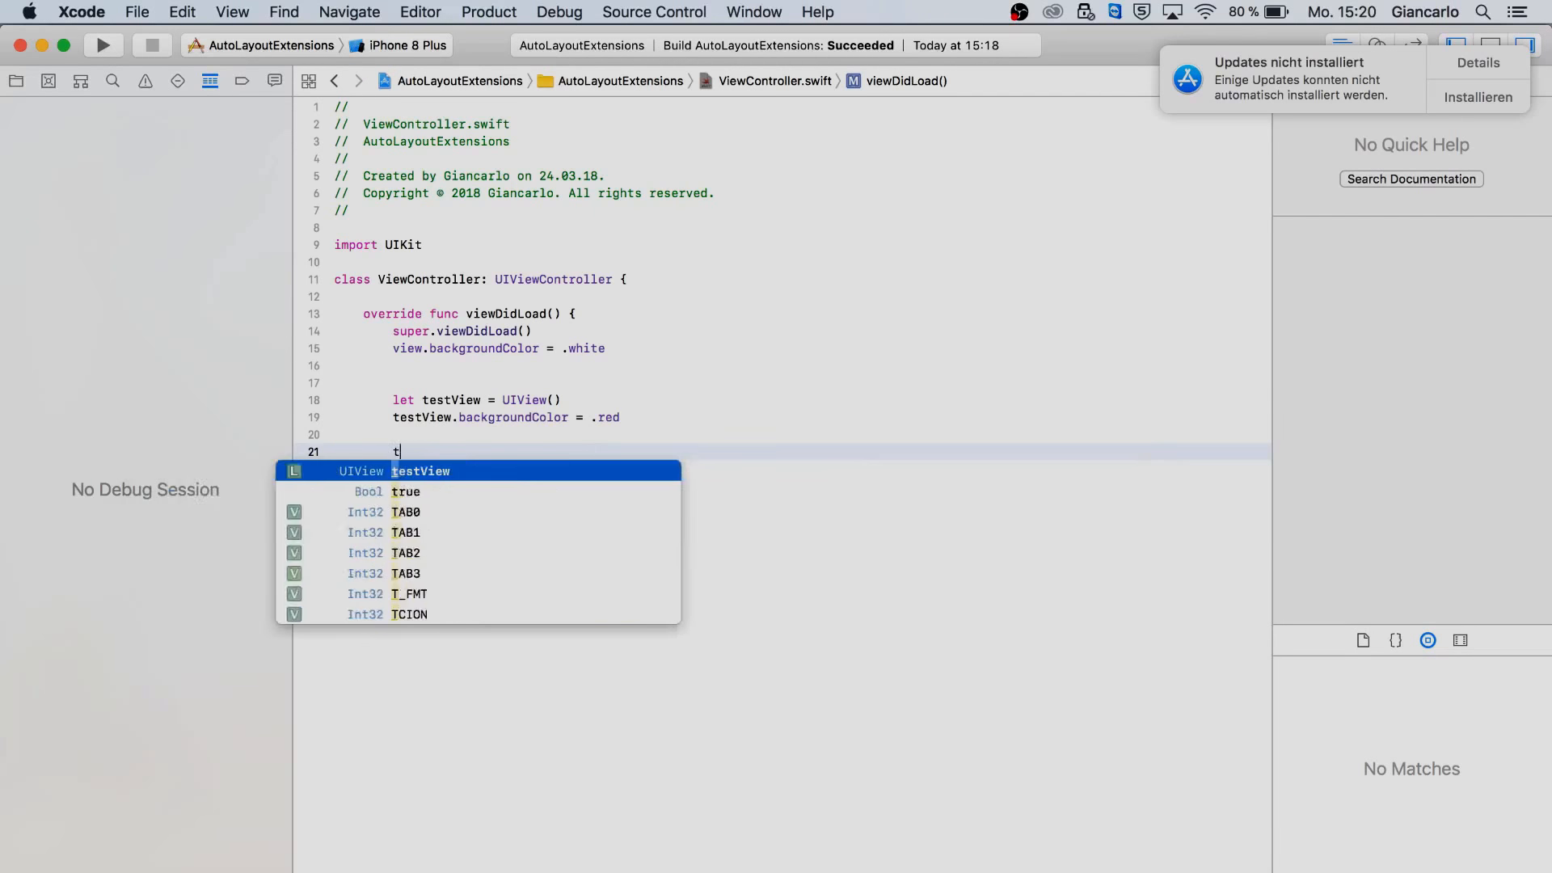
text(estView.tranls)
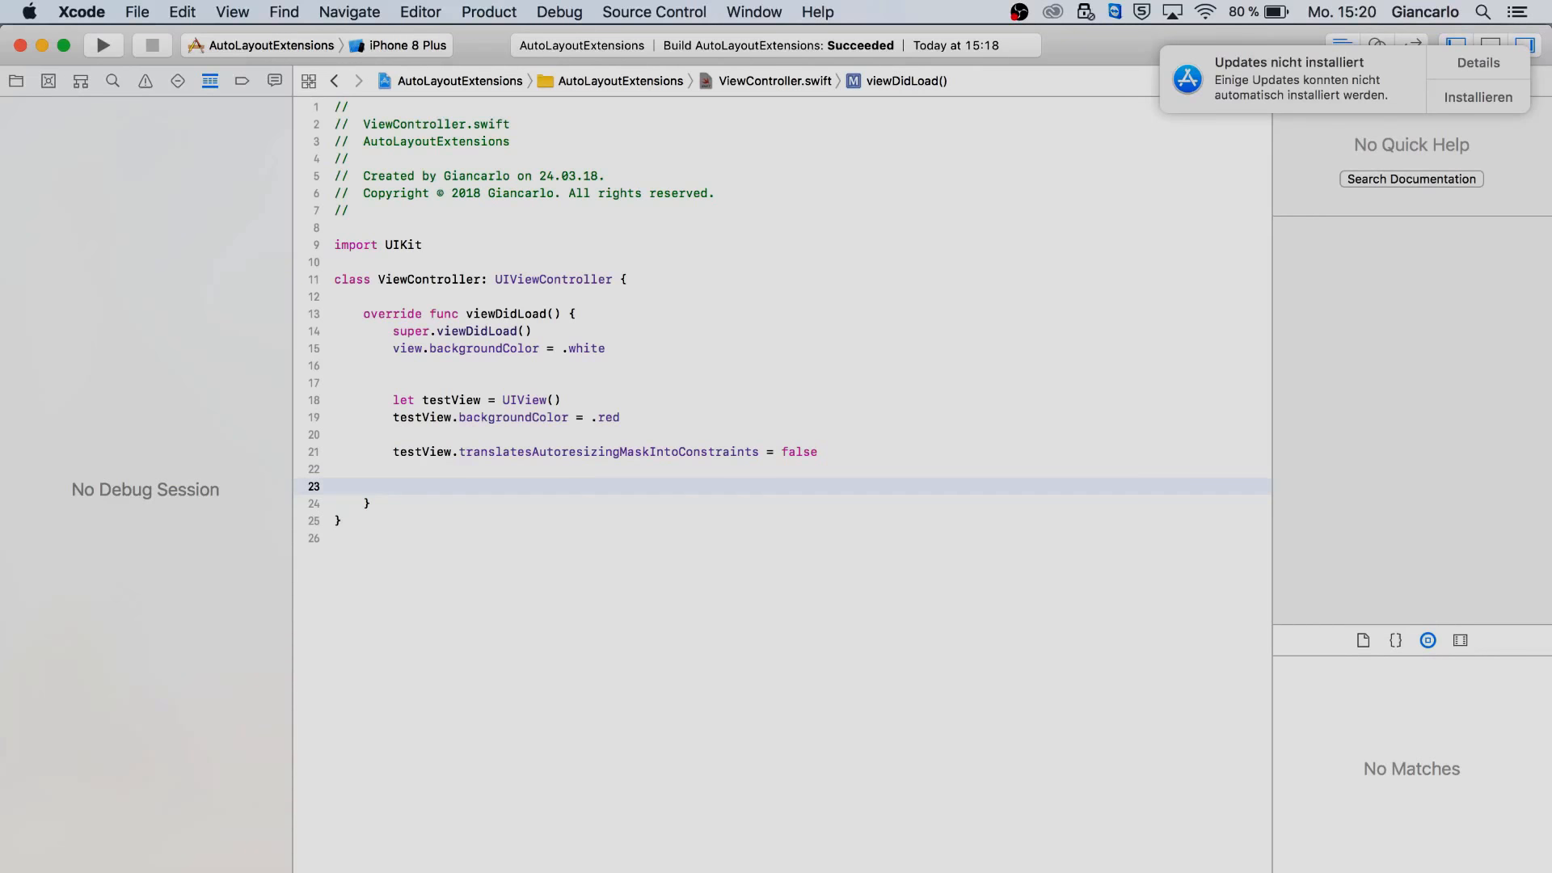
Step: Begin testView.topAnchor.constraint(equalTo: view...) and erase the wrongly chosen anchor
text(tes)
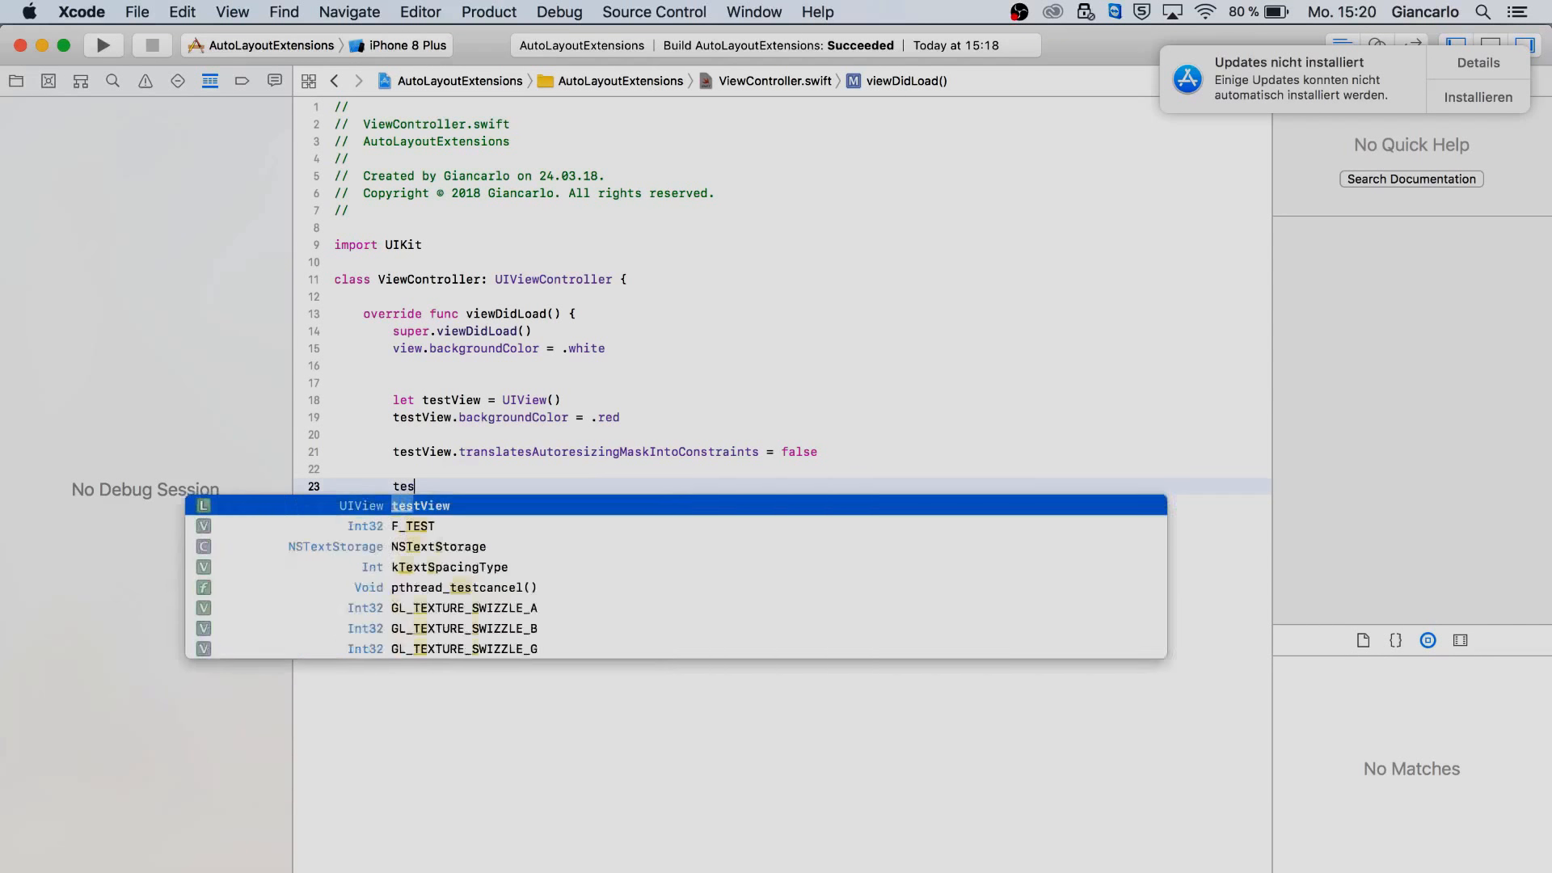
text(tView.)
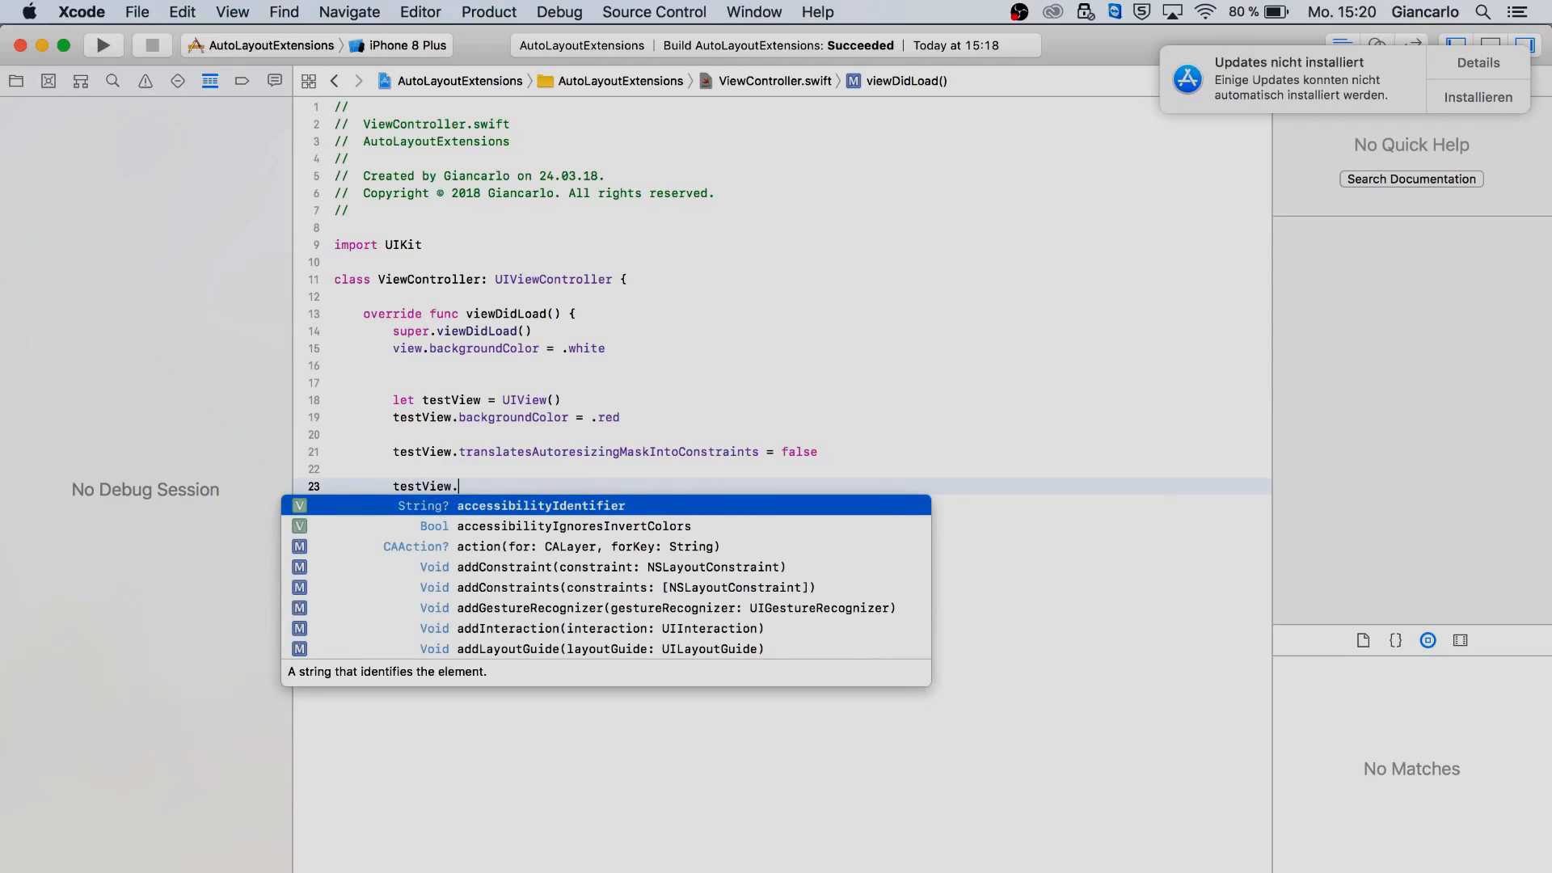
text(topAnchor.o)
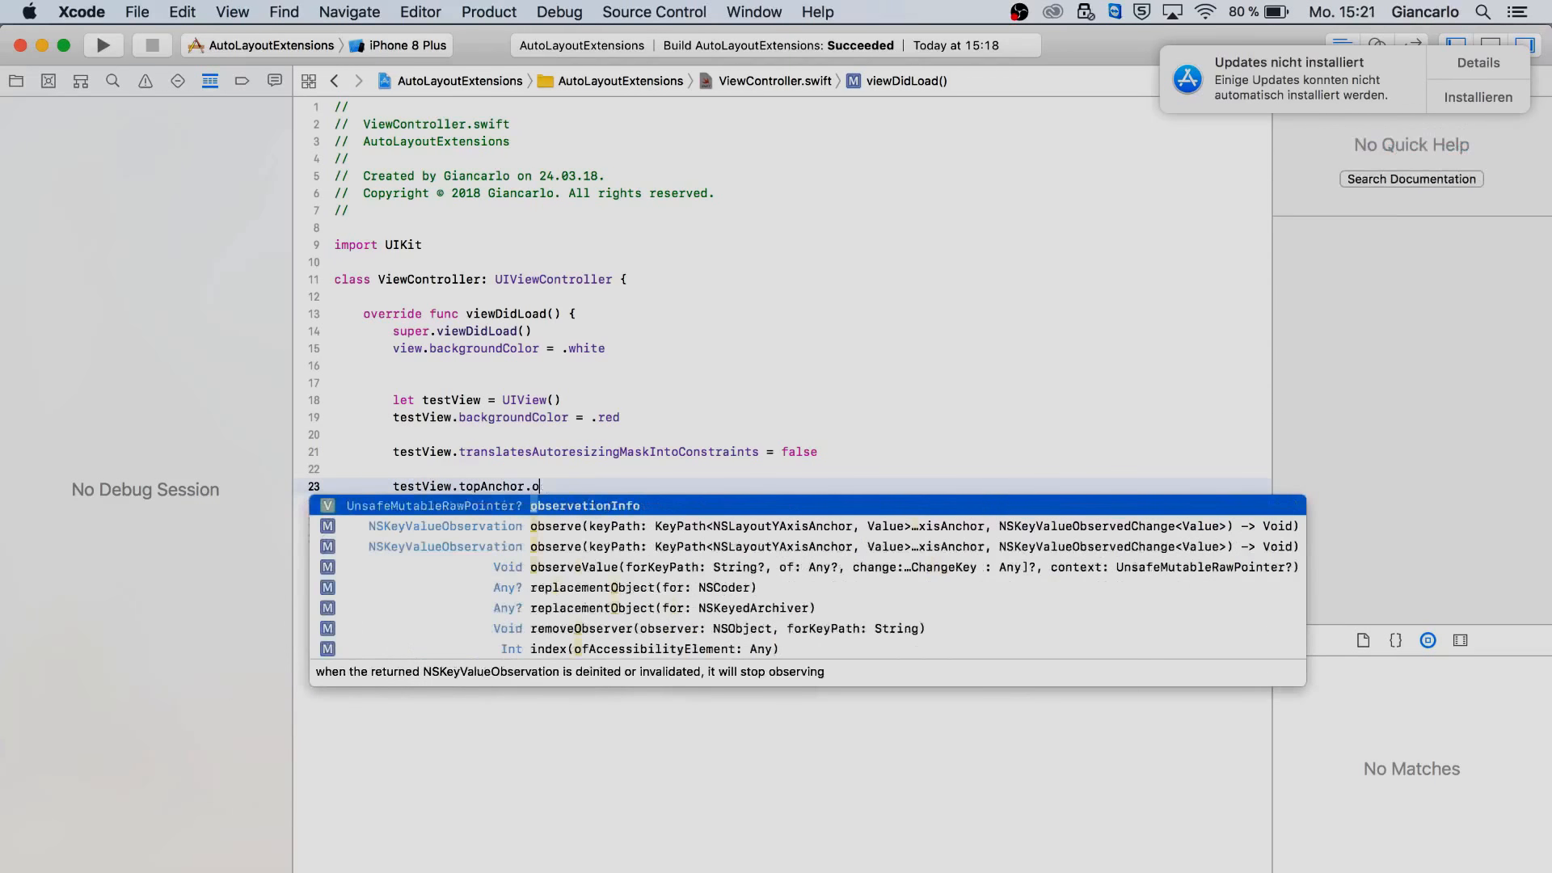
text(constraint(equalTo: NSLayoutAnchor<NSLayoutYAxisAnchor>)
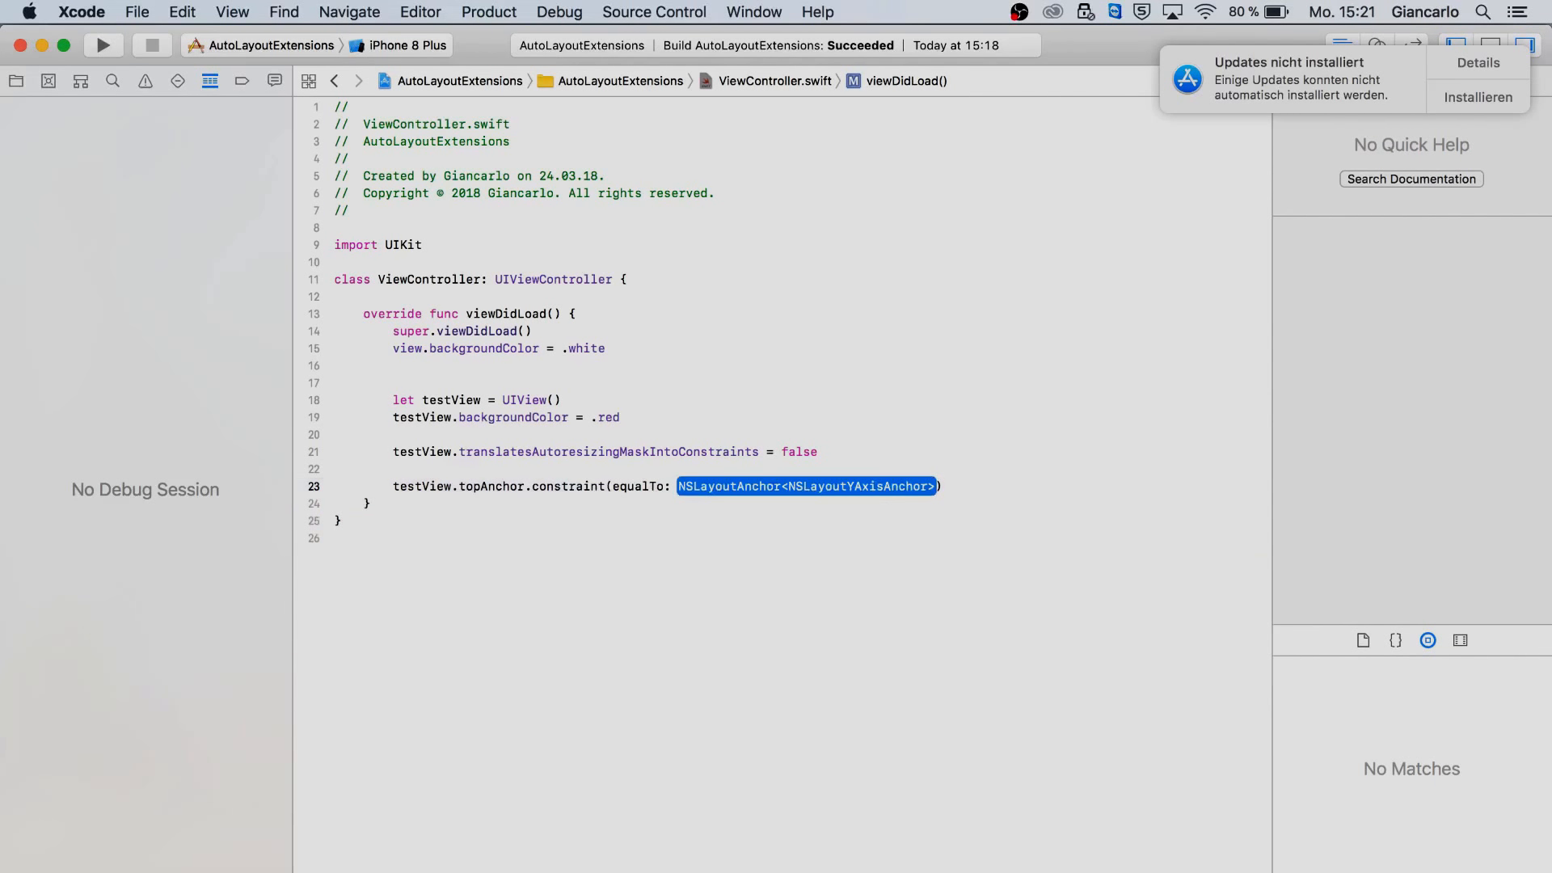
text(view.)
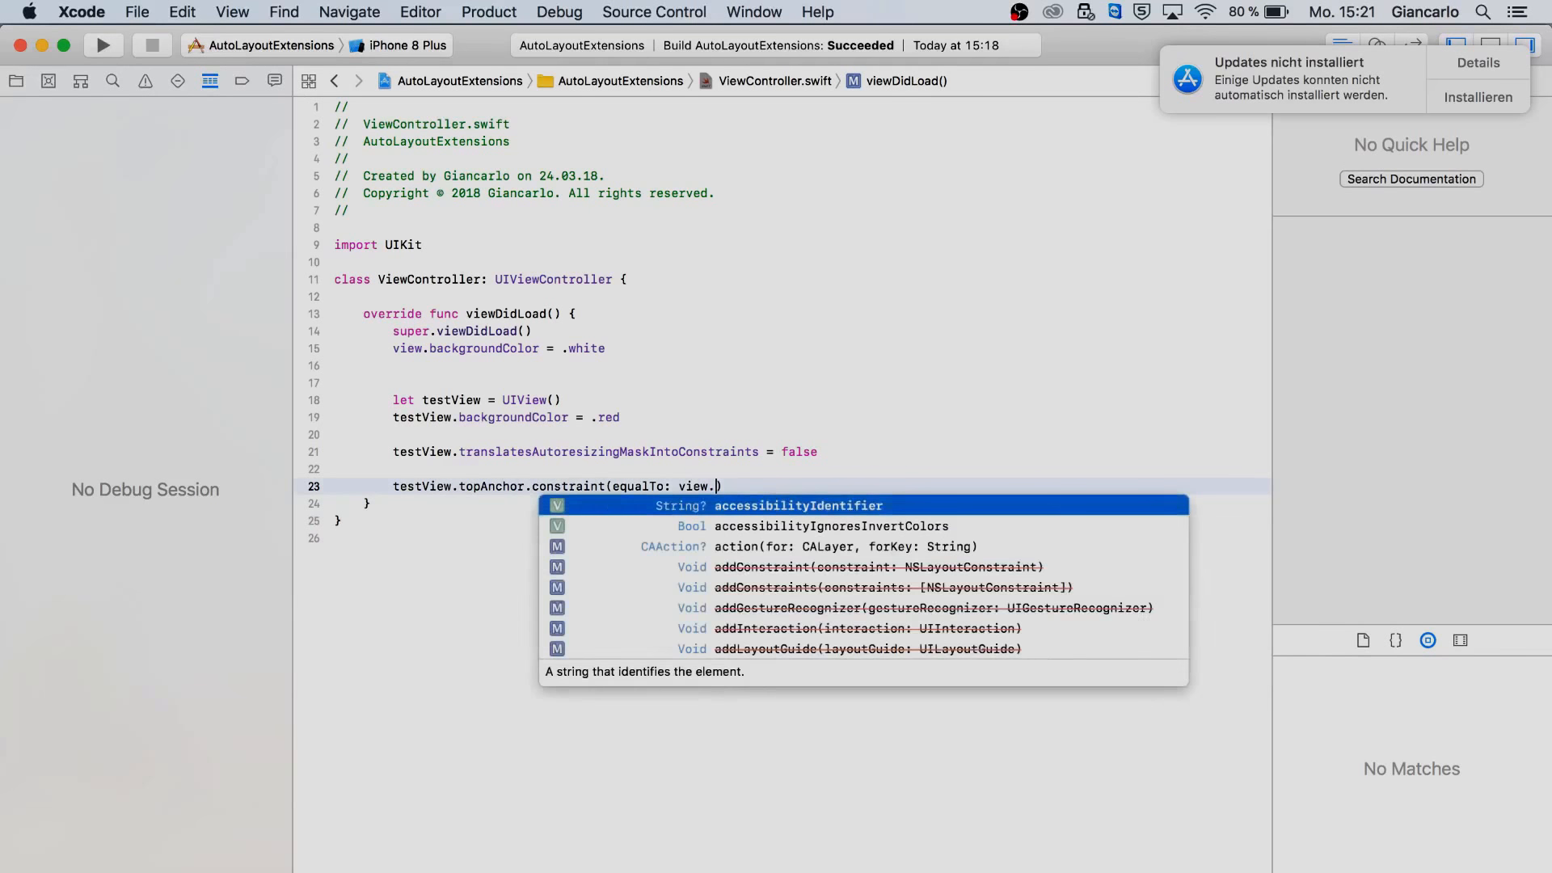
text(t)
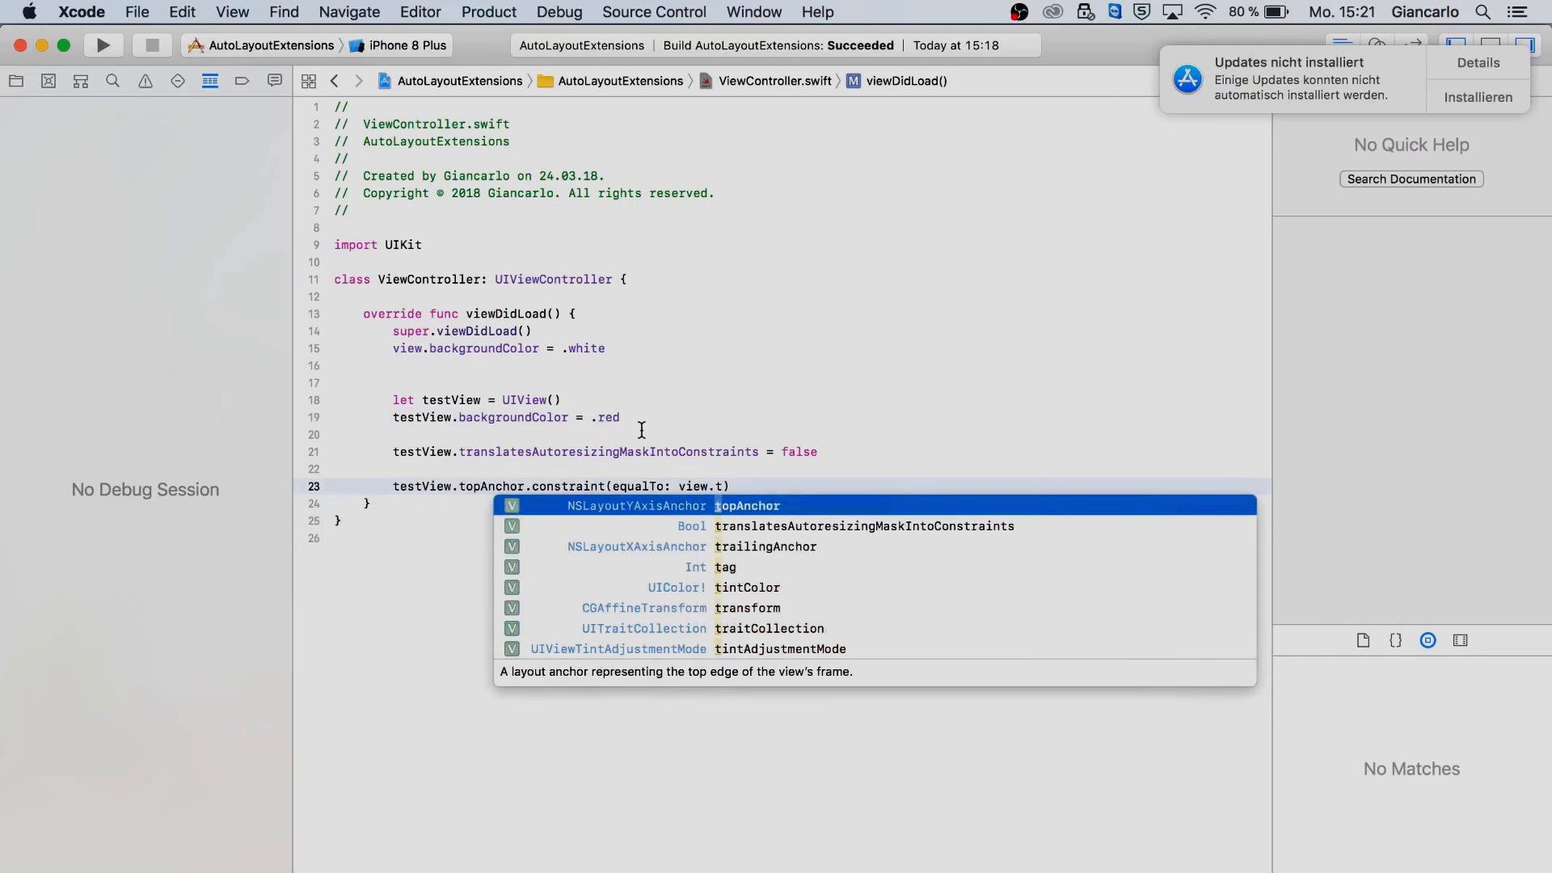
key(Escape)
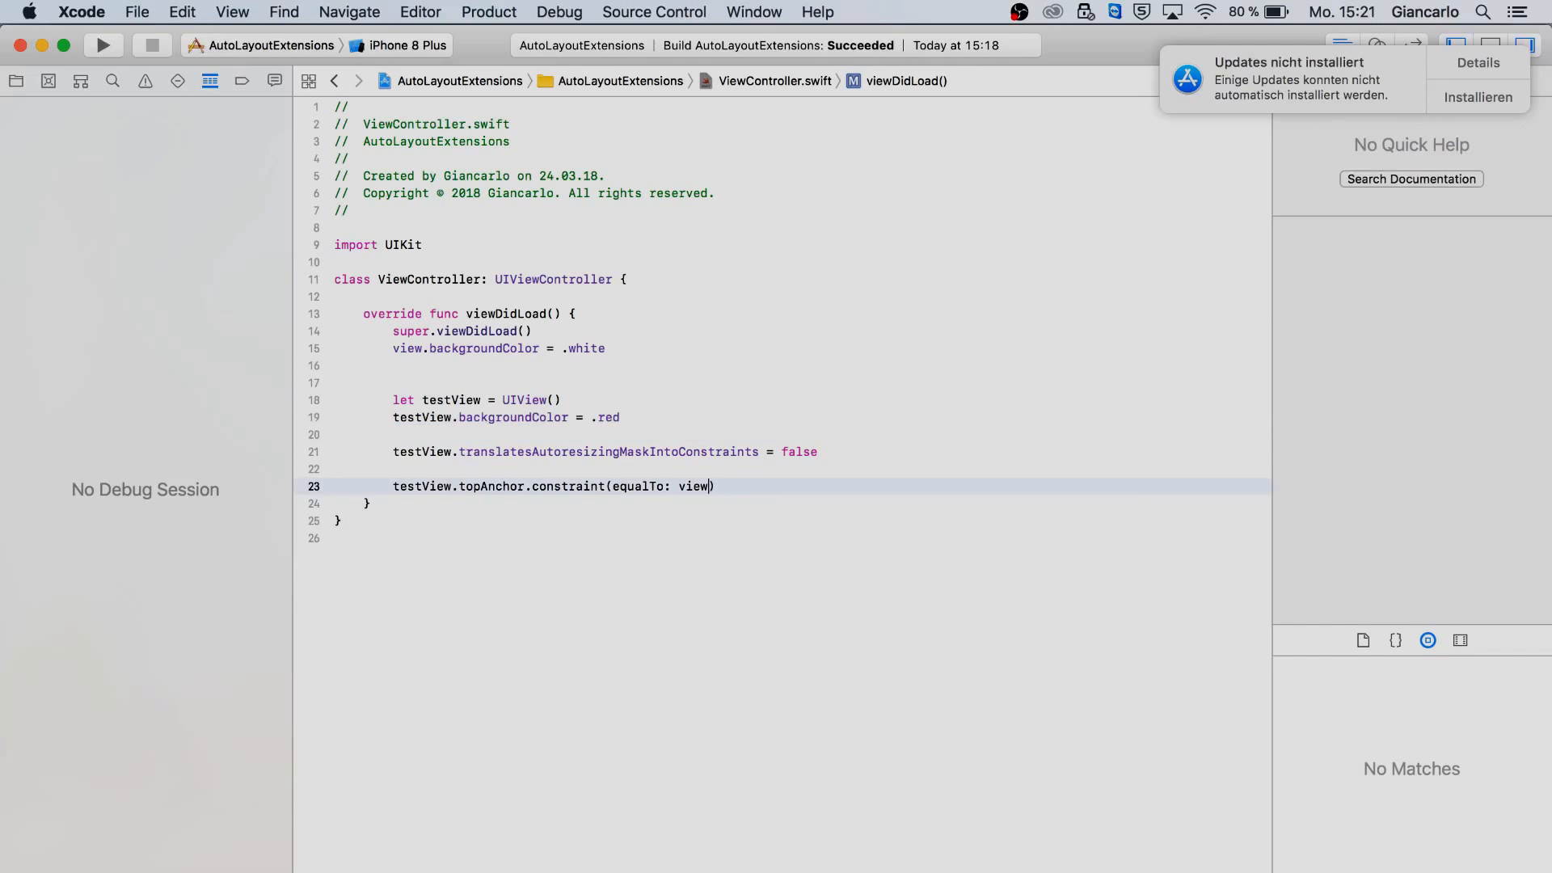
Step: Complete the constraint to view.safeAreaLayoutGuide.topAnchor and activate it with isActive = true
text(.)
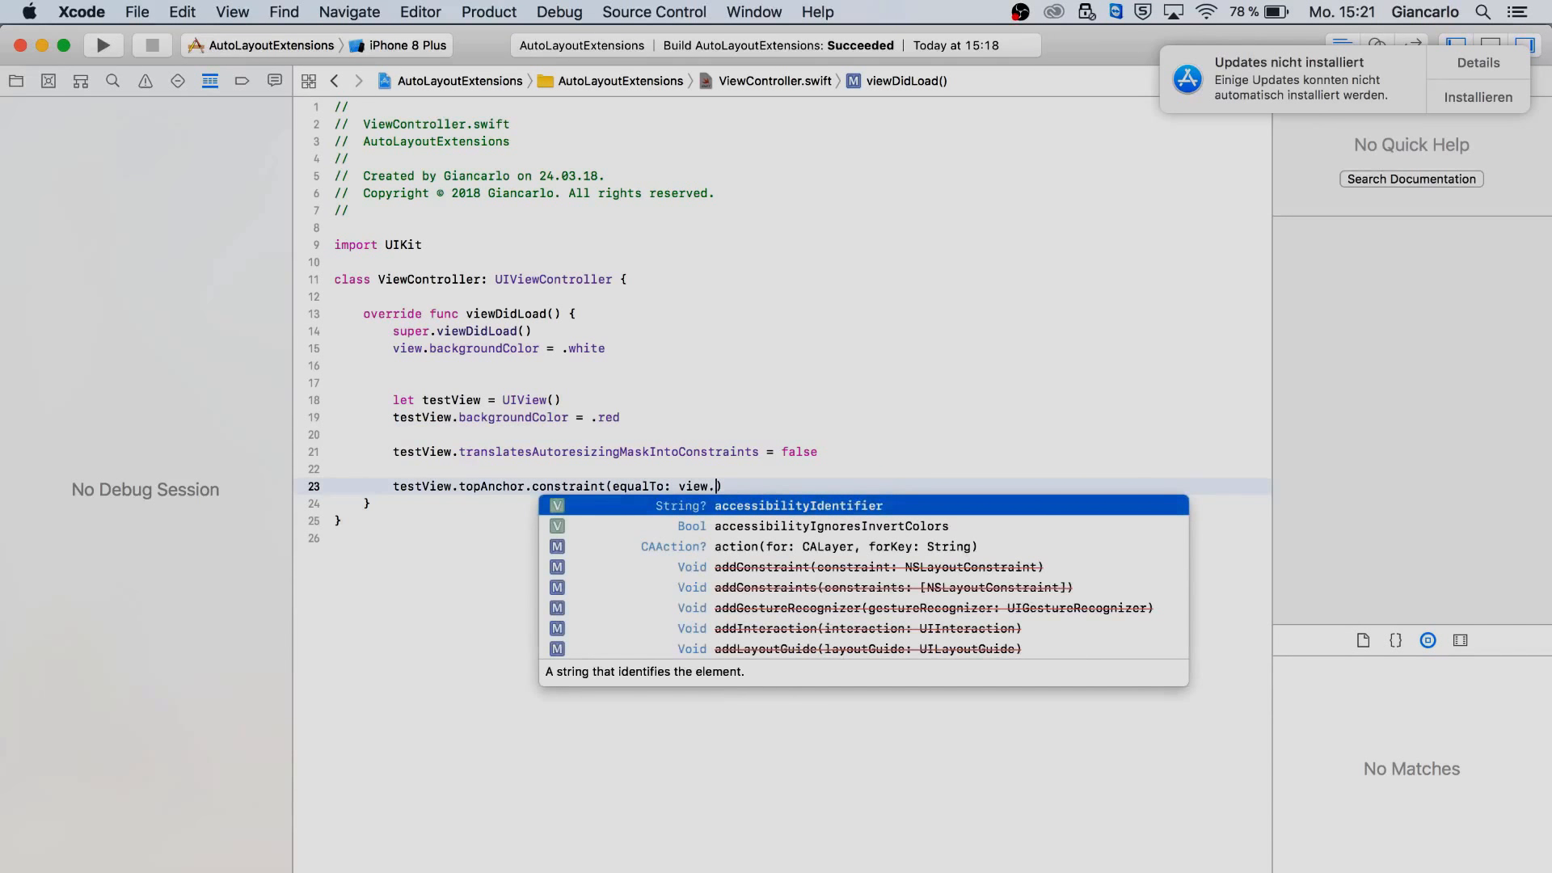
text(safeAreaLayoutGuide)
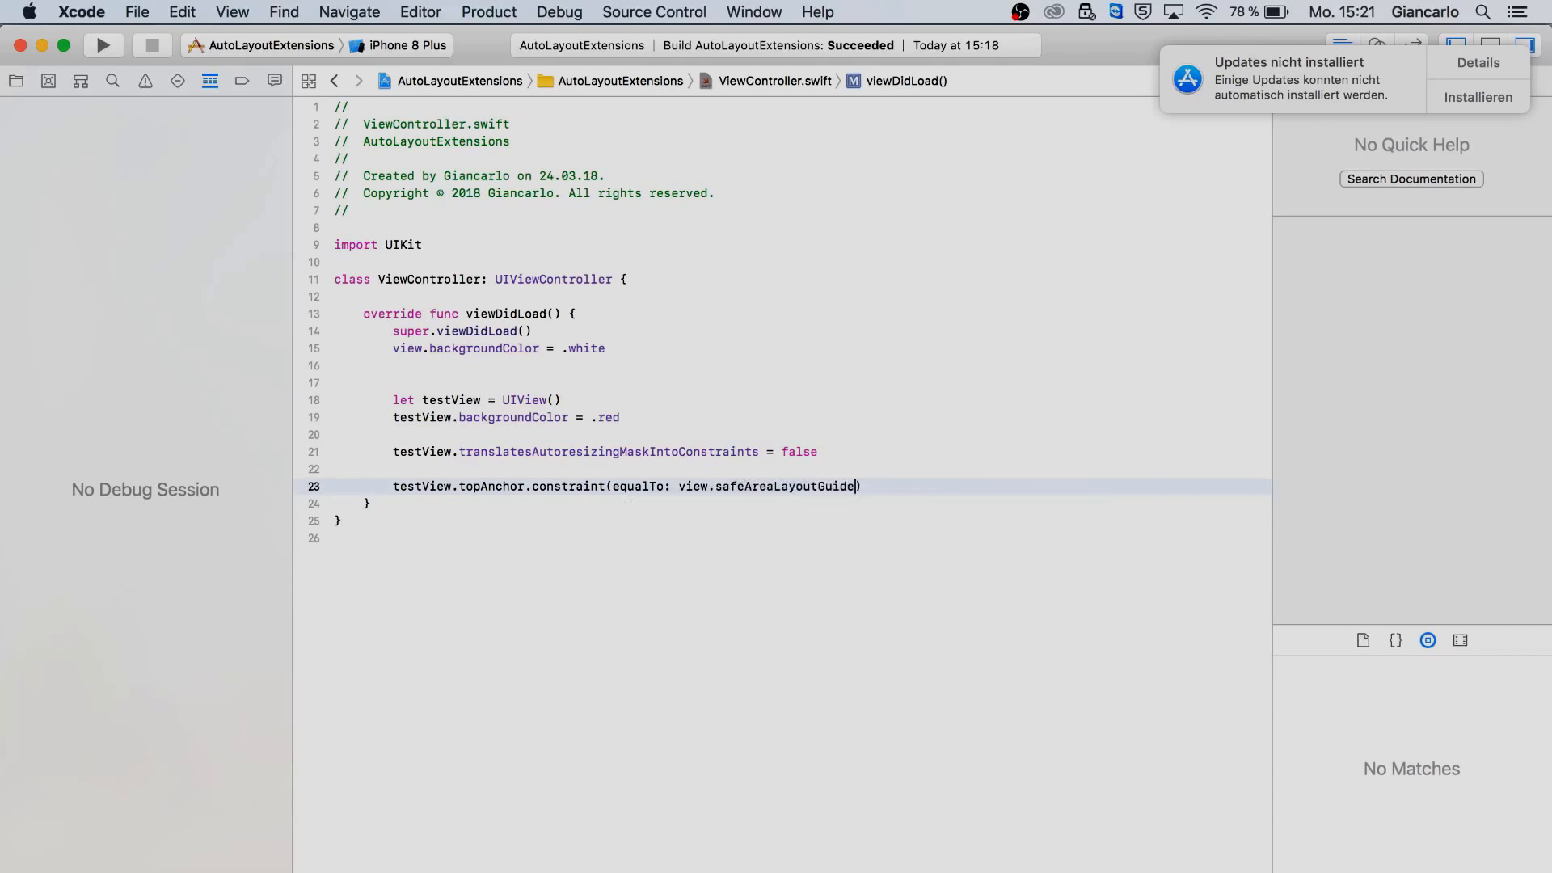
text(.topAnchor))
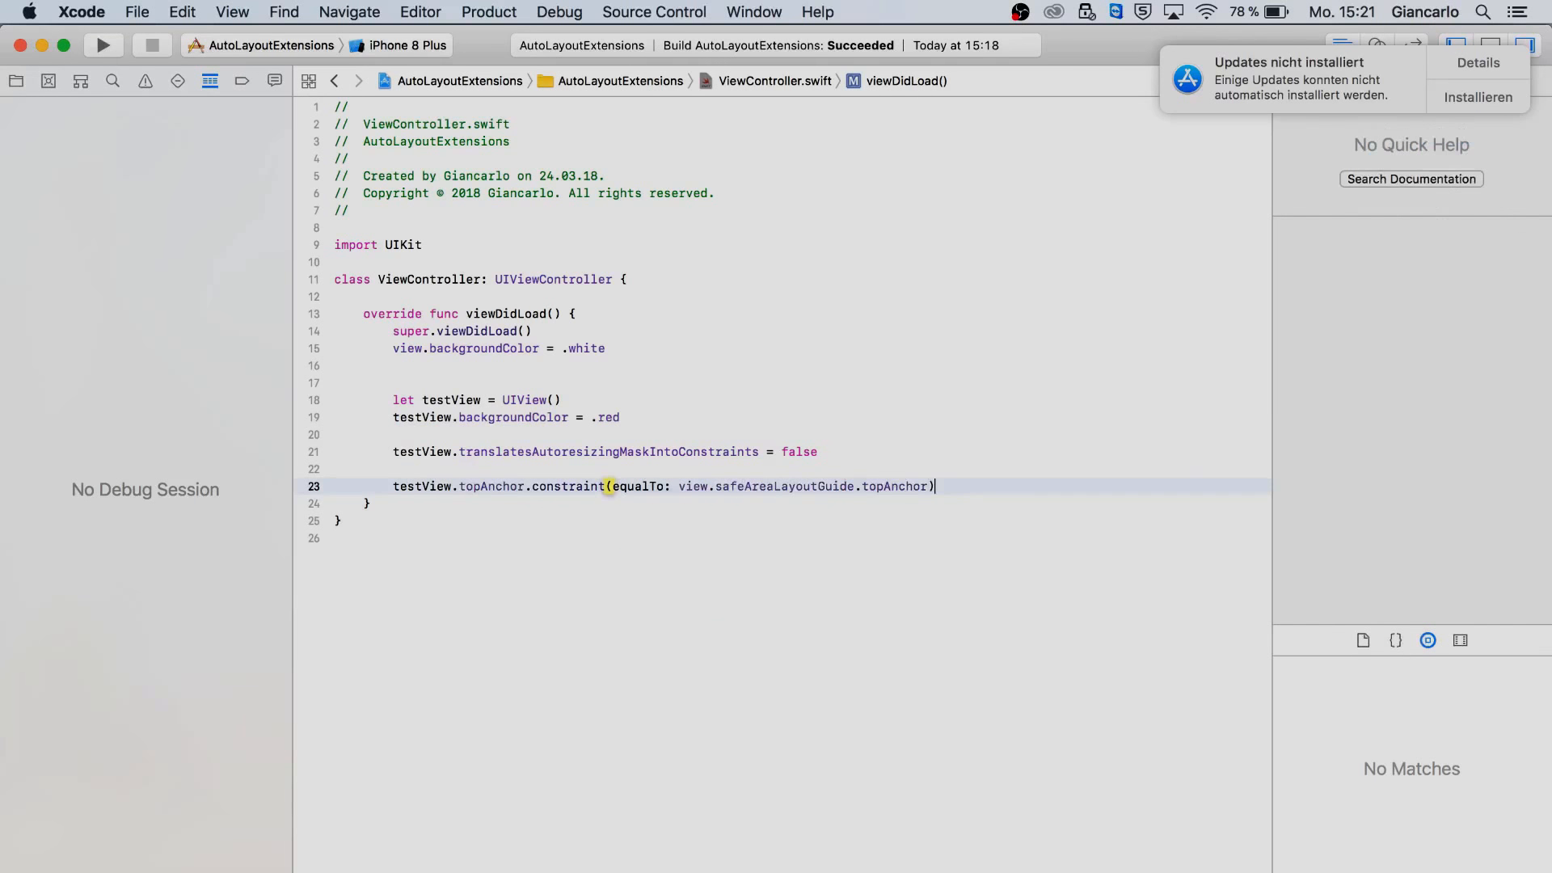
text(.isActive)
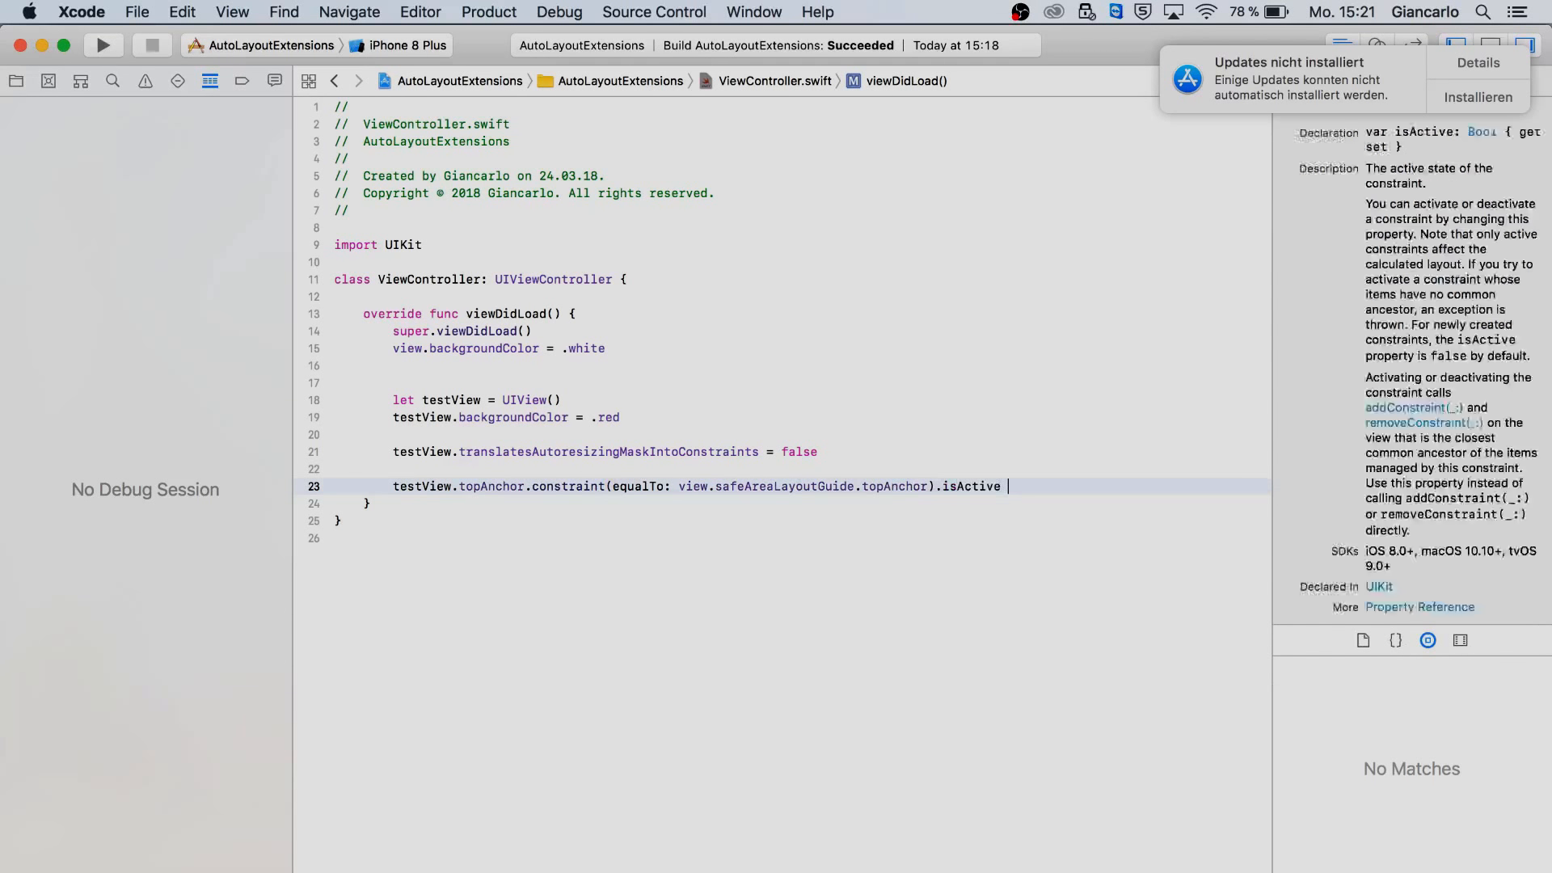
text(= true)
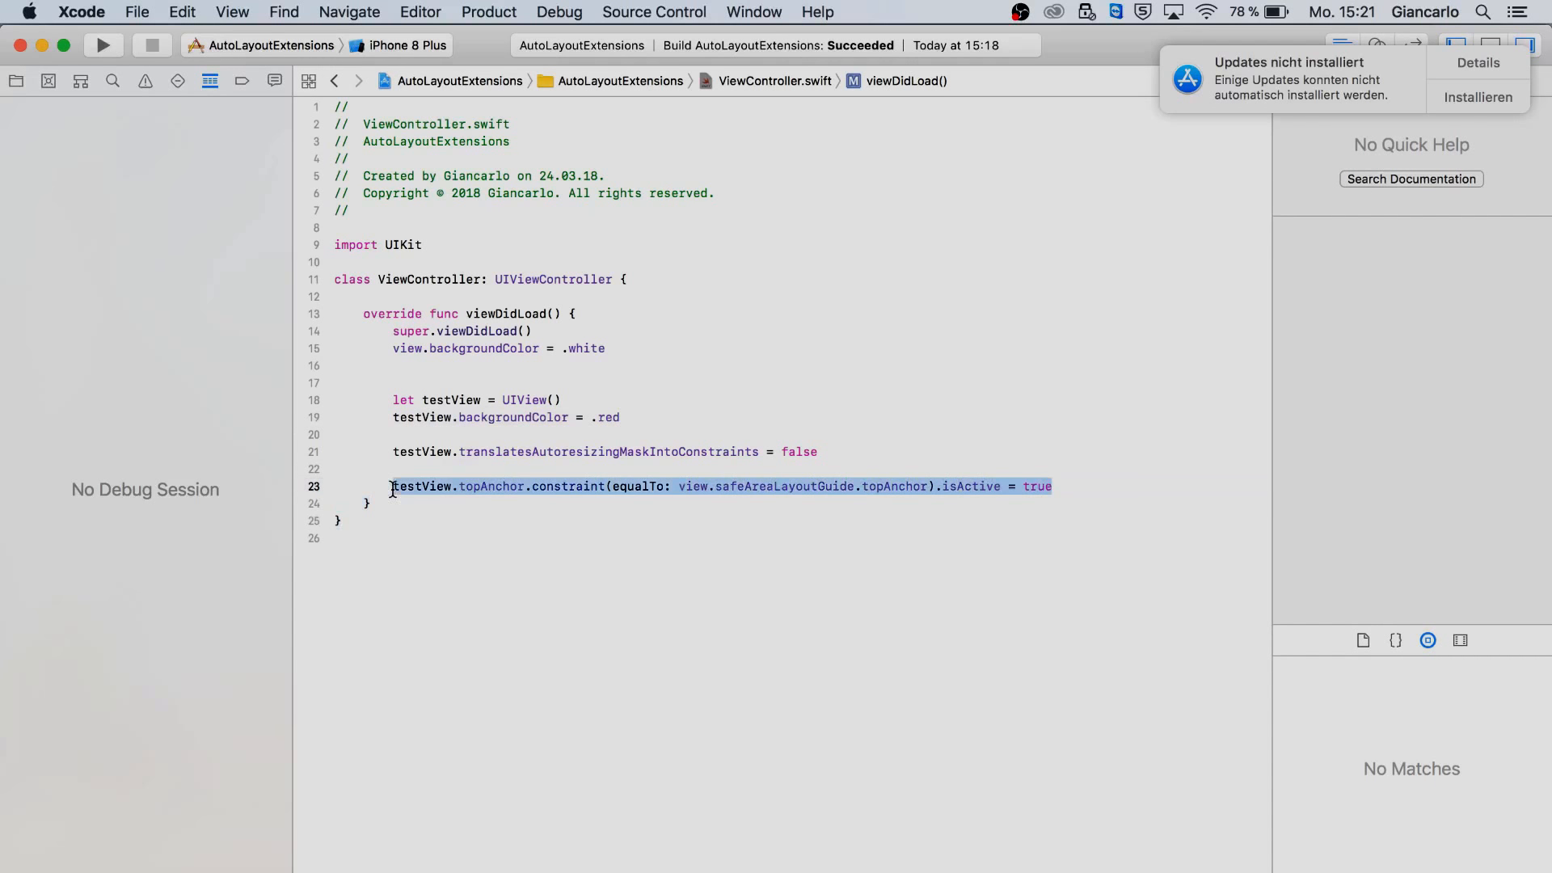
Step: Duplicate the constraint for leading, trailing and bottom anchors and add view.addSubview(testView)
key(cmd+v)
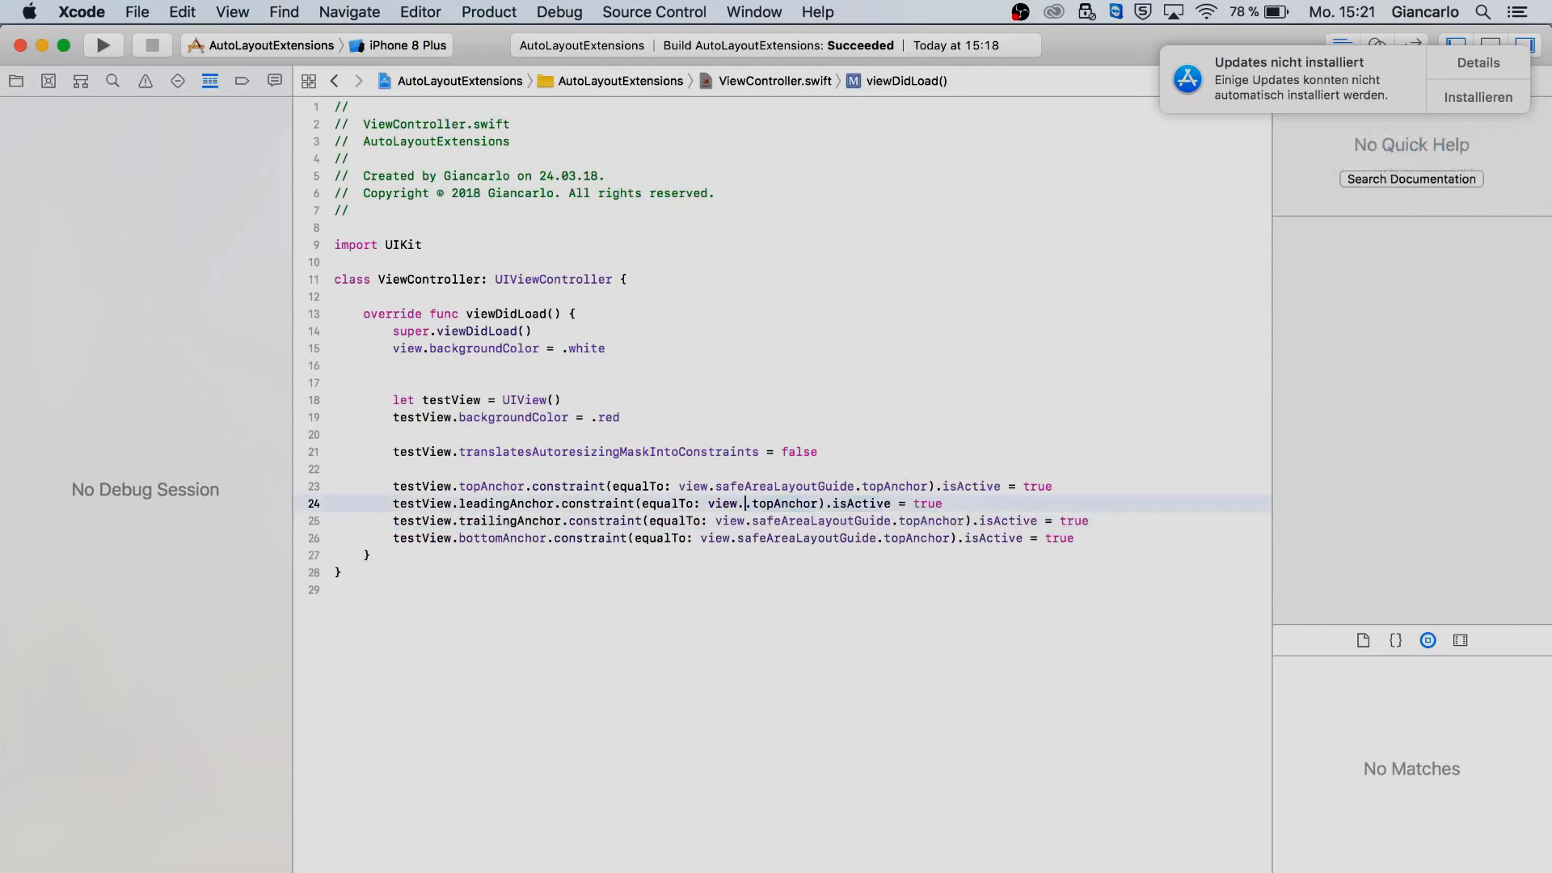
click(833, 538)
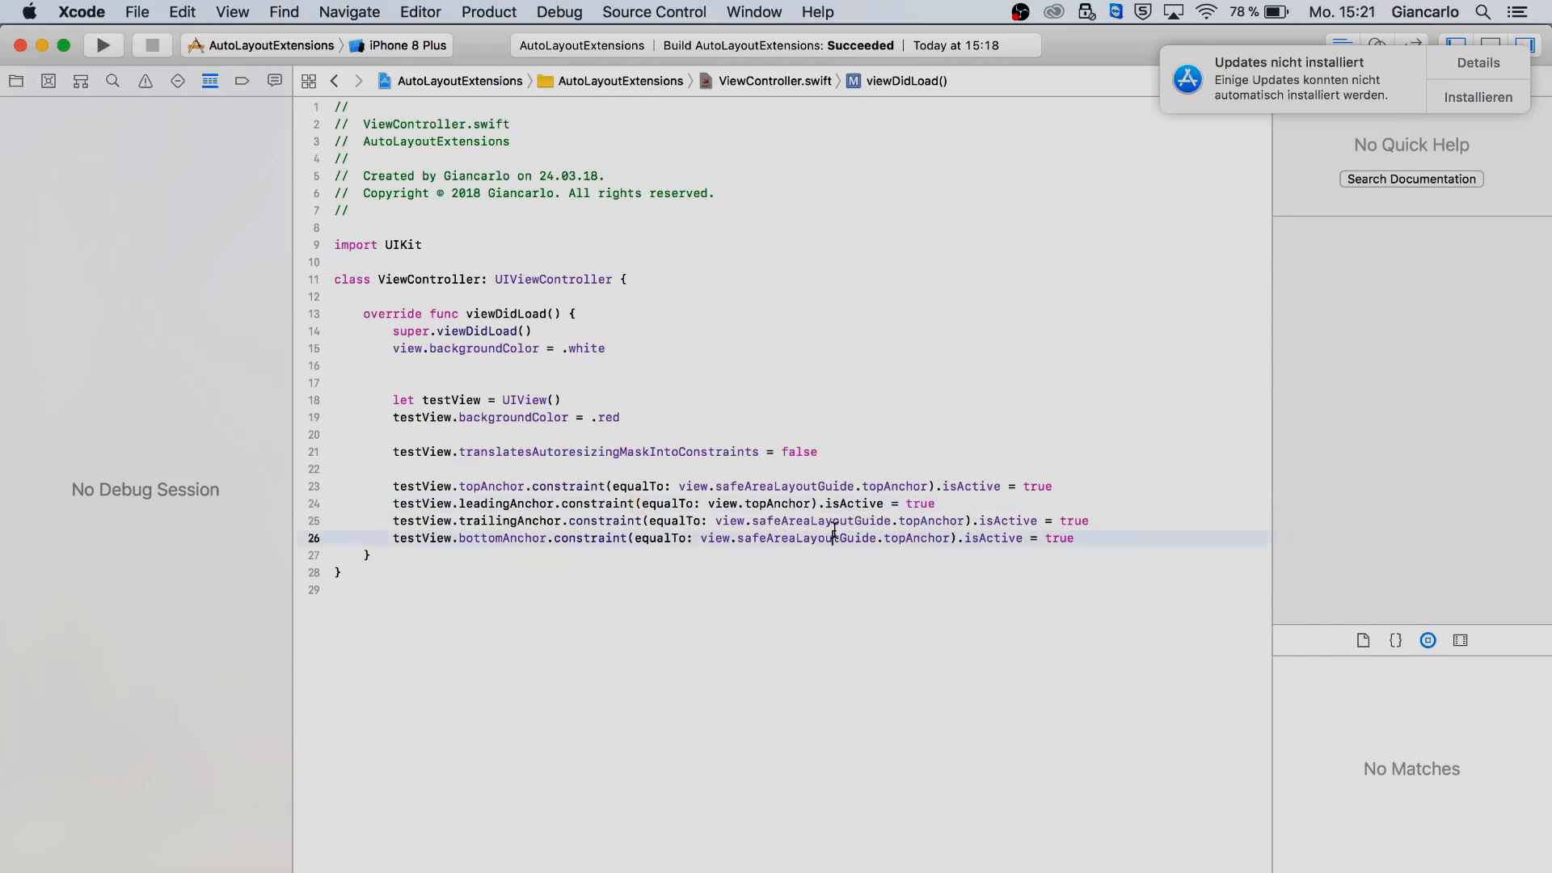
click(729, 521)
text(view.addSubview(t)
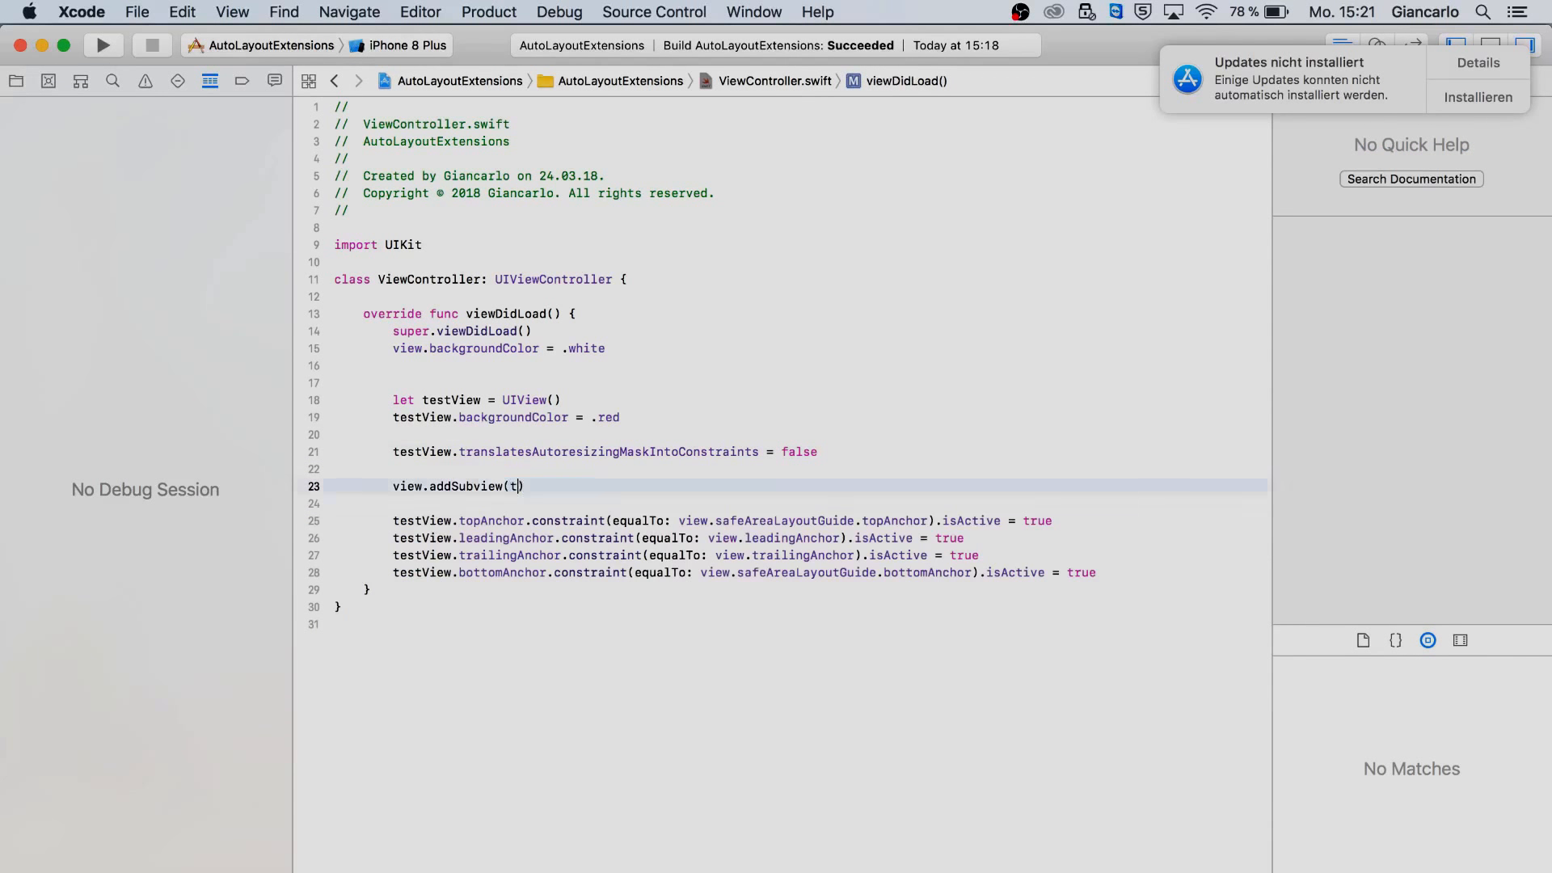
text(estView)
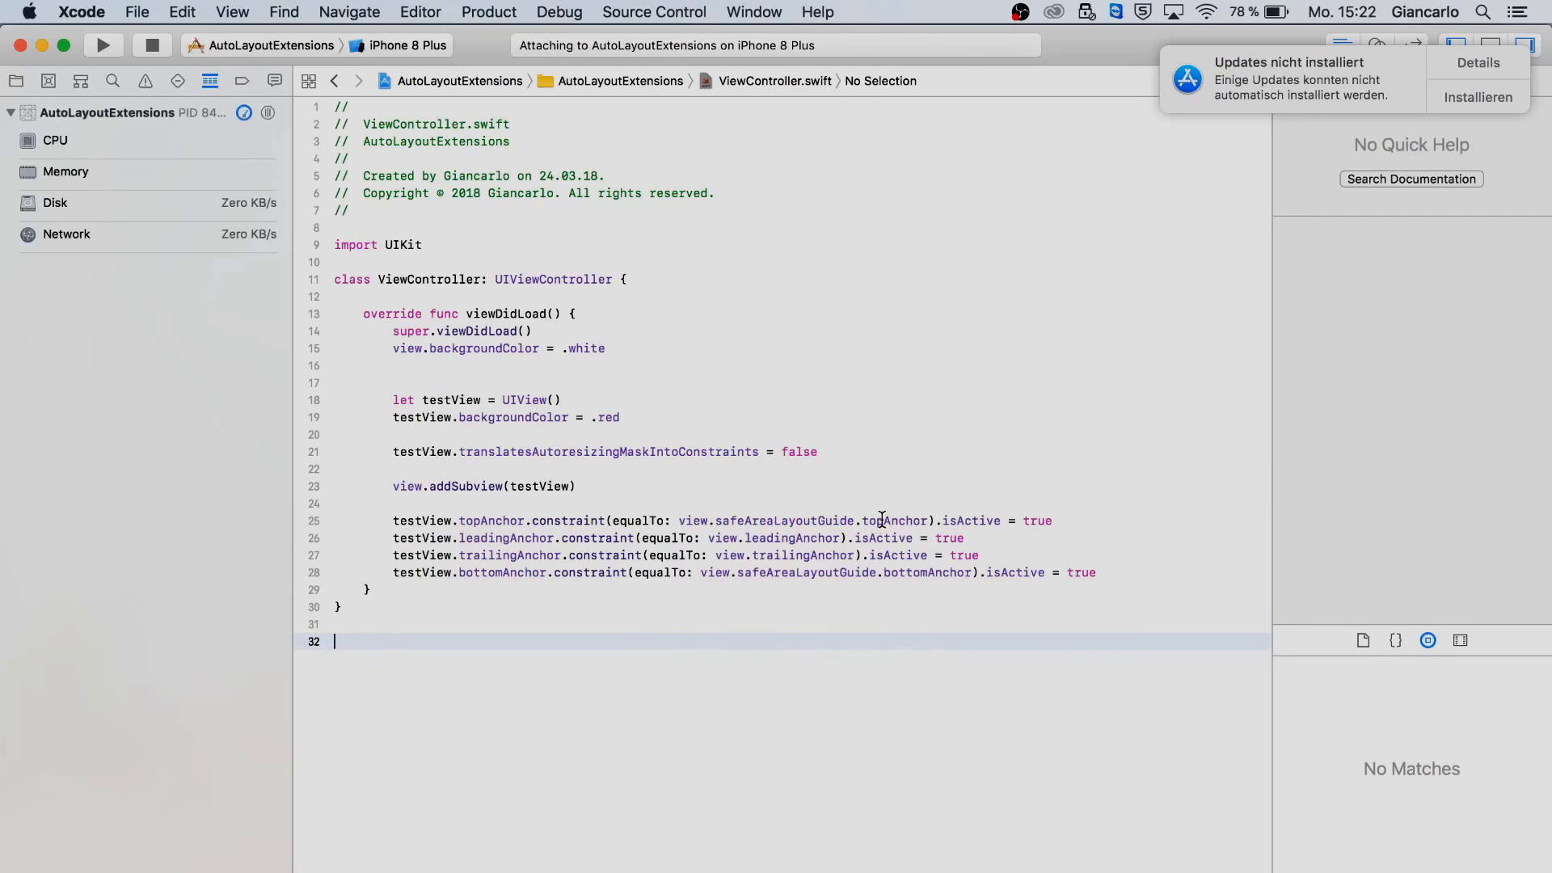
click(102, 44)
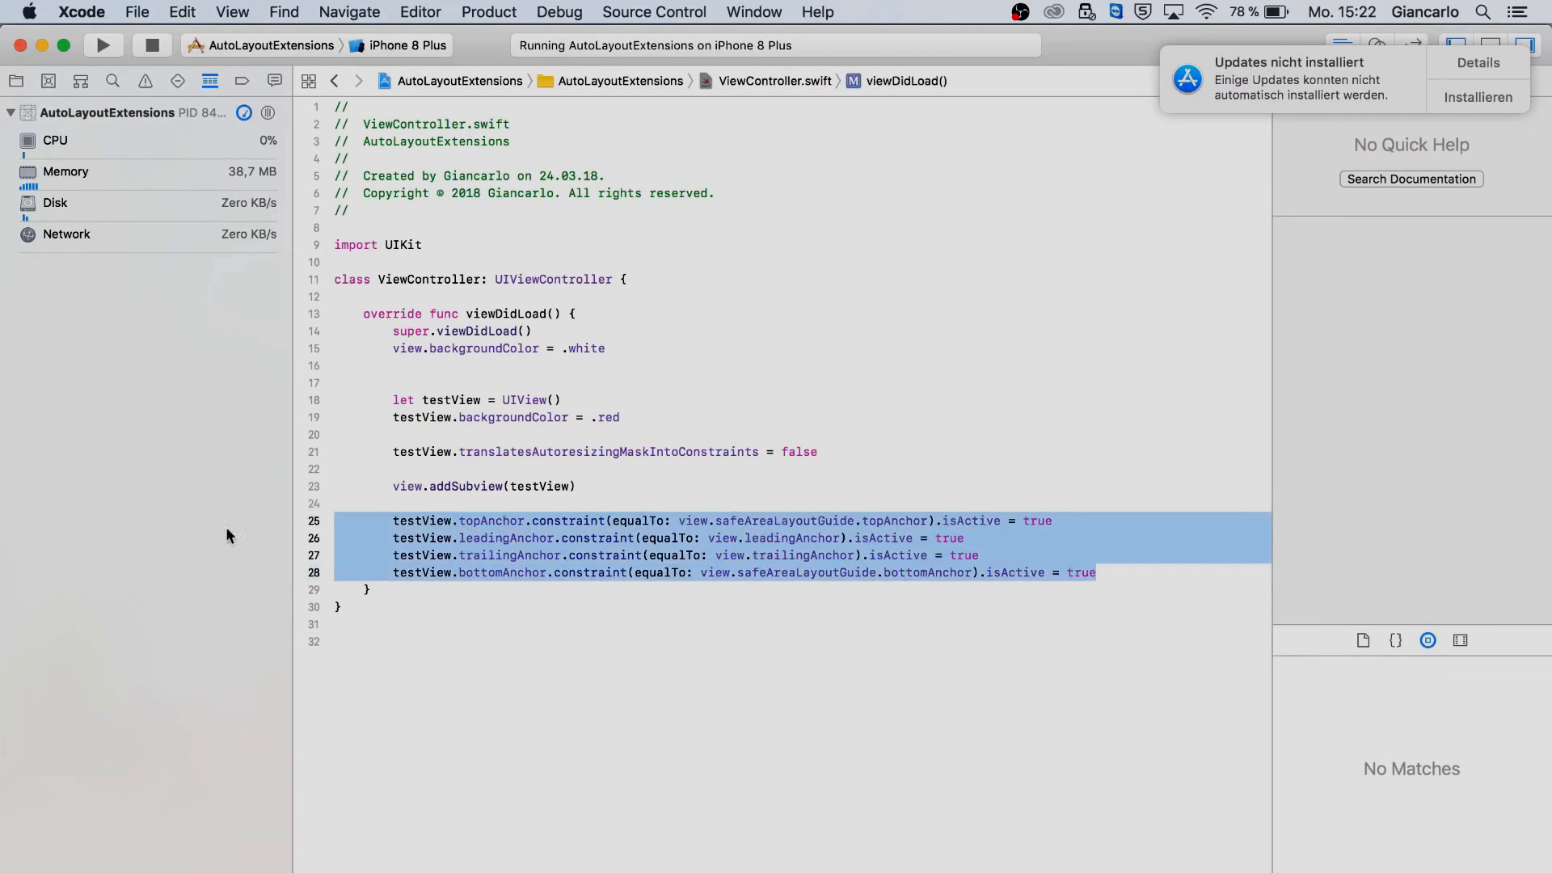
mouse_move(1010, 539)
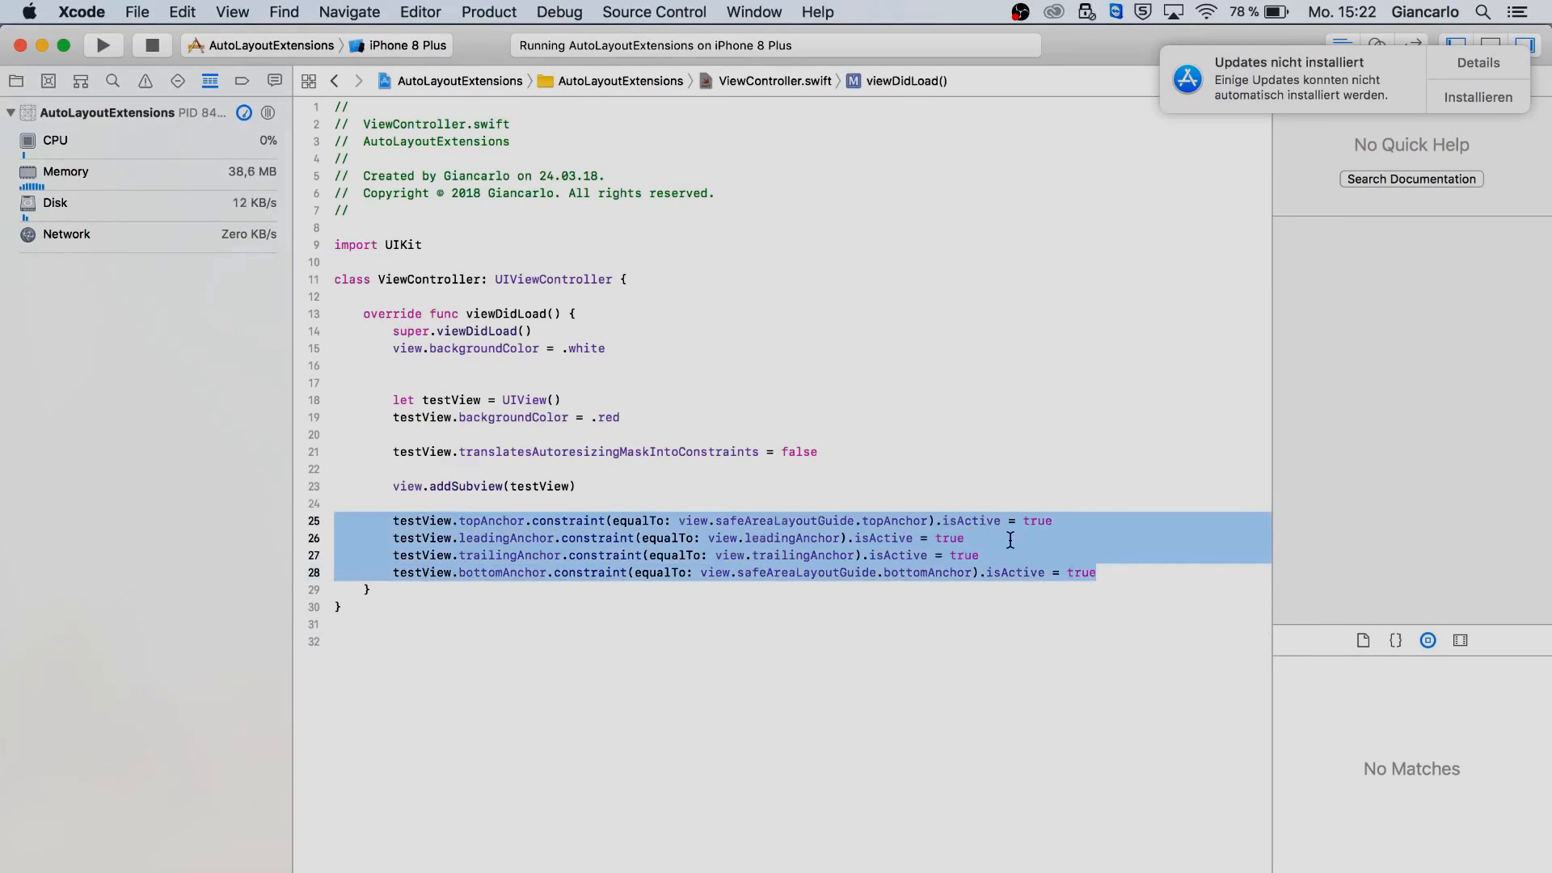
click(979, 555)
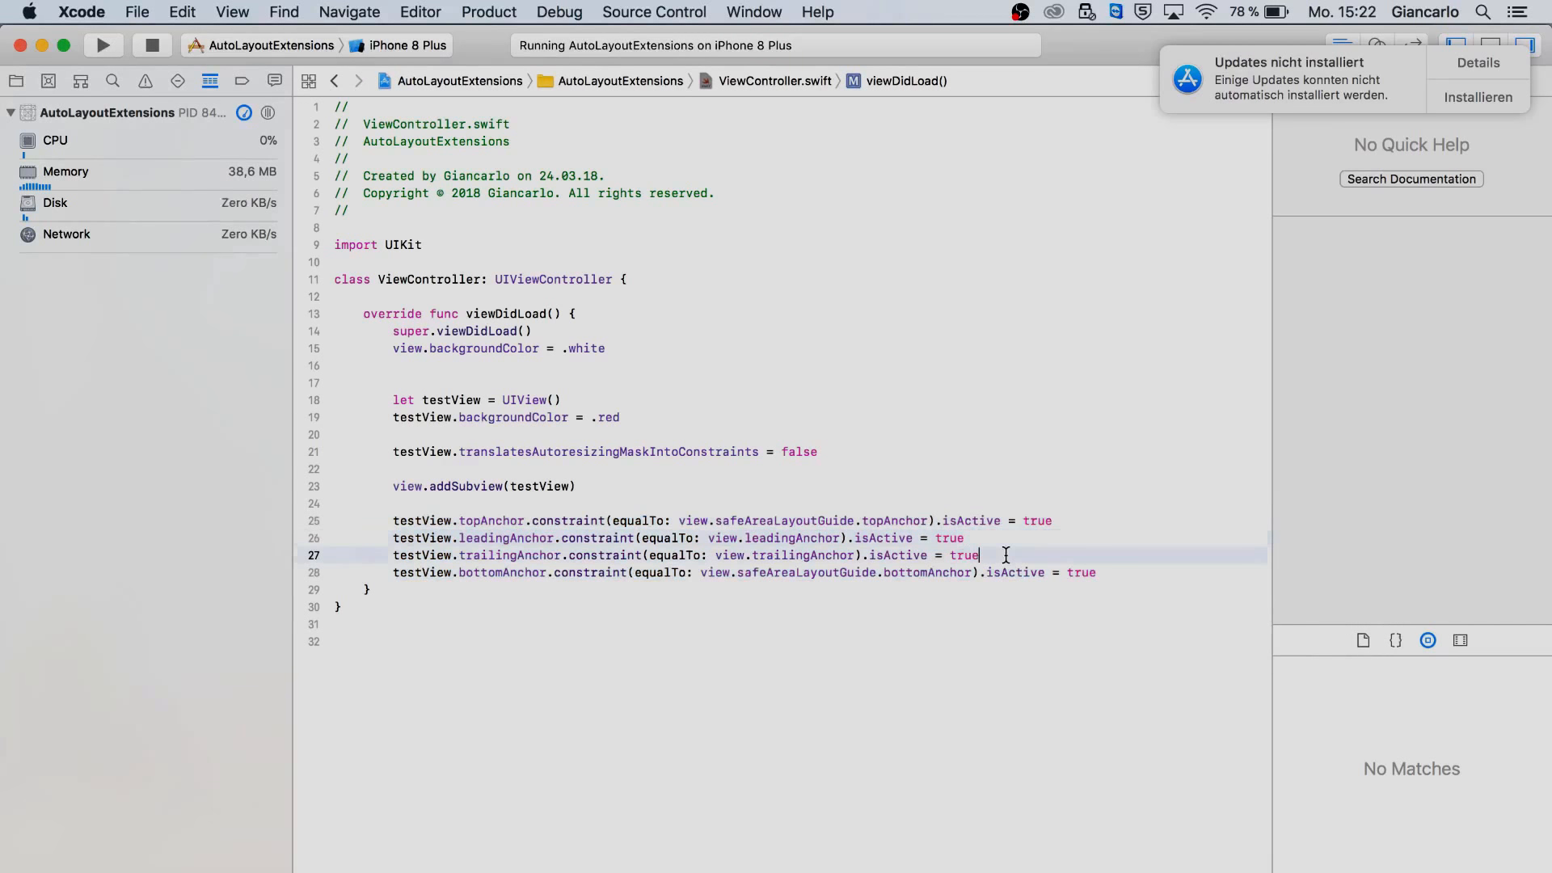
click(371, 590)
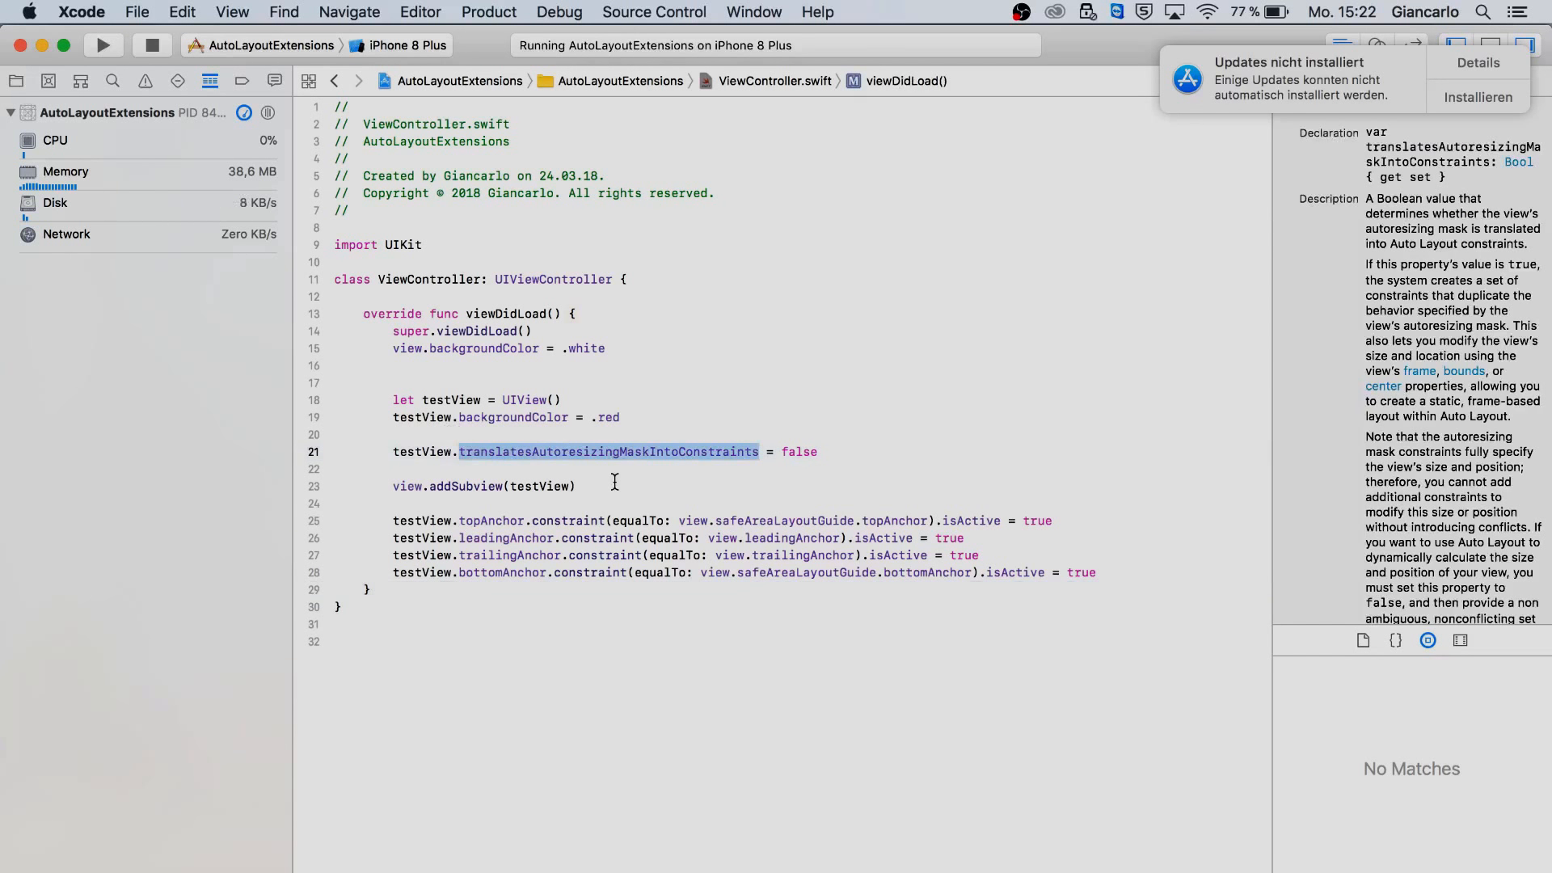
click(965, 538)
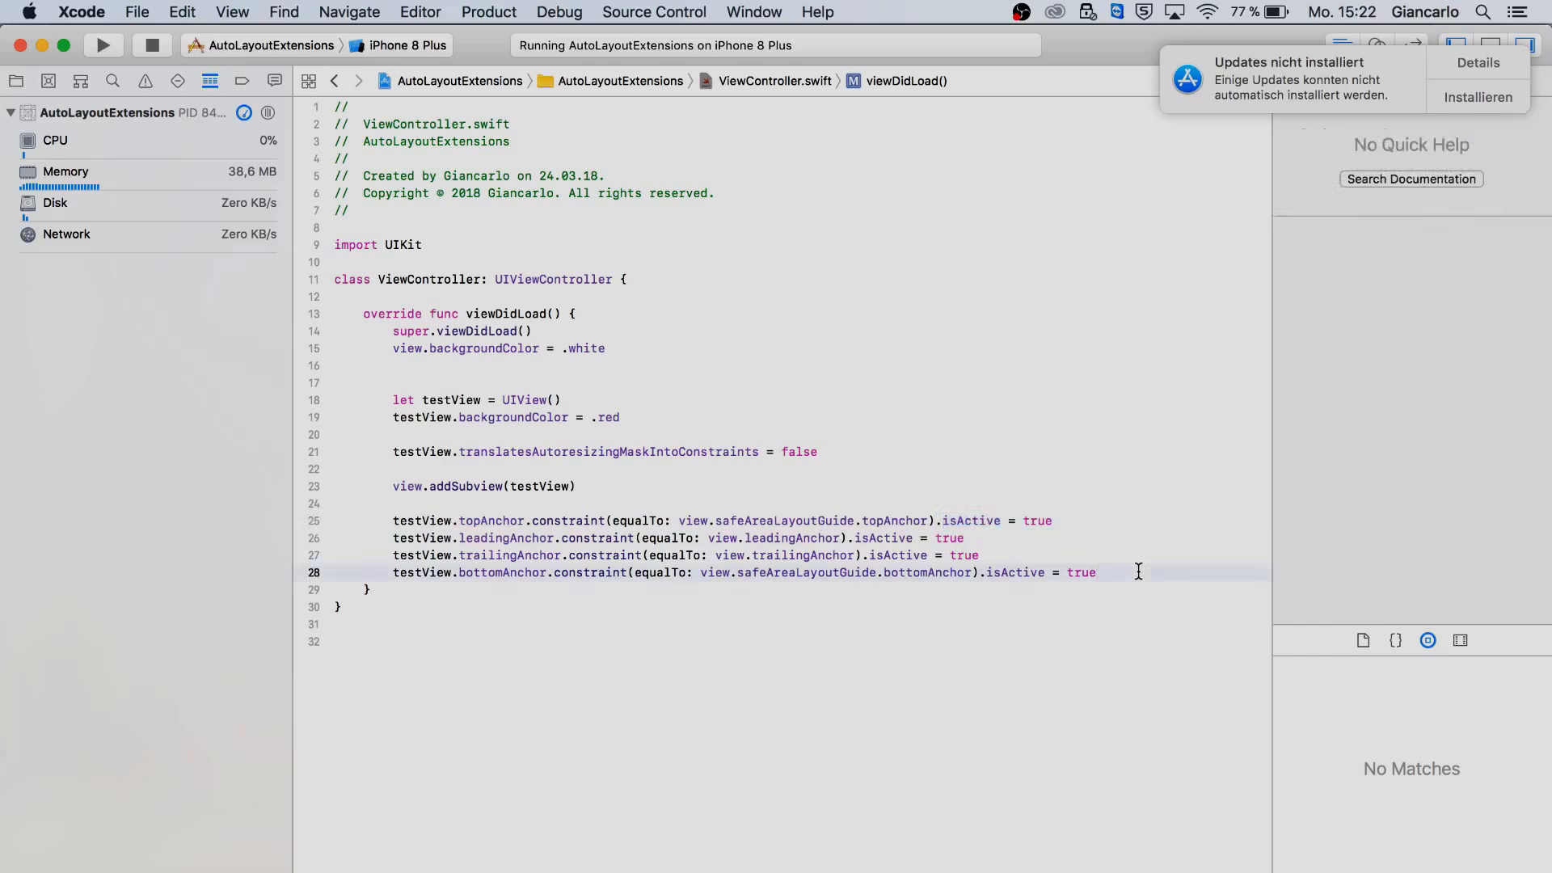
click(881, 607)
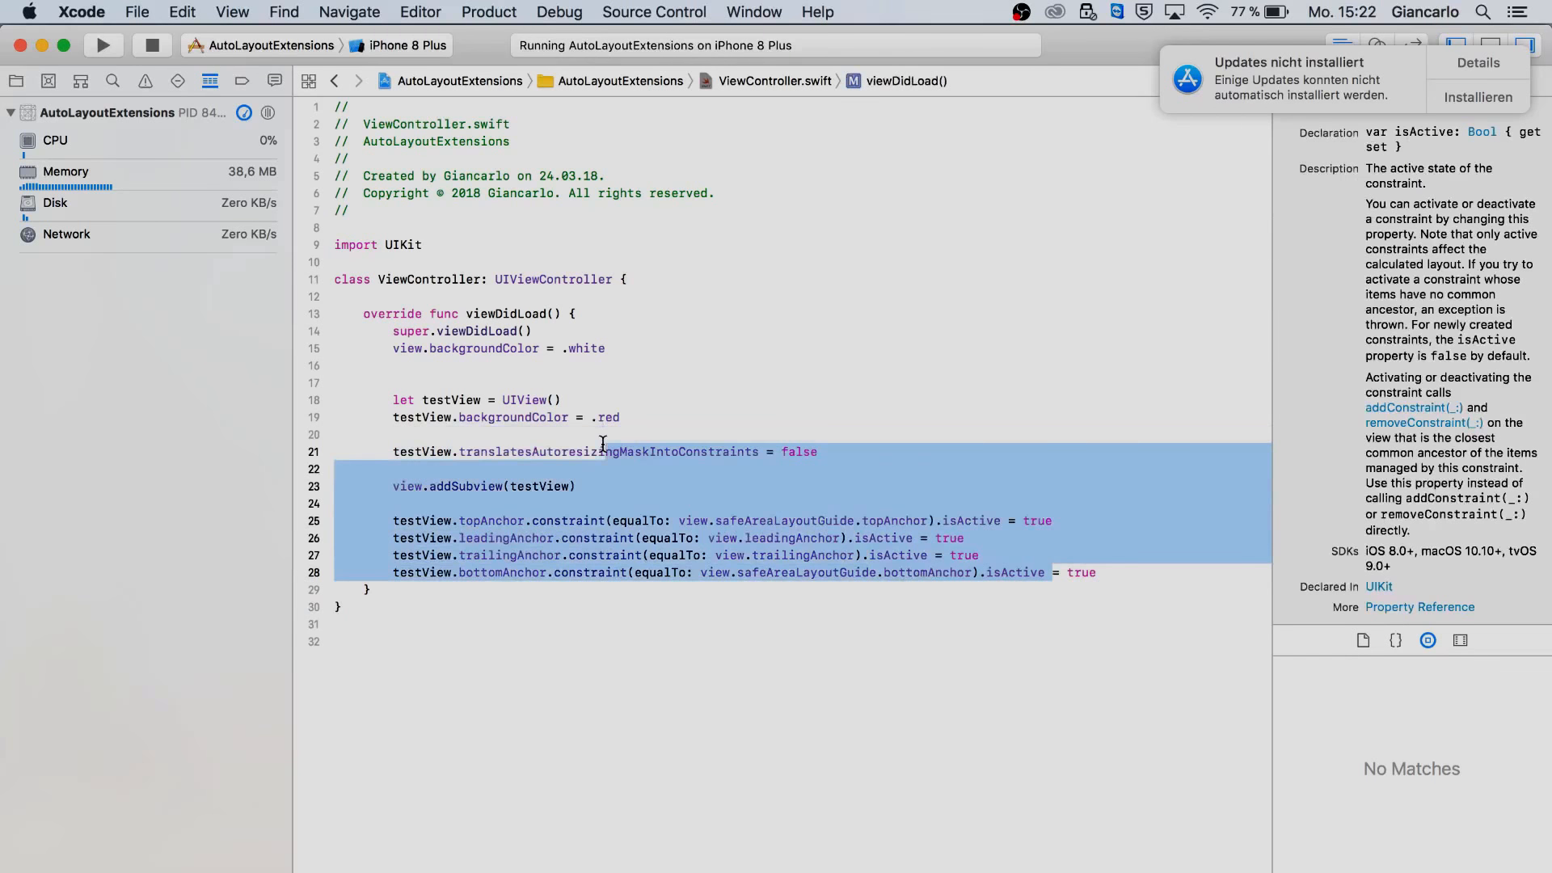
Step: Comment out the manual constraint code and declare 'extension UIView {' below the class
key(cmd+/)
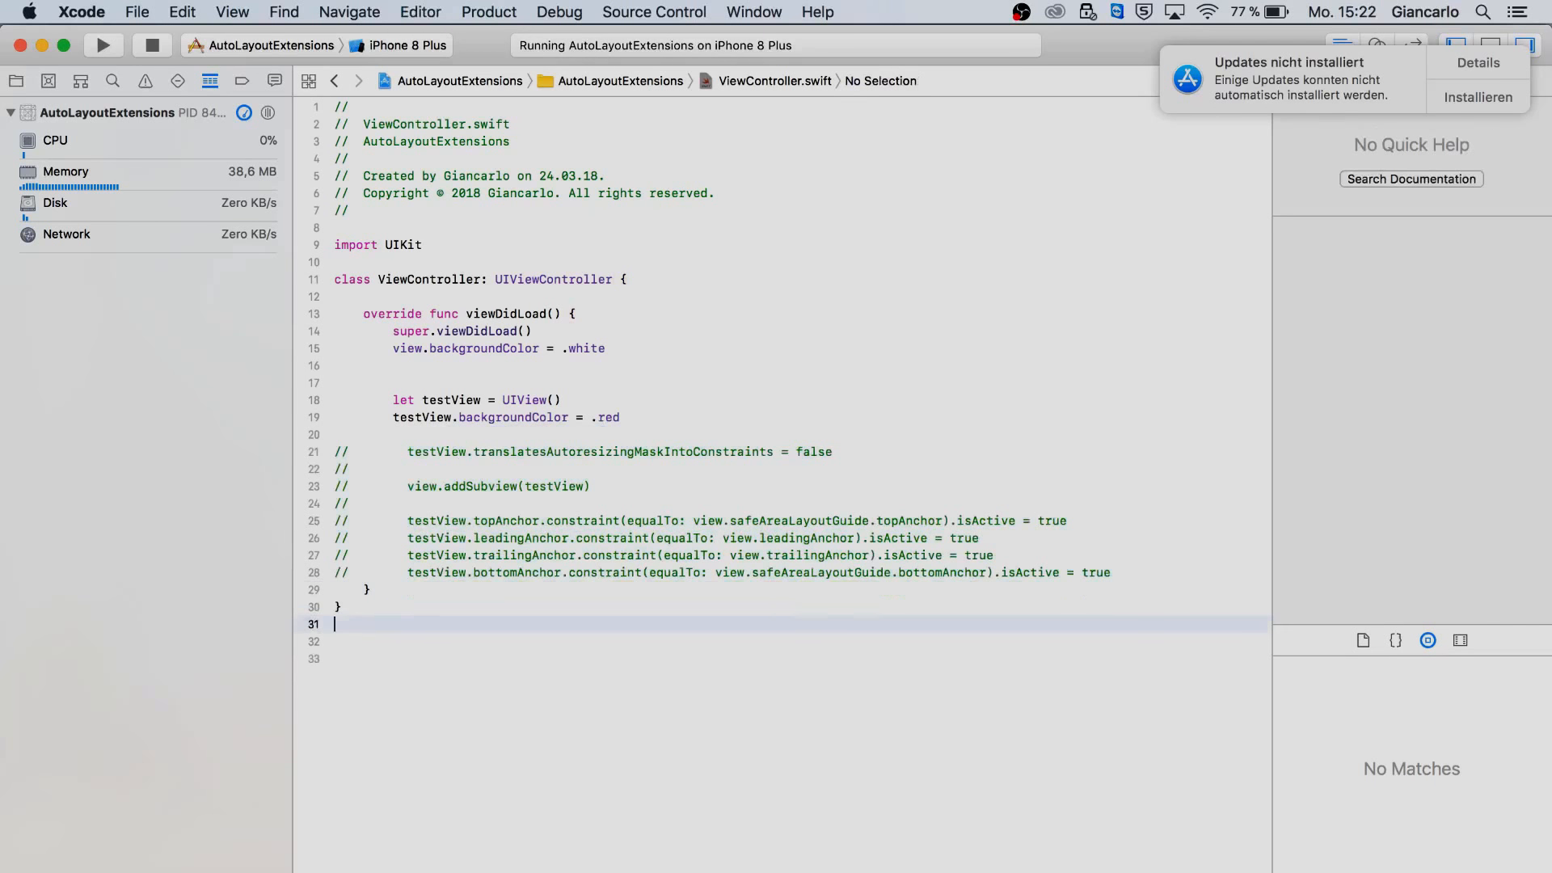
text(extension)
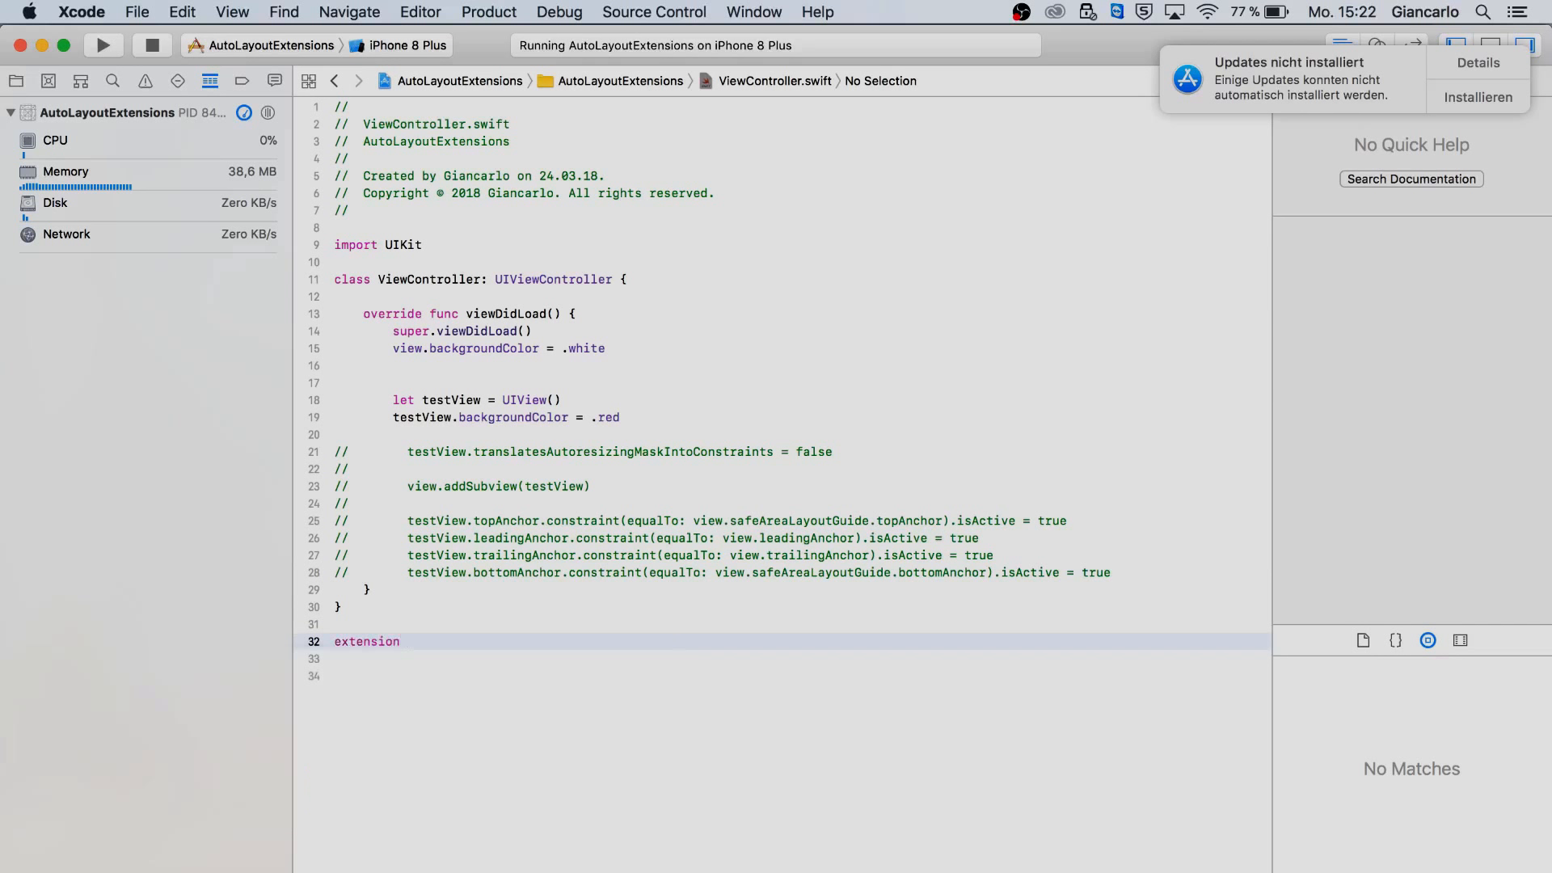
text(UIView)
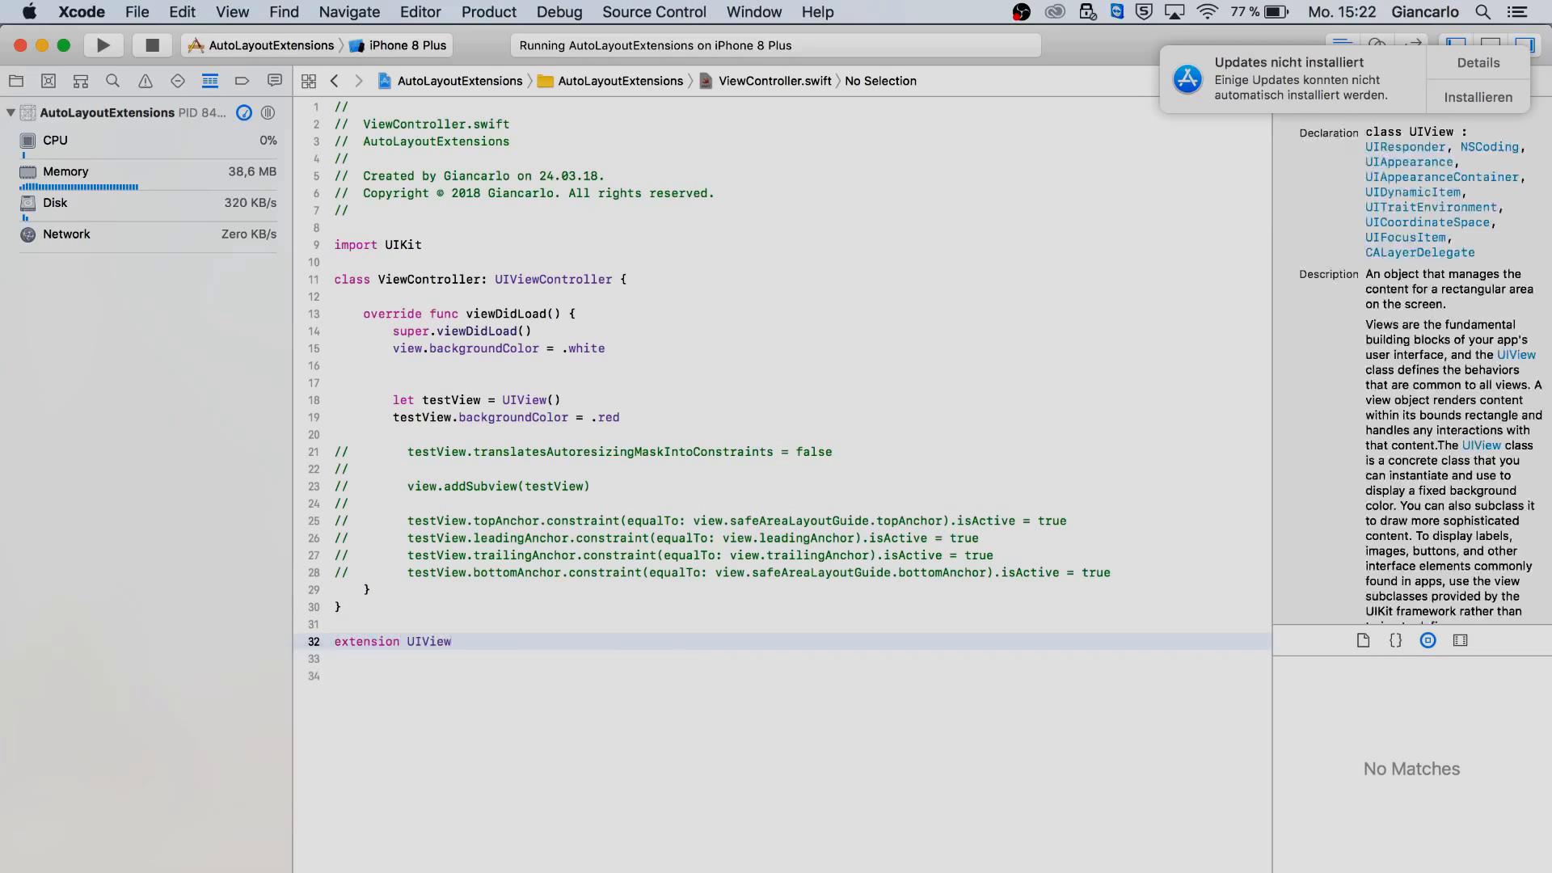
text({)
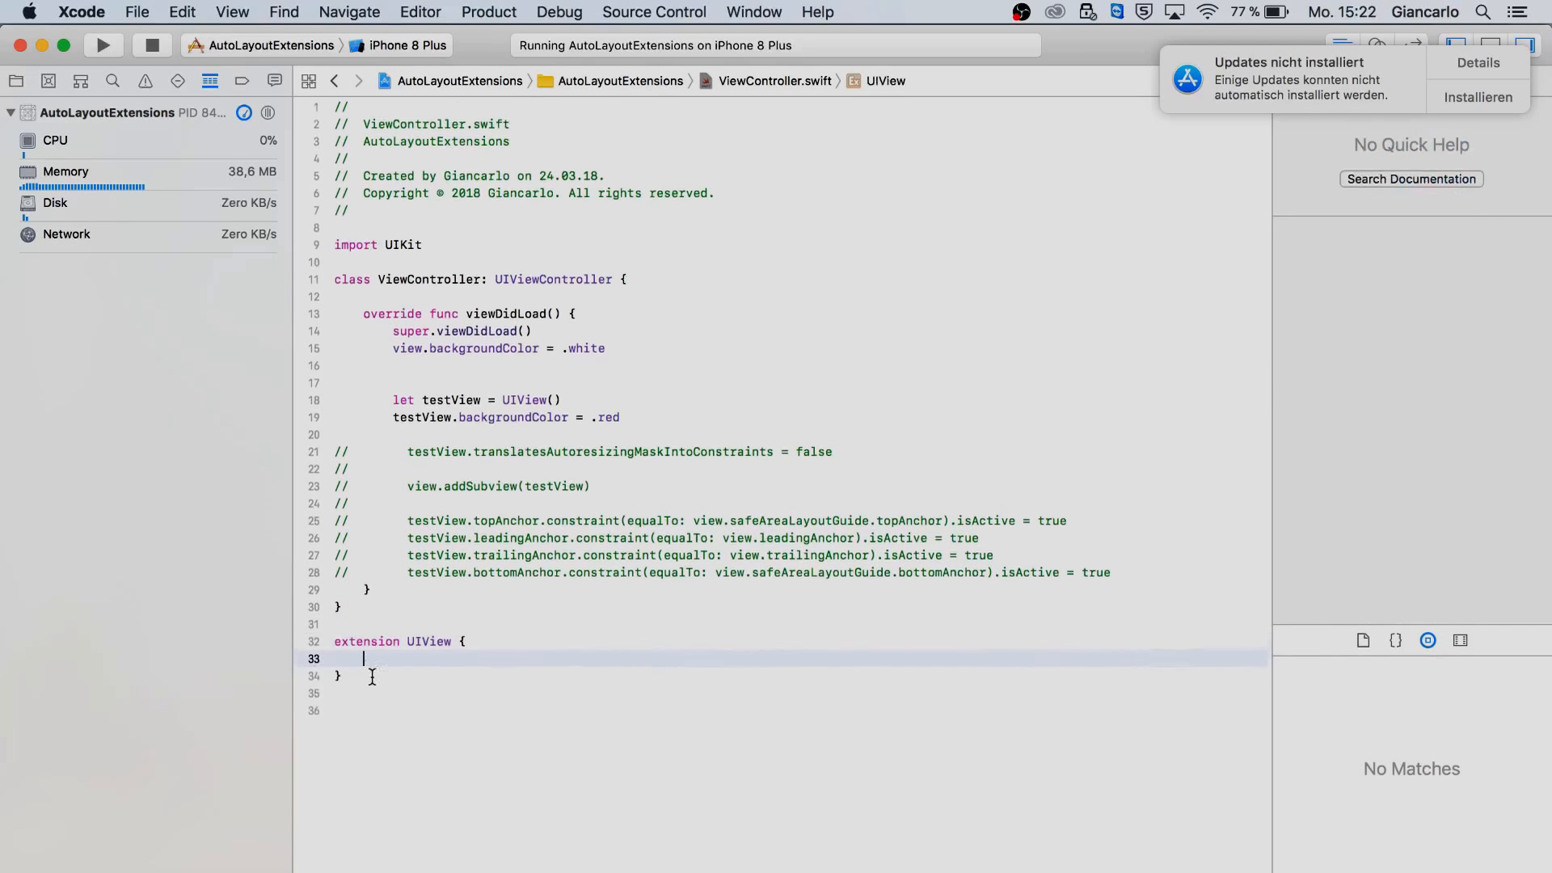
Step: Begin 'func add(subview: UIView, )' inside the extension
text(func)
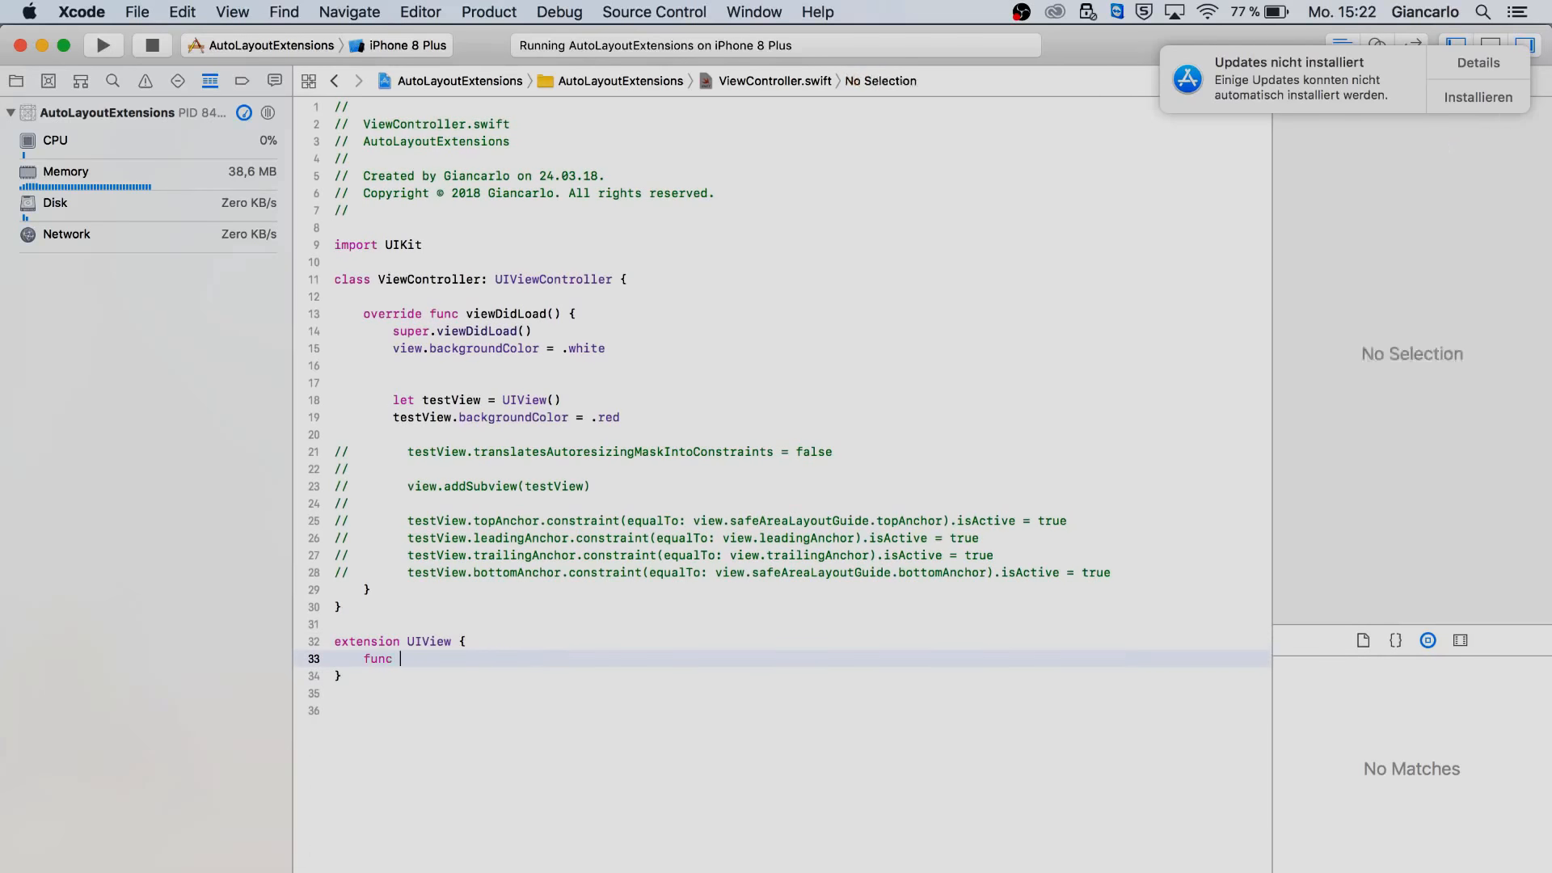
text(add(subview:)
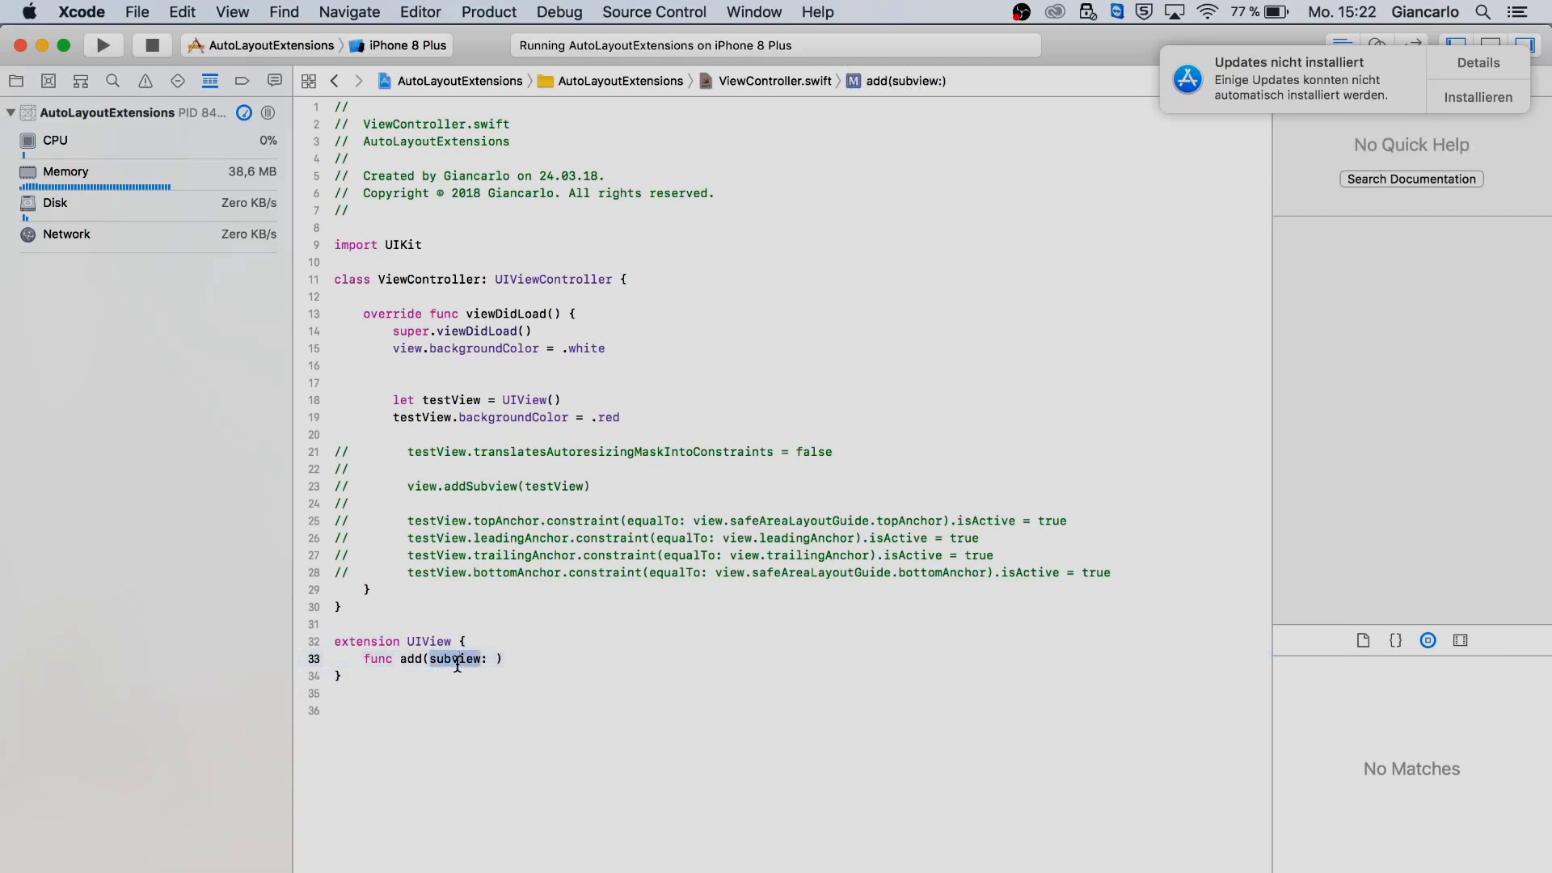
text(UIView,)
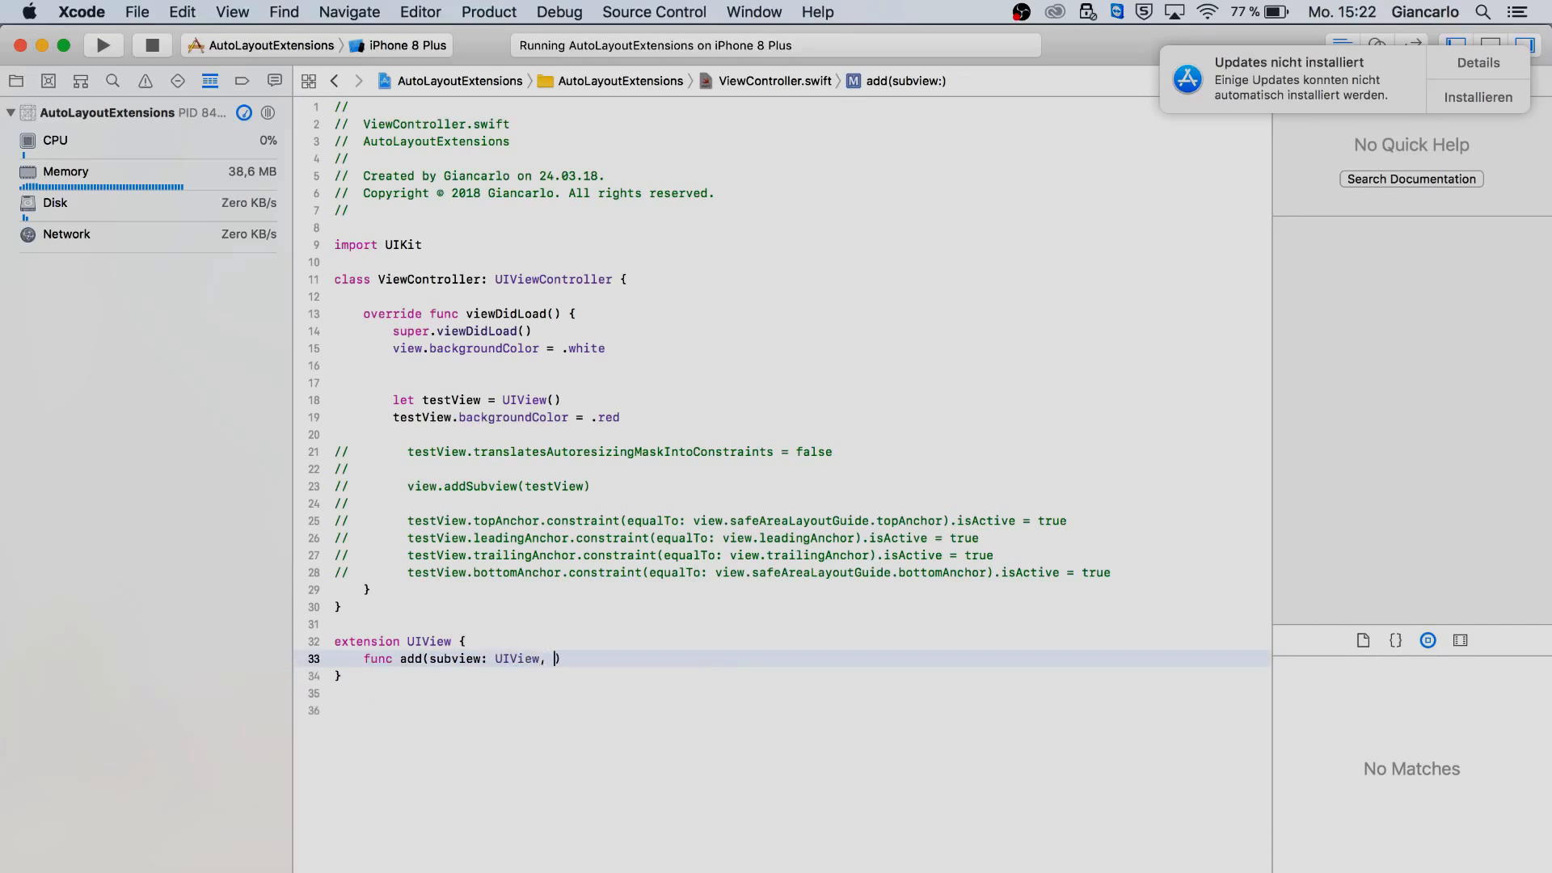
double_click(454, 658)
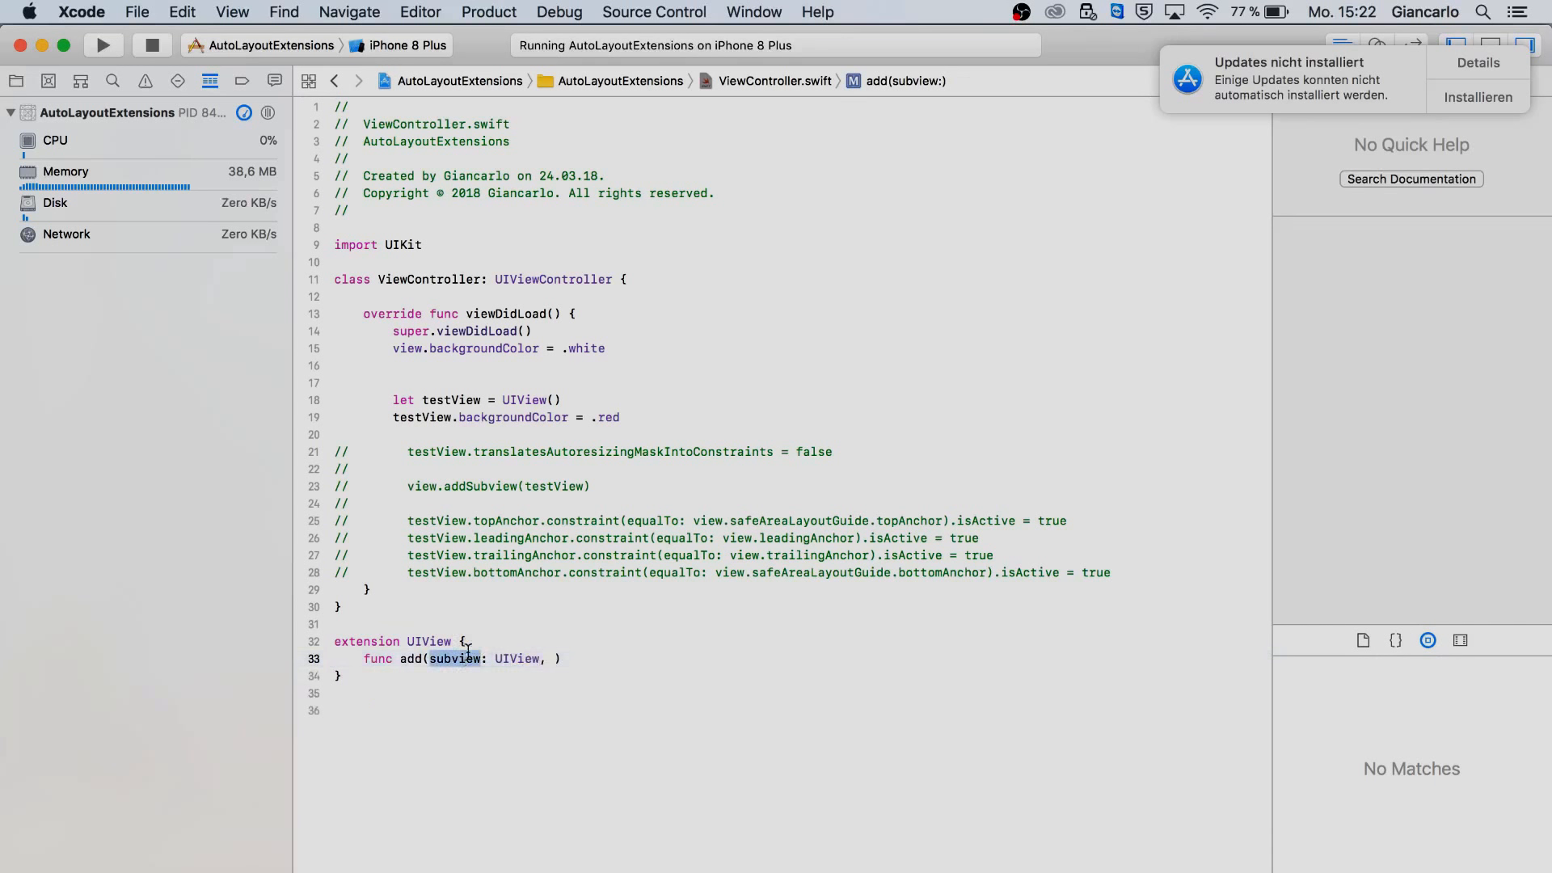
click(450, 400)
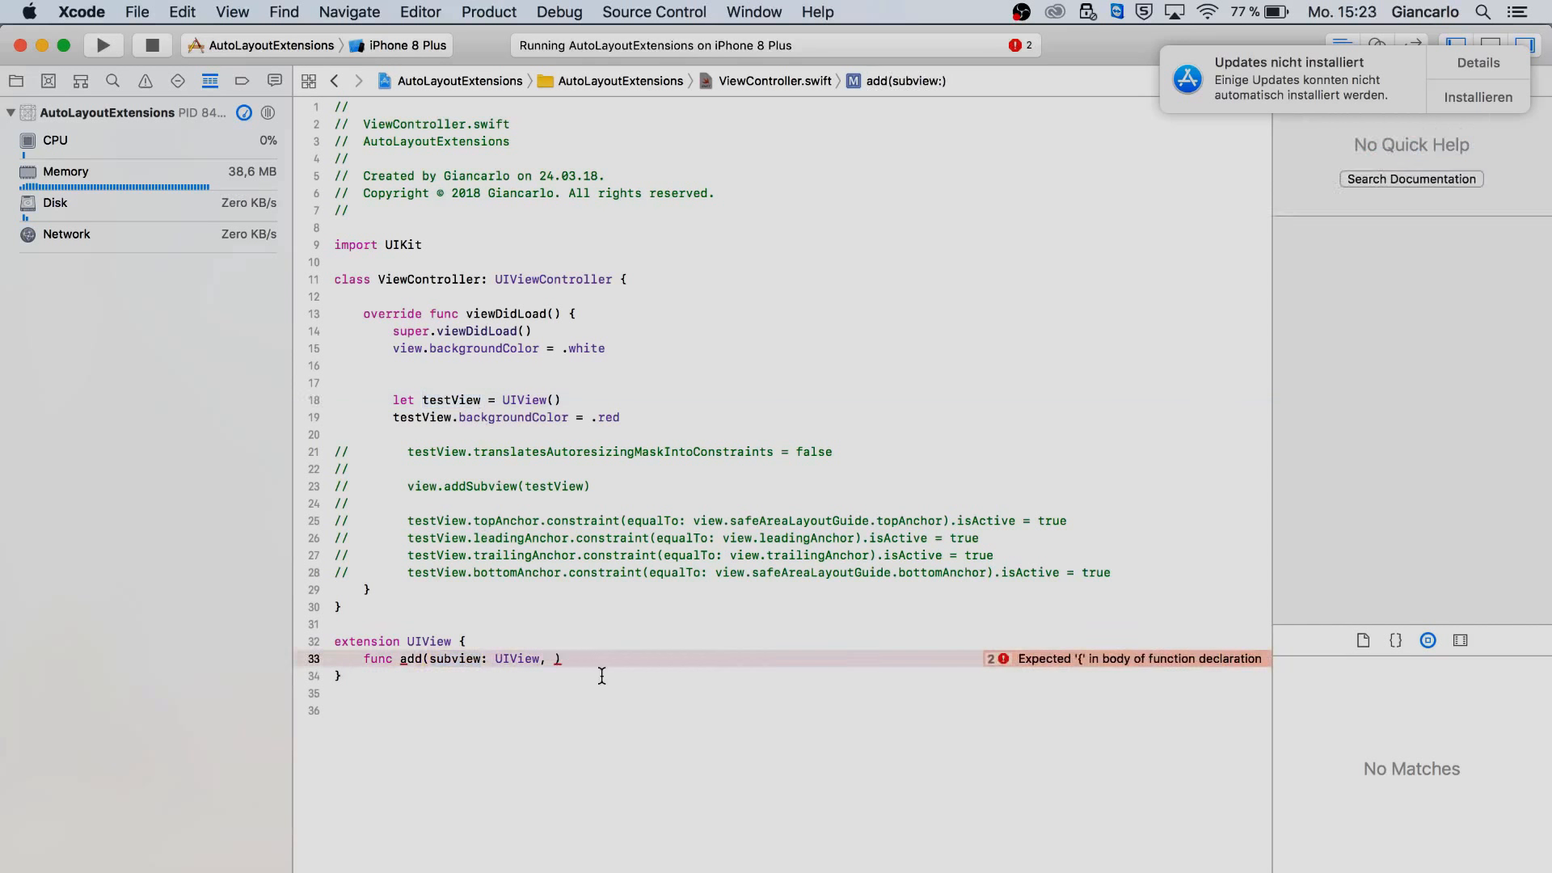
Step: Add parameter createConstraints: (_ view: UIView, _ parent: UIView) -> [NSLayoutConstraint] and open the body
text(createConstraints:)
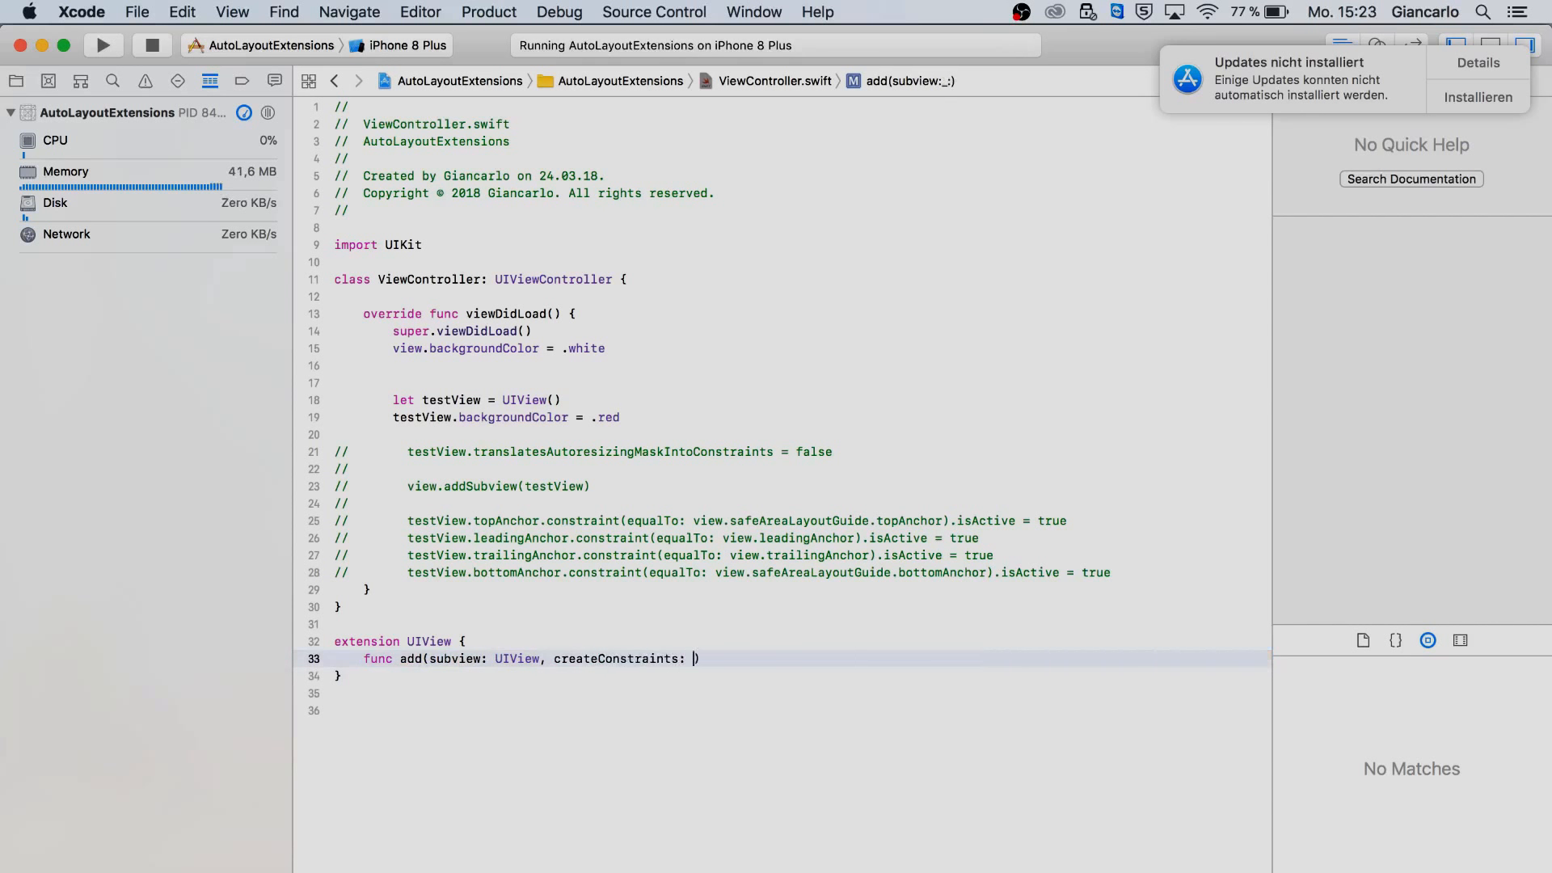
text((_ ))
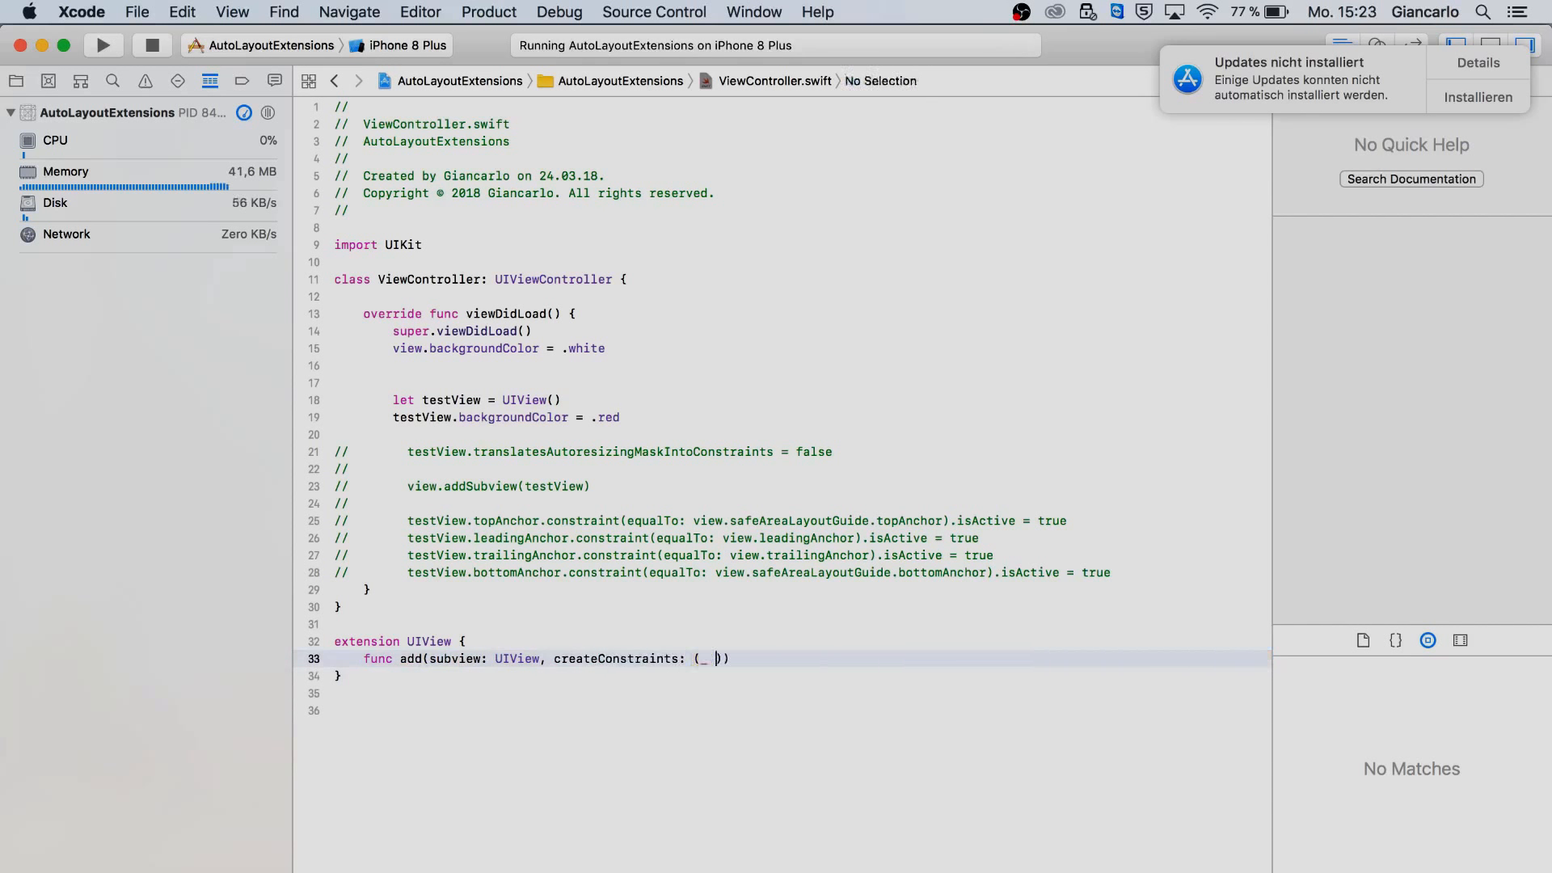
text(v)
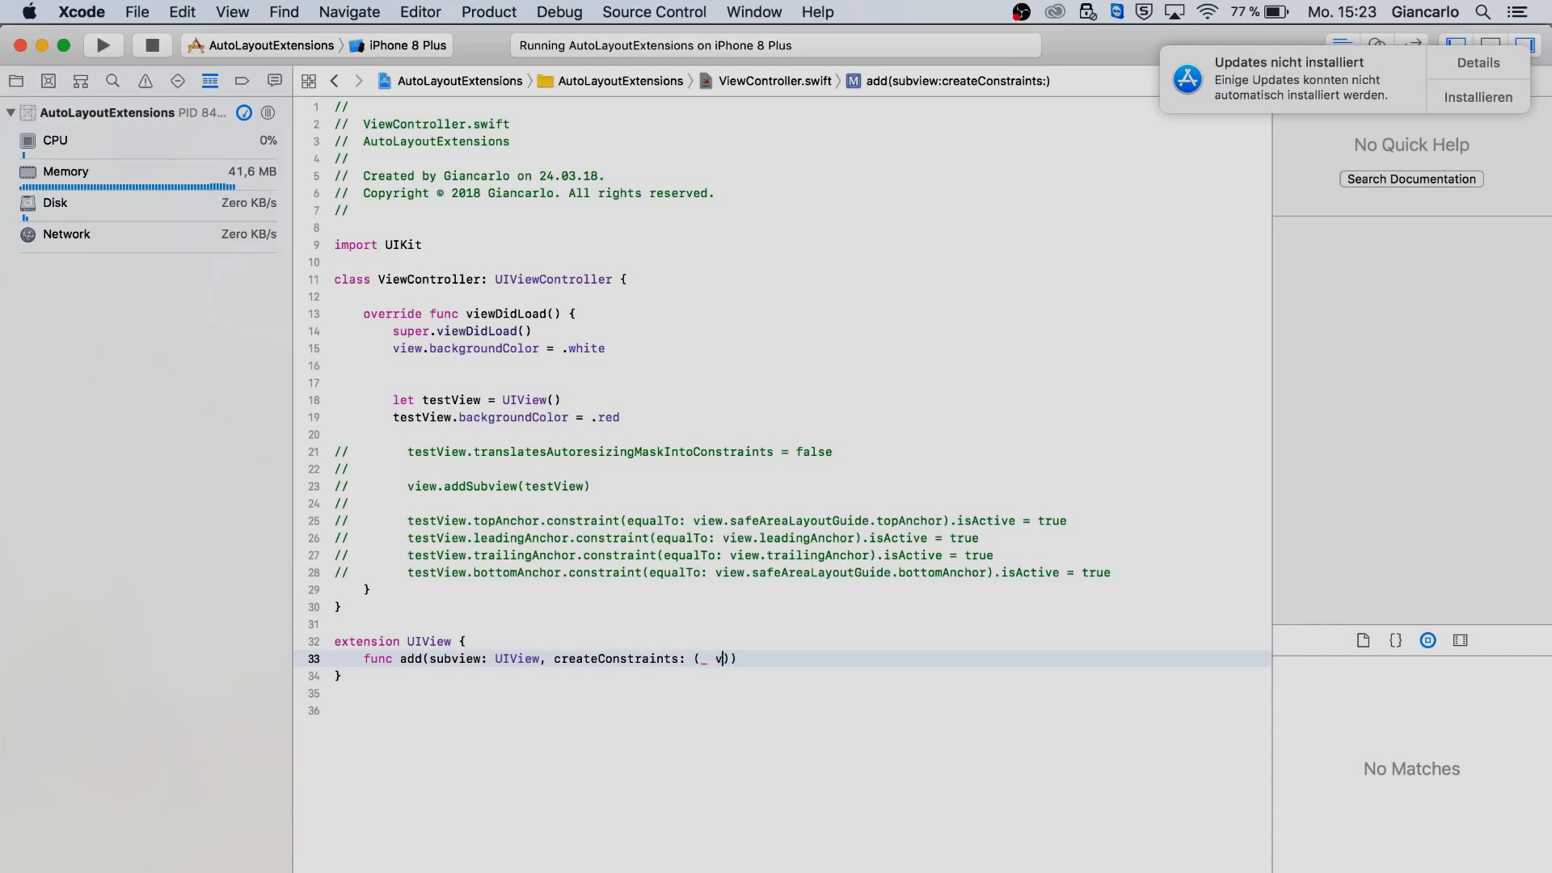
text(iew: UIView, _ parent: UIView)
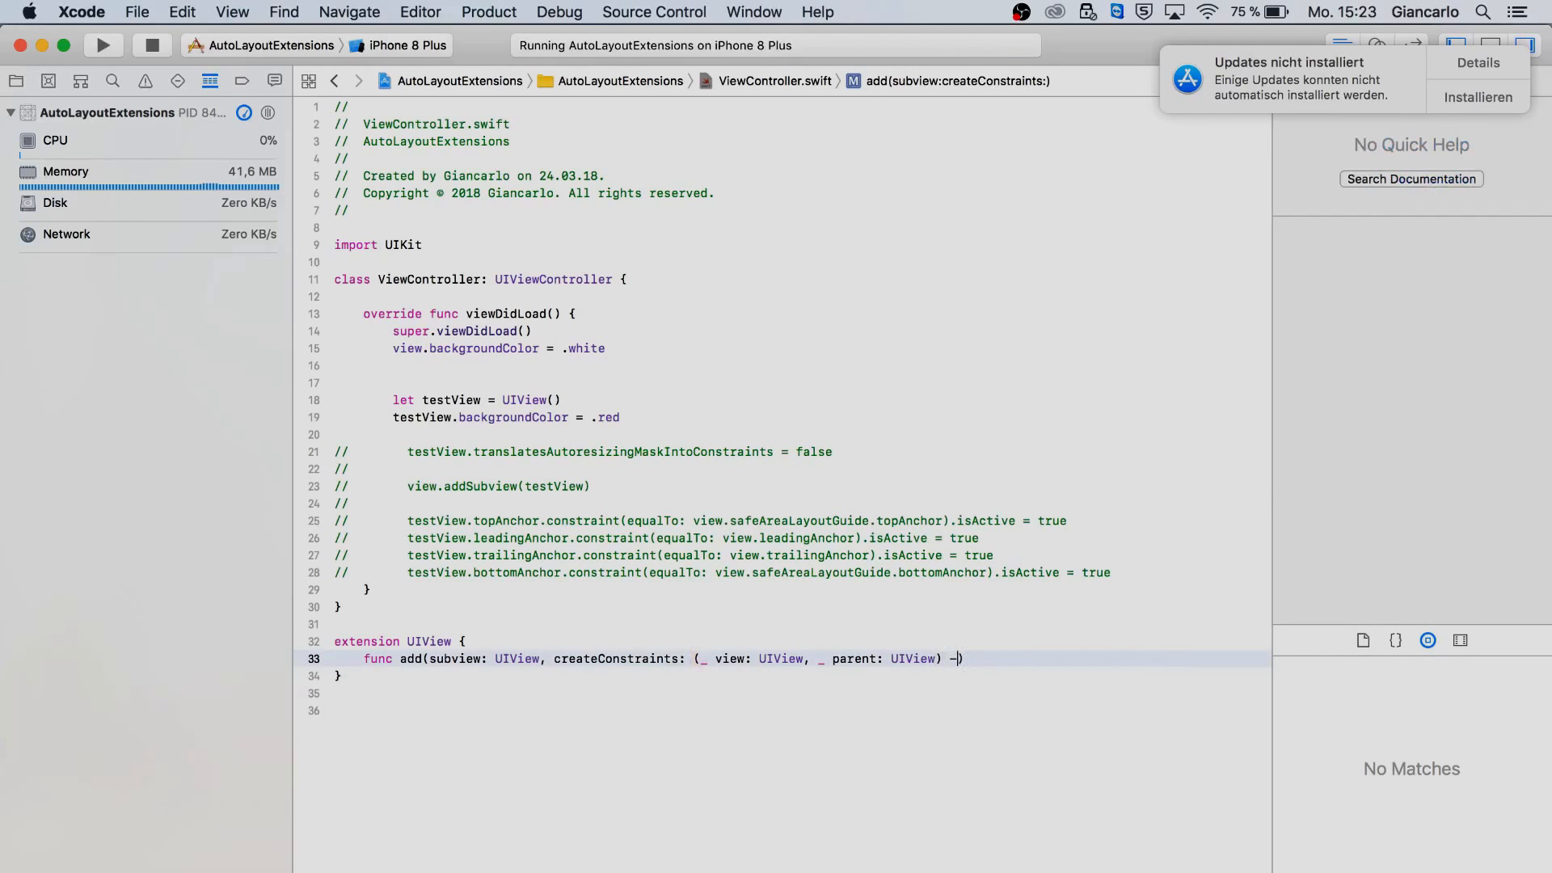
text(> [)
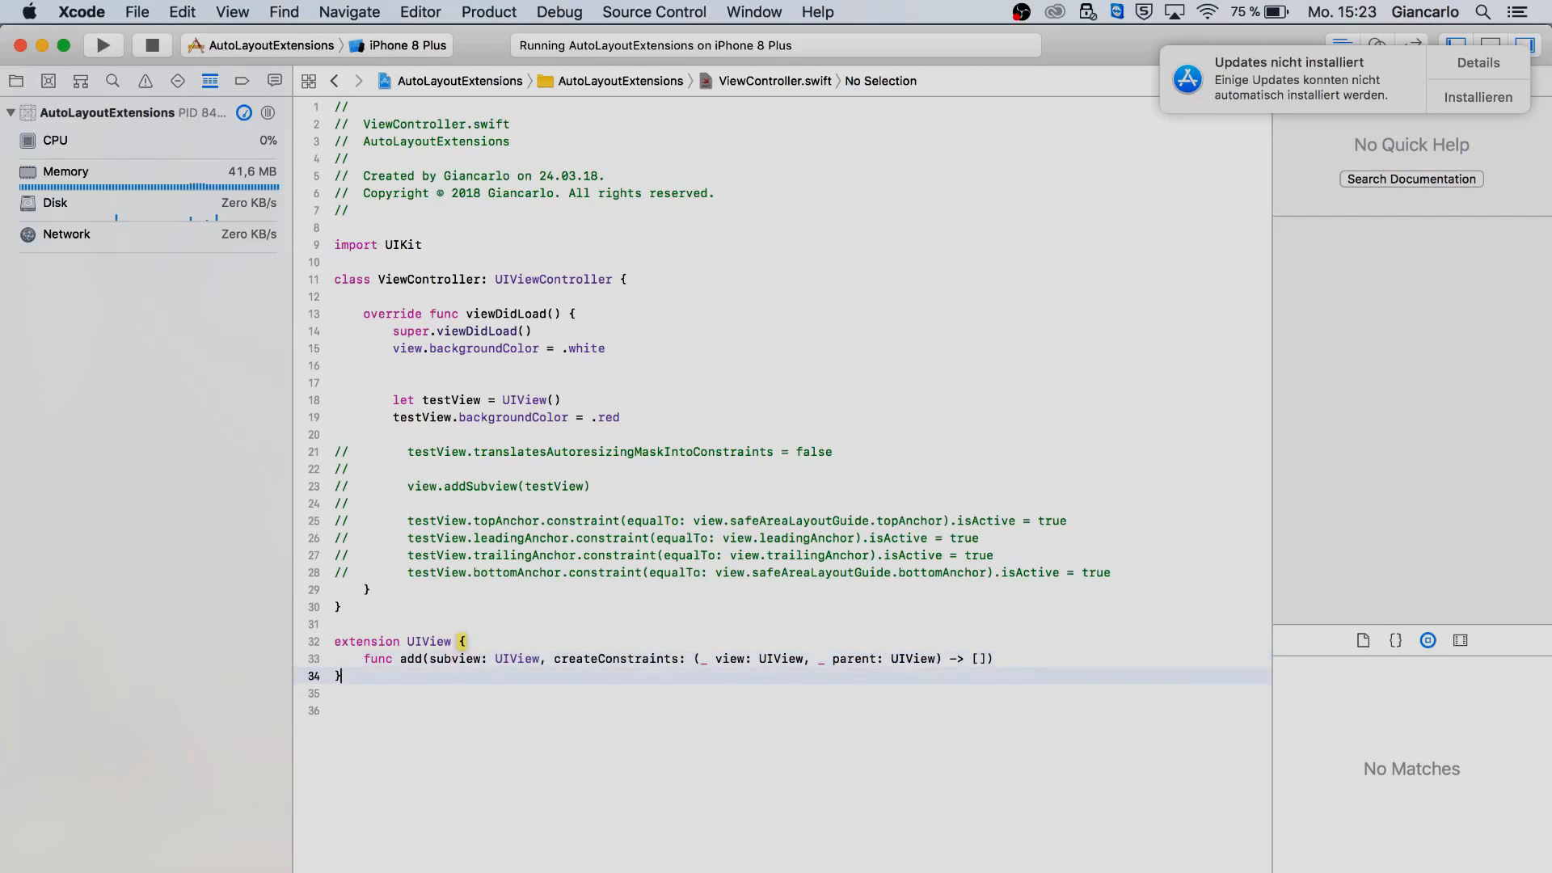
text([NSLayoutConstraint)
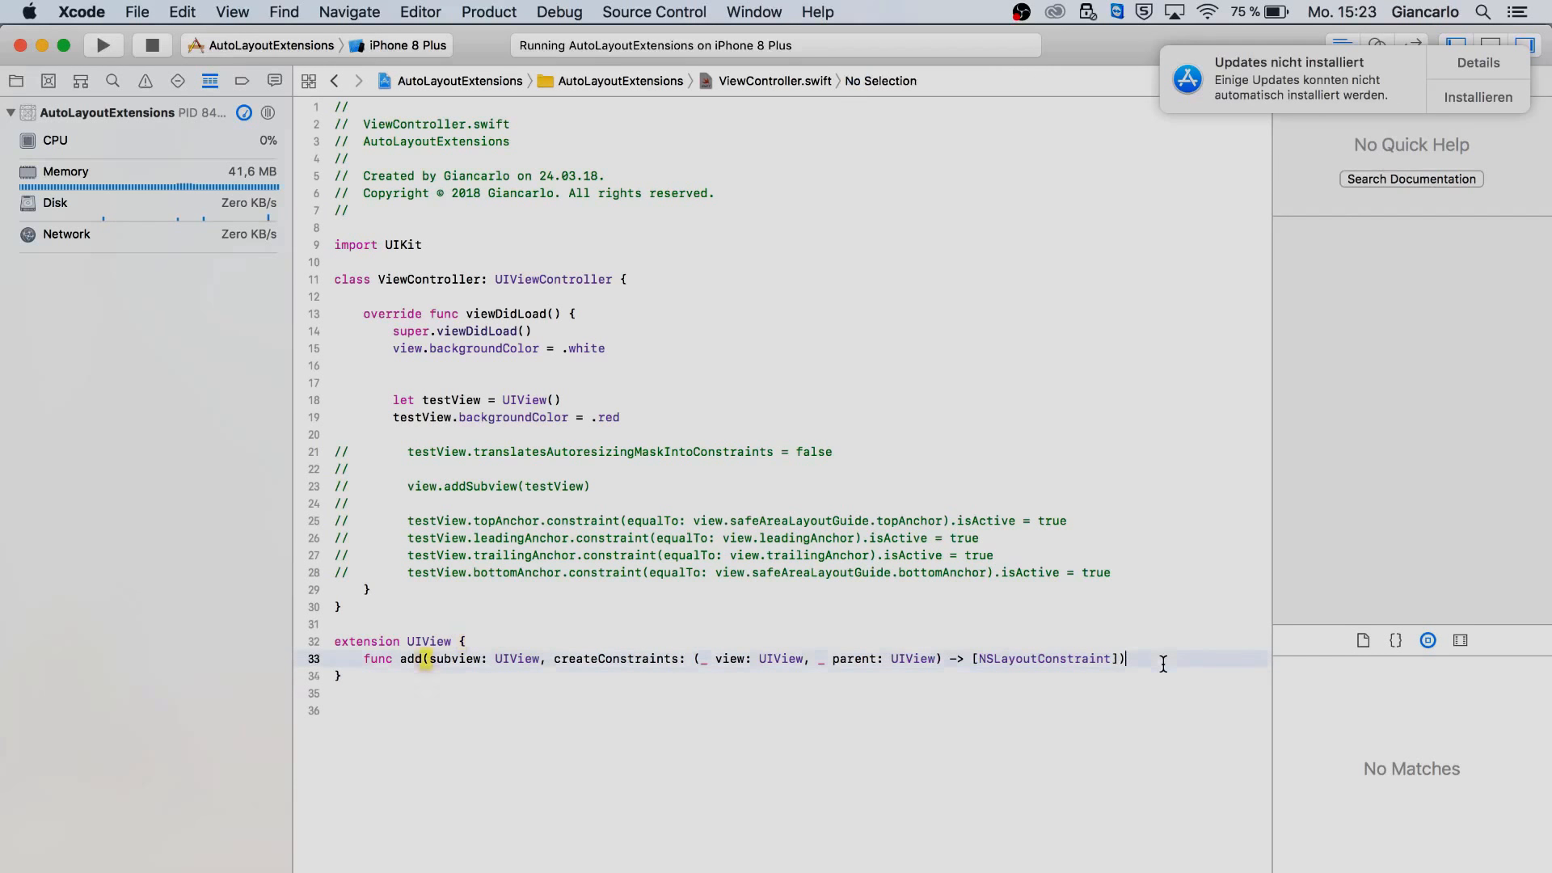
text({)
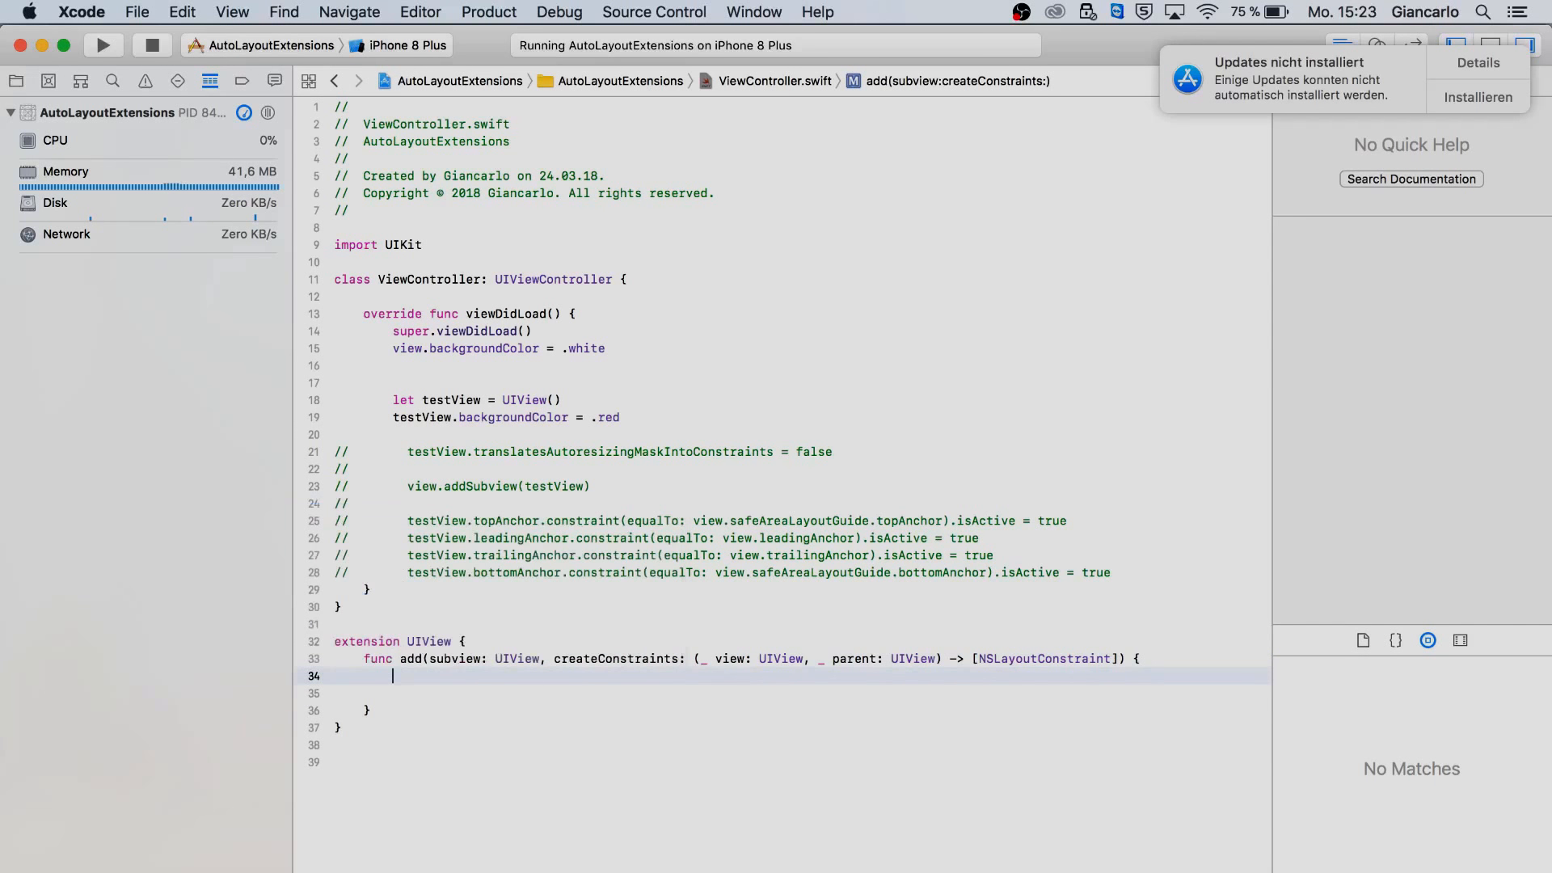
Step: Call addSubview(subview) inside the add function's body
text(addSubview(view: UIView)
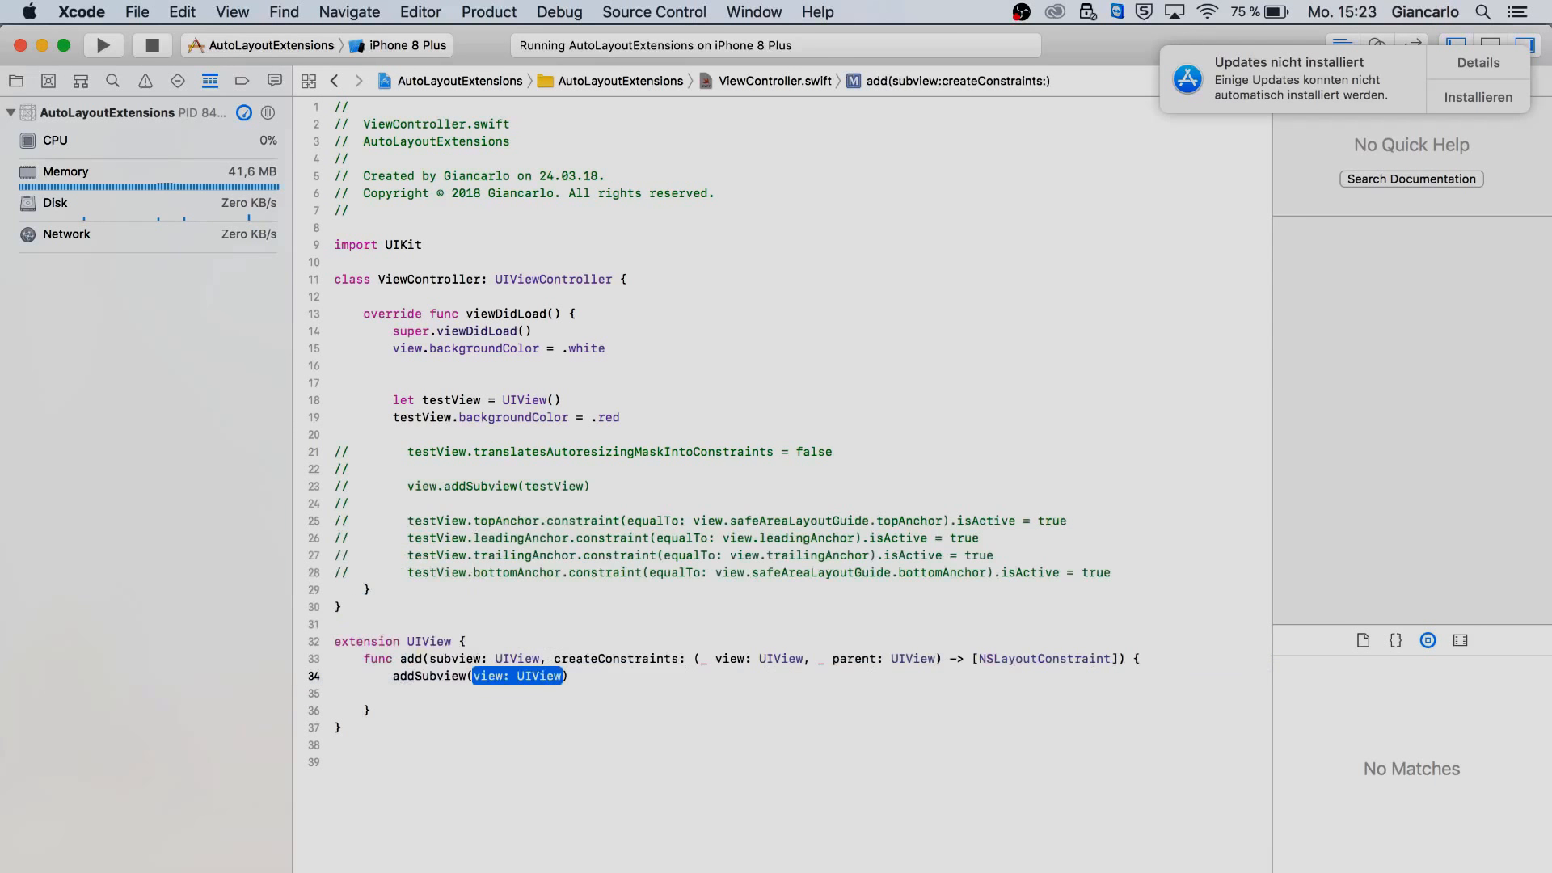
text(subview)
text(f)
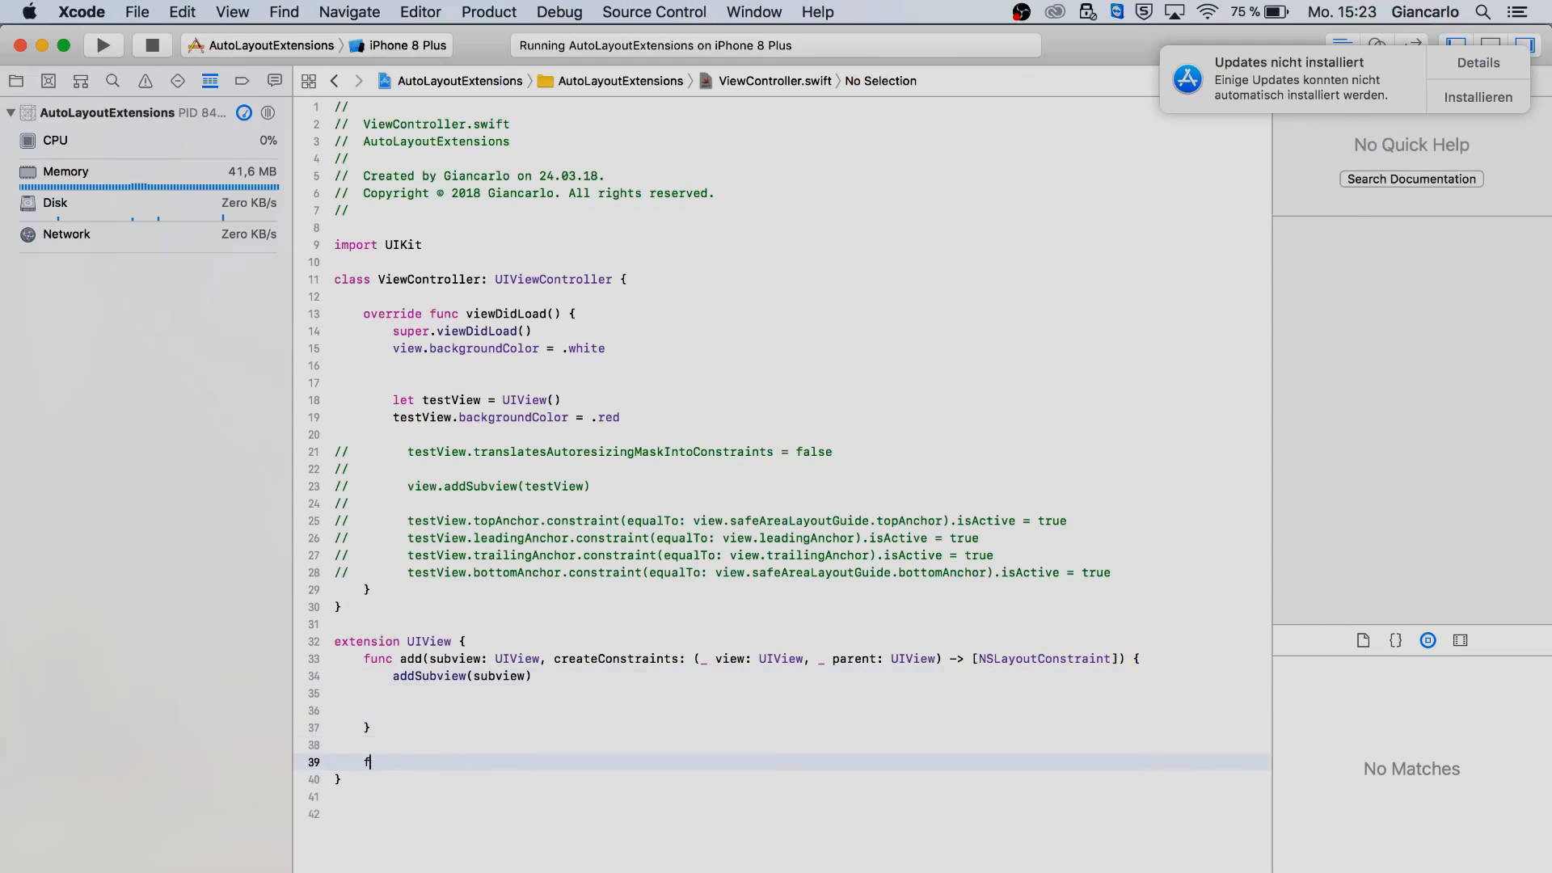
Step: Declare func activate(constraints: [NSLayoutConstraint]) in the extension
text(unc)
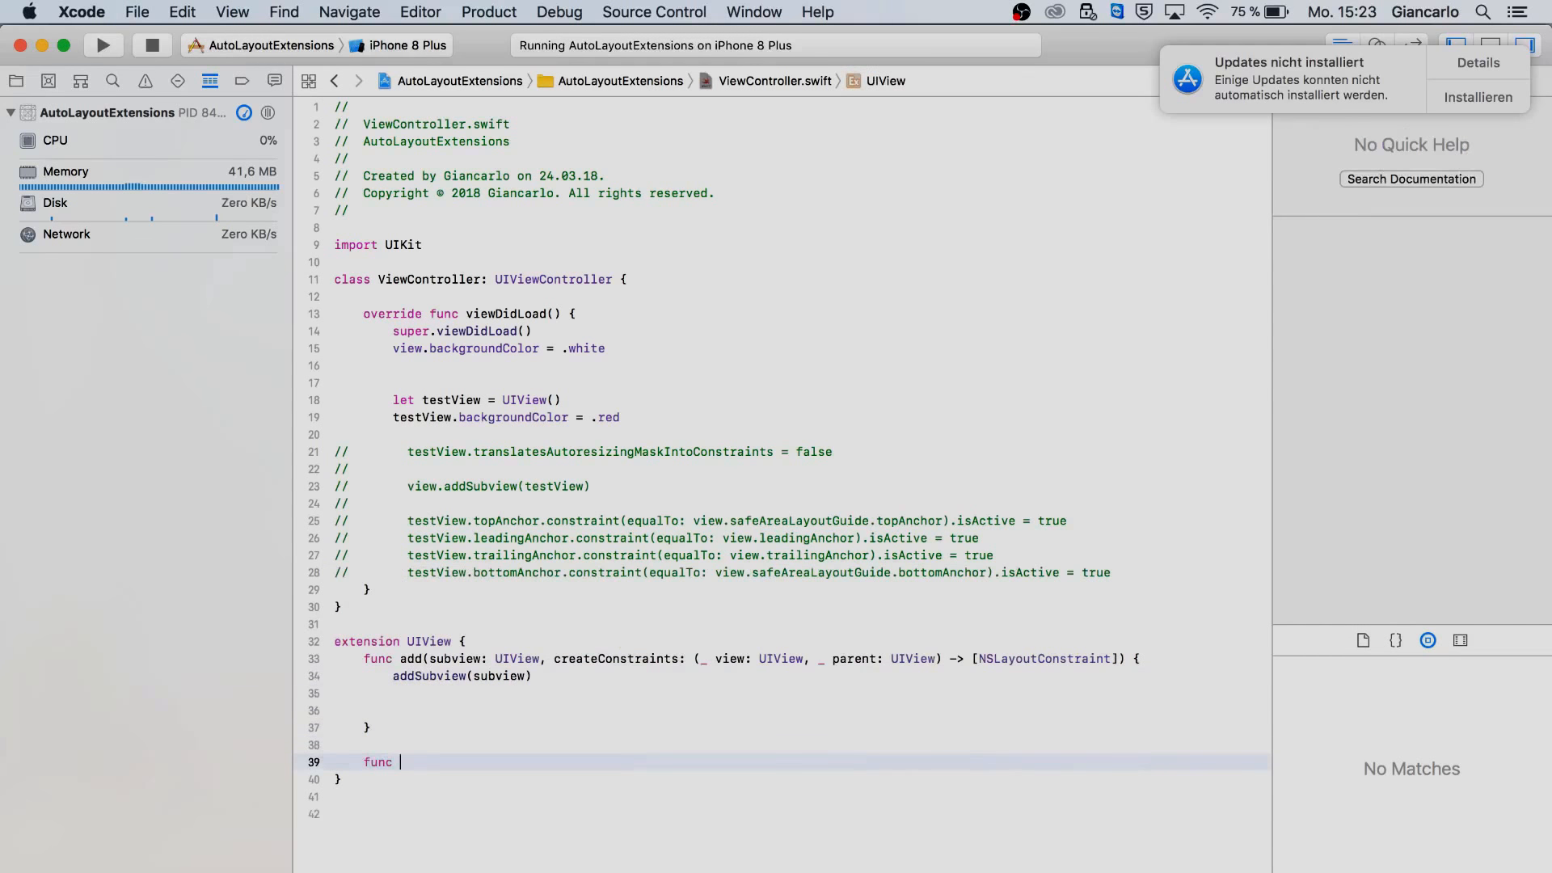
text(activate)
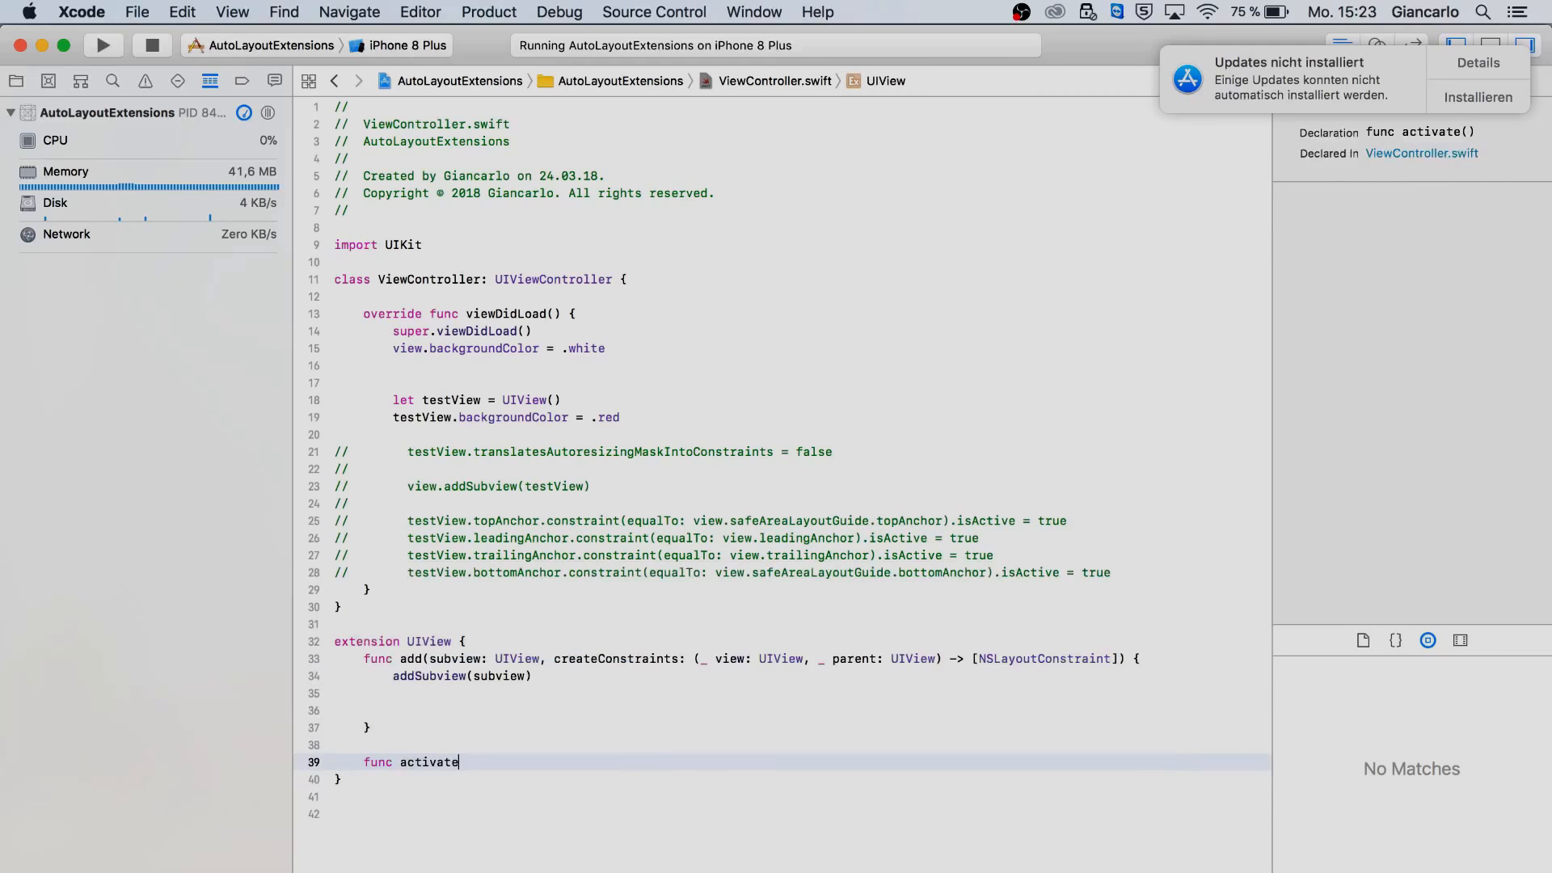
text(())
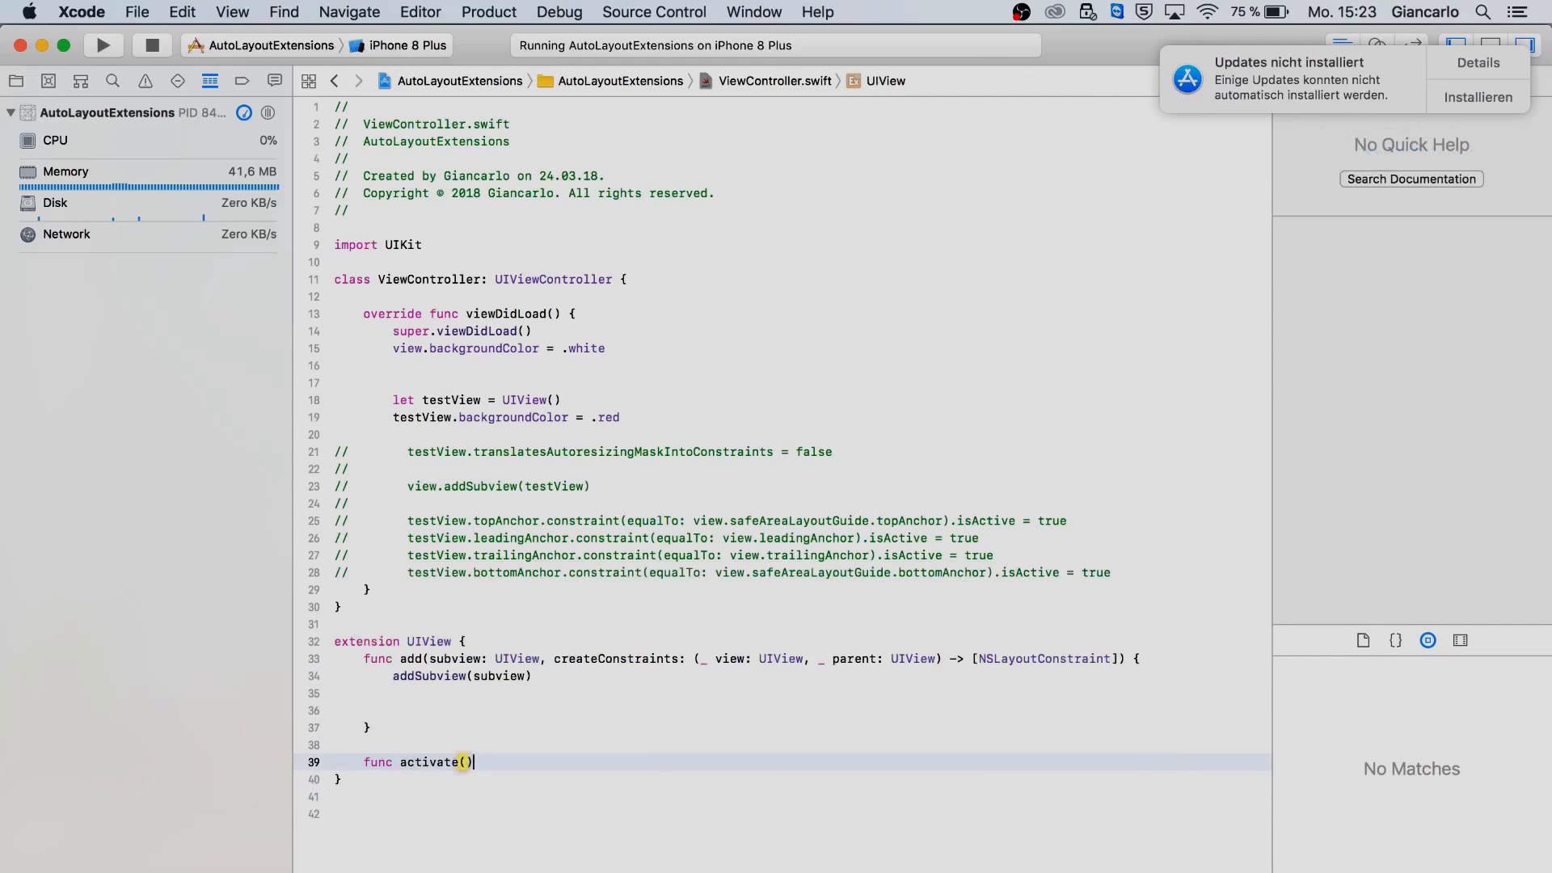
text([NSay)
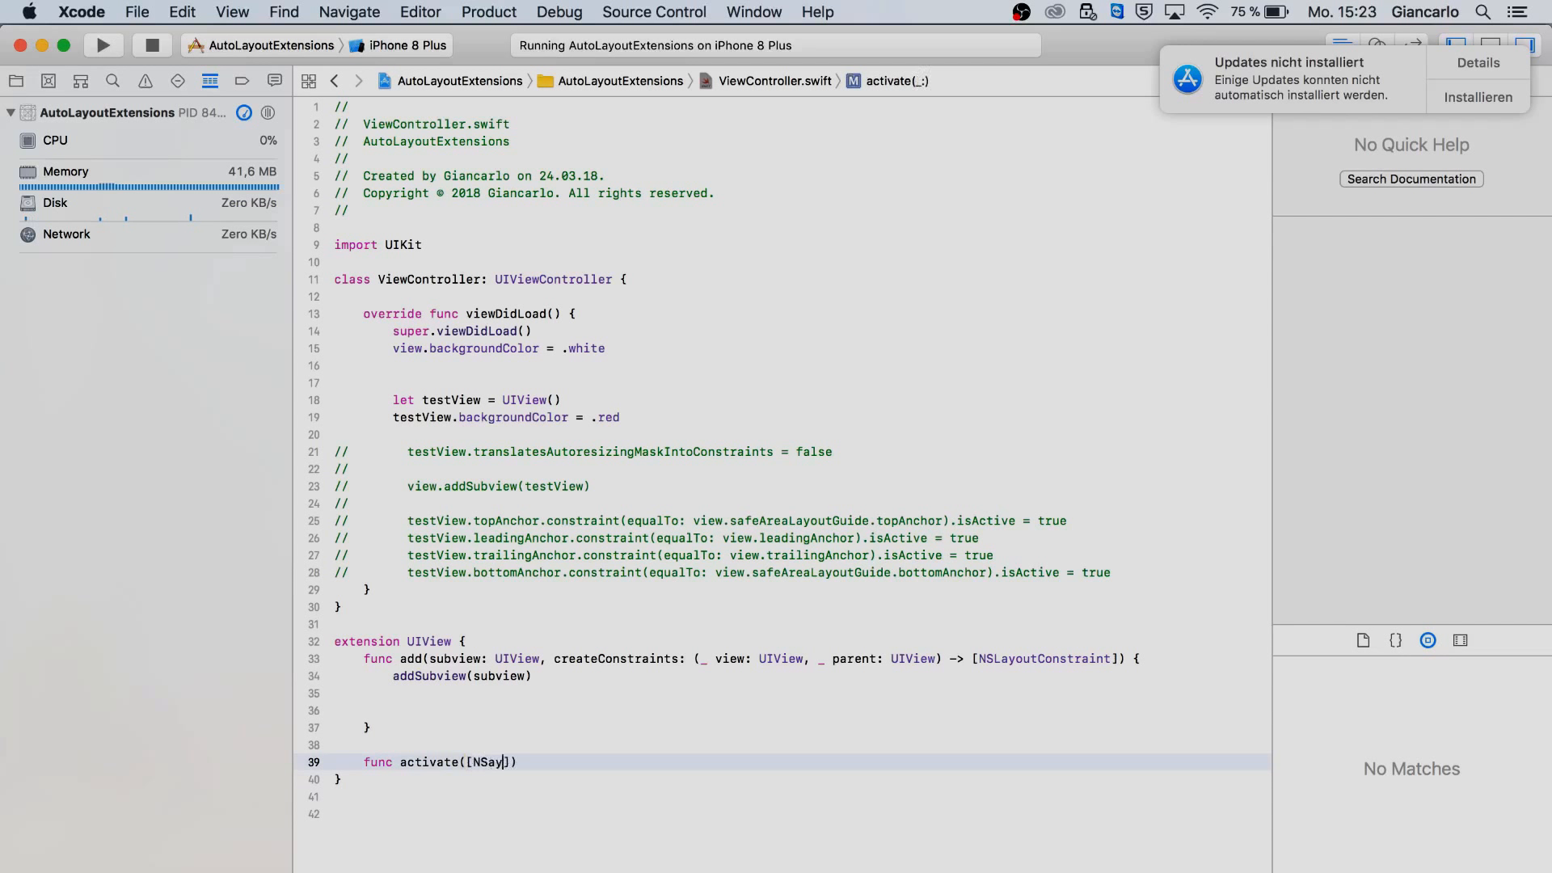
text(NSl)
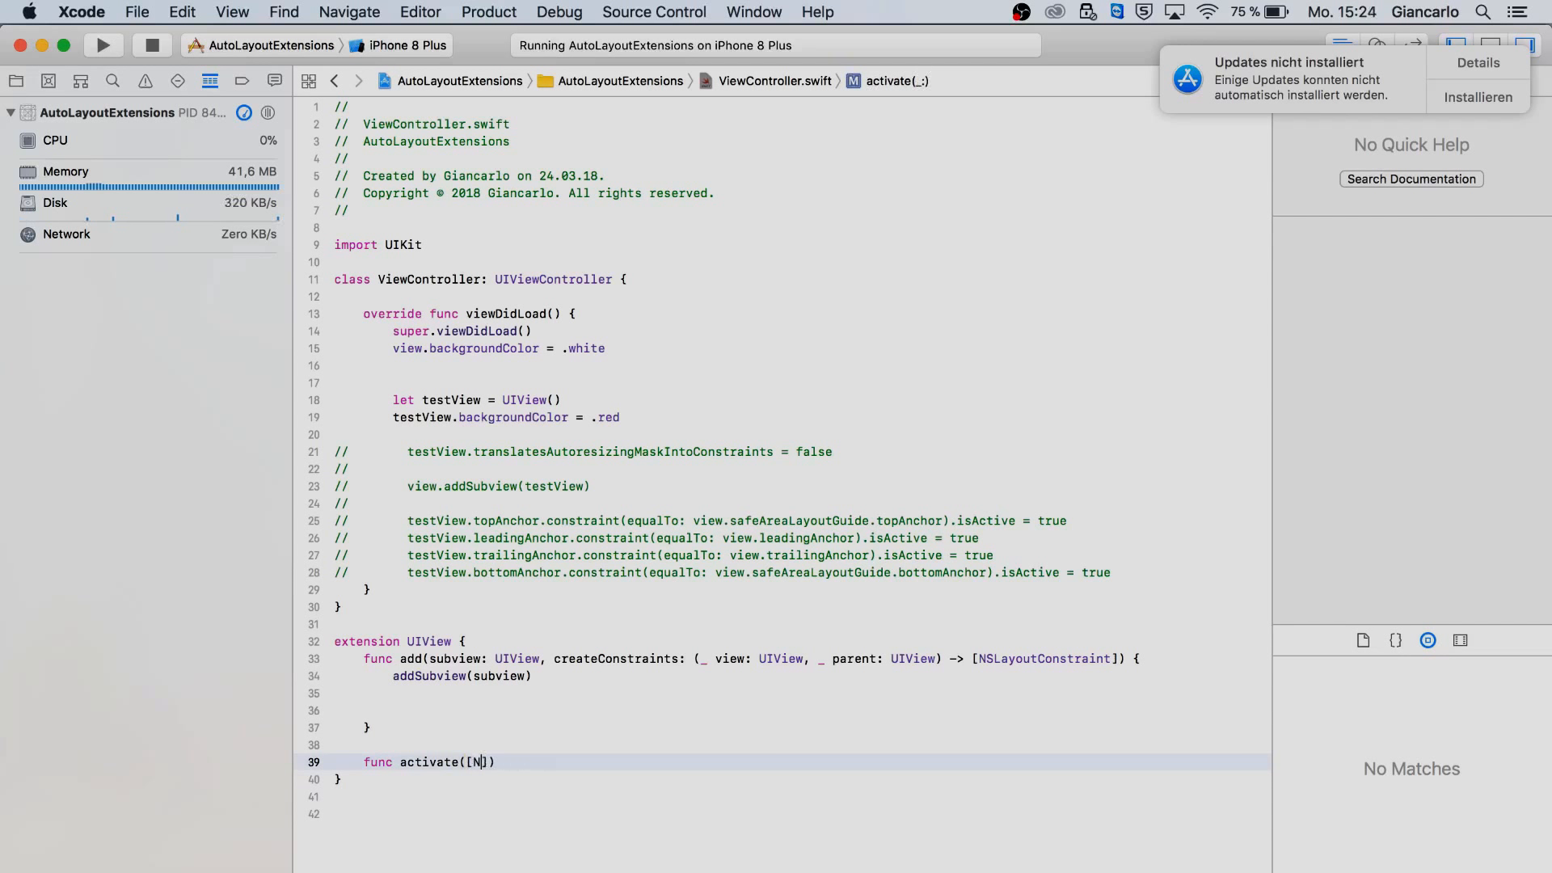
text(constraints:)
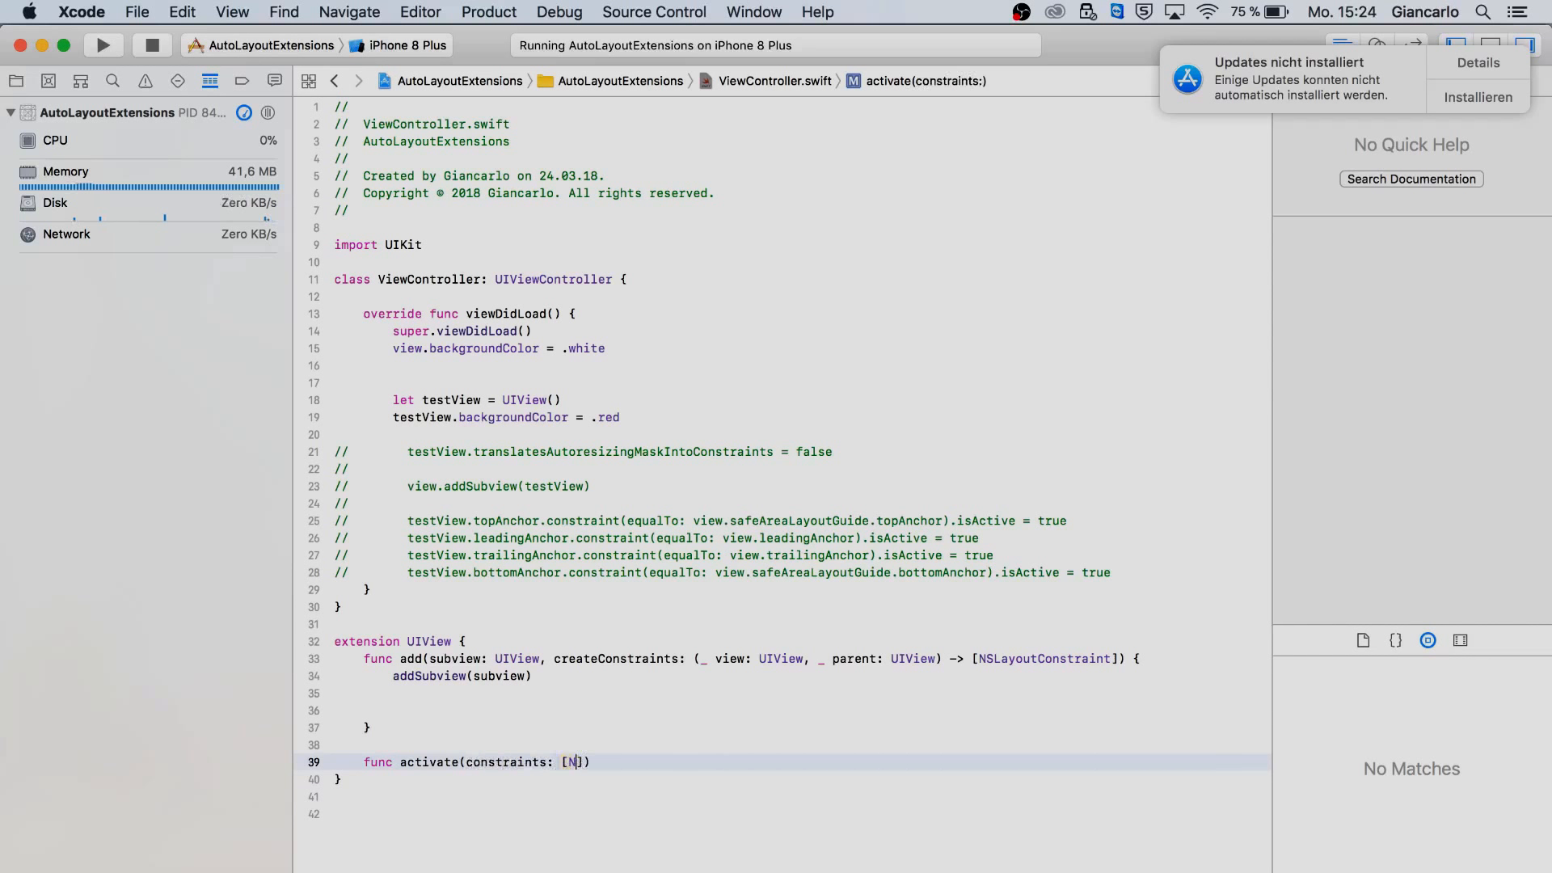
text(SLayoutConstraint)
text(te)
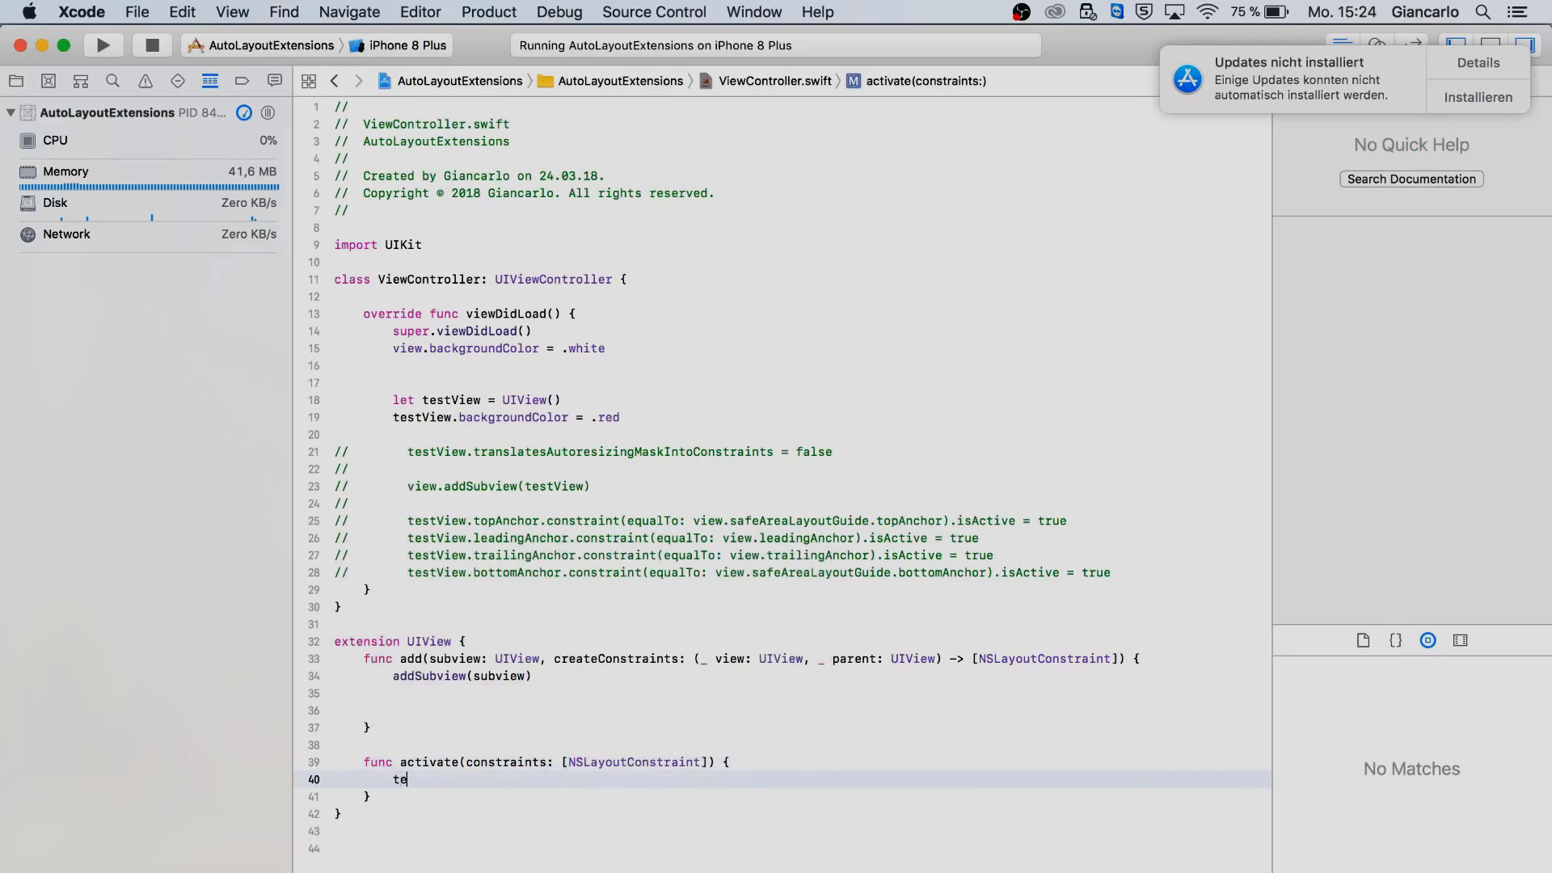
Step: Set translatesAutoresizingMaskIntoConstraints = false inside activate
text(translatesAutoresizingMaskIntoConstraints)
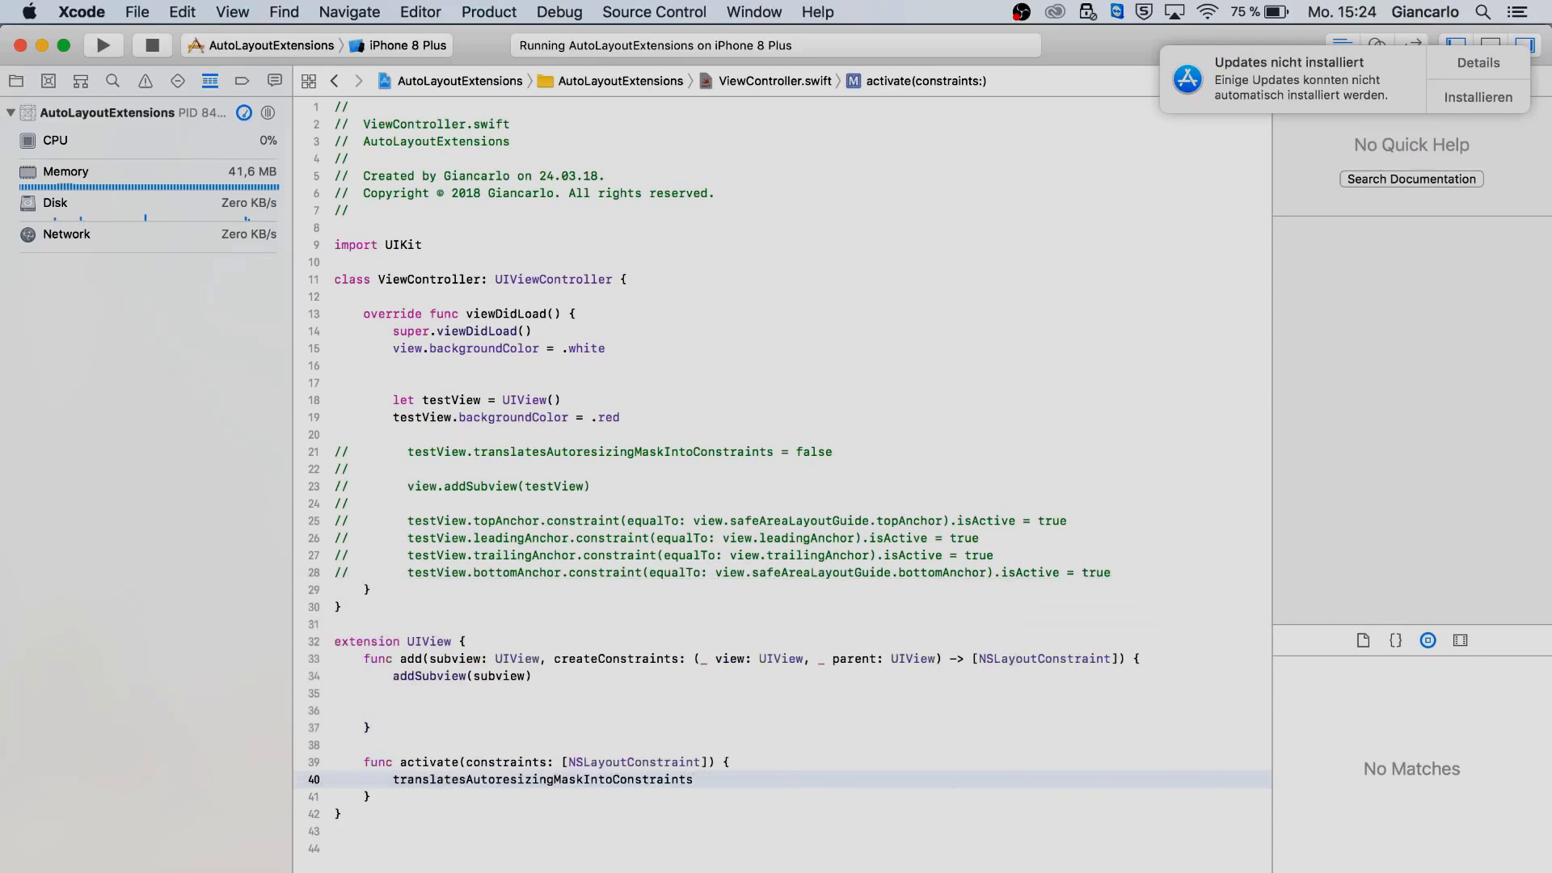
text(= fal)
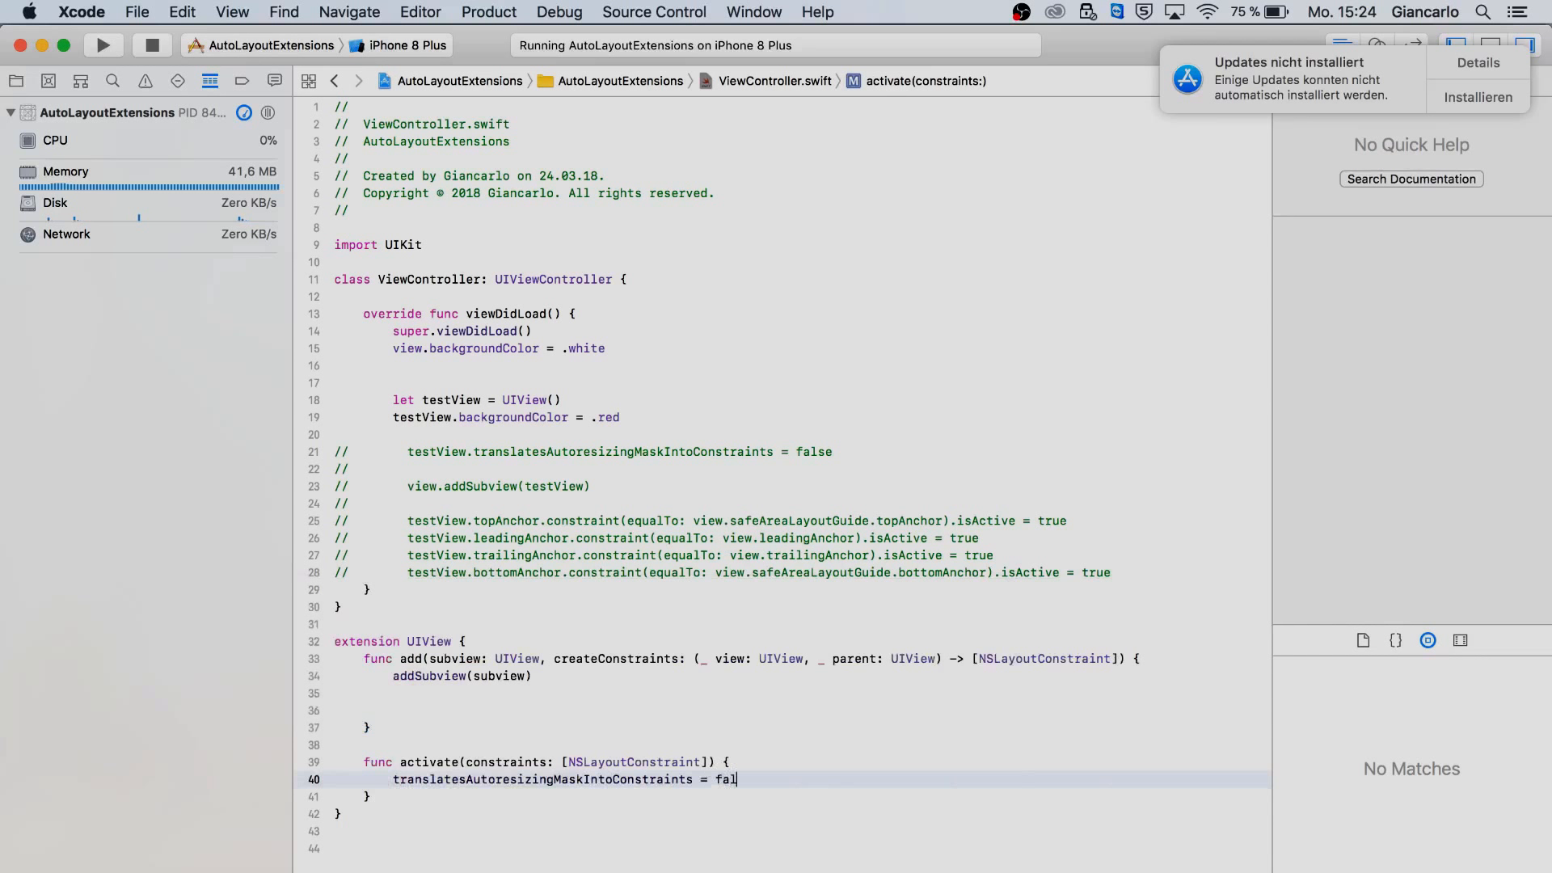
text(se)
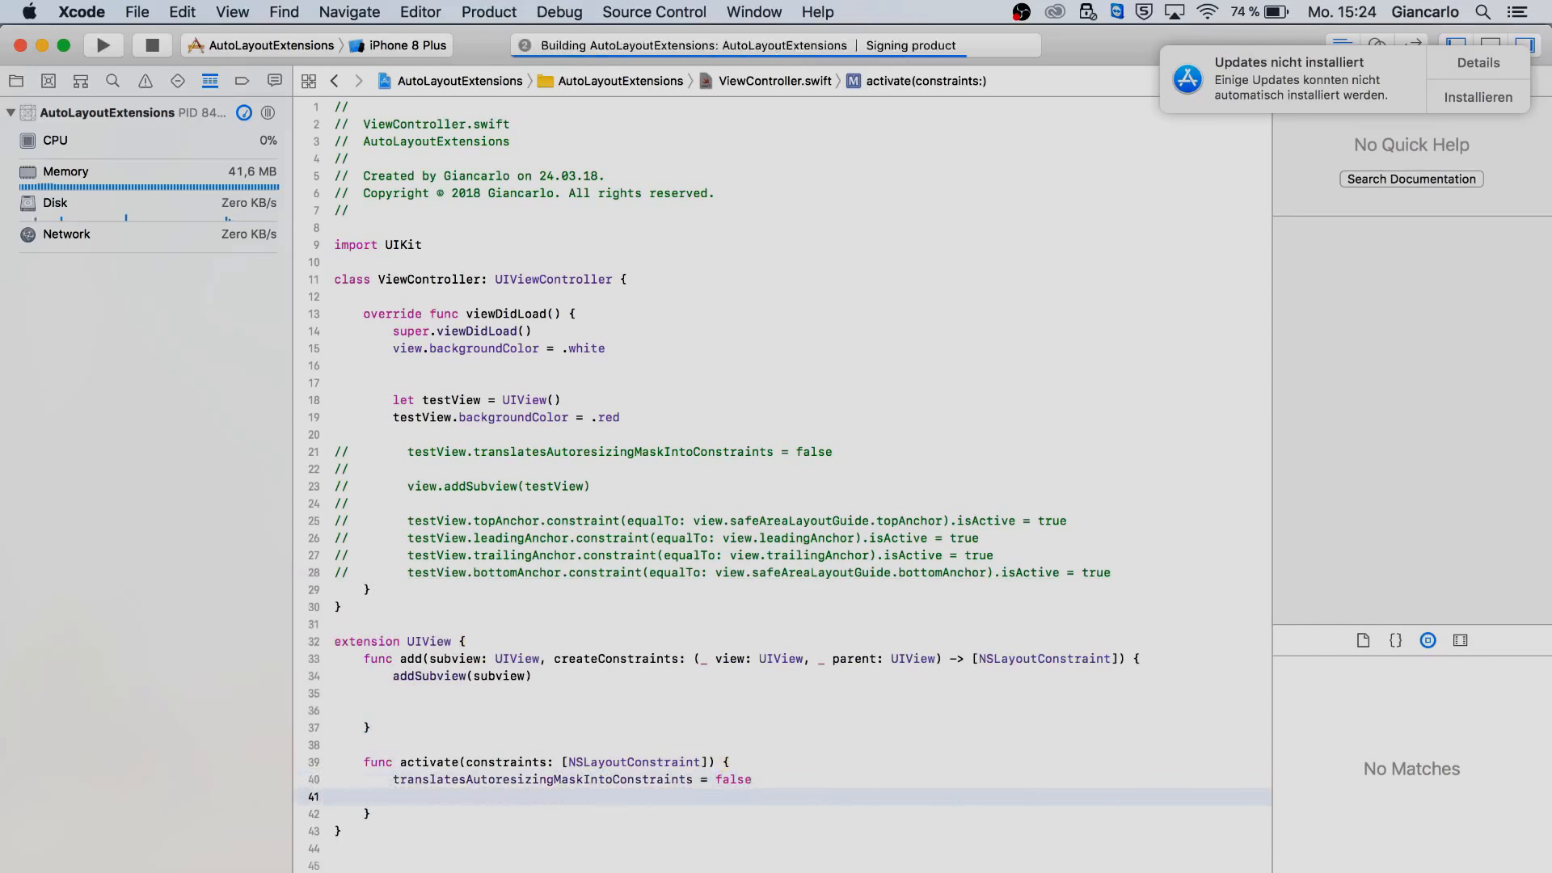
Step: Call NSLayoutConstraint.activate(constraints) inside the activate function
click(101, 45)
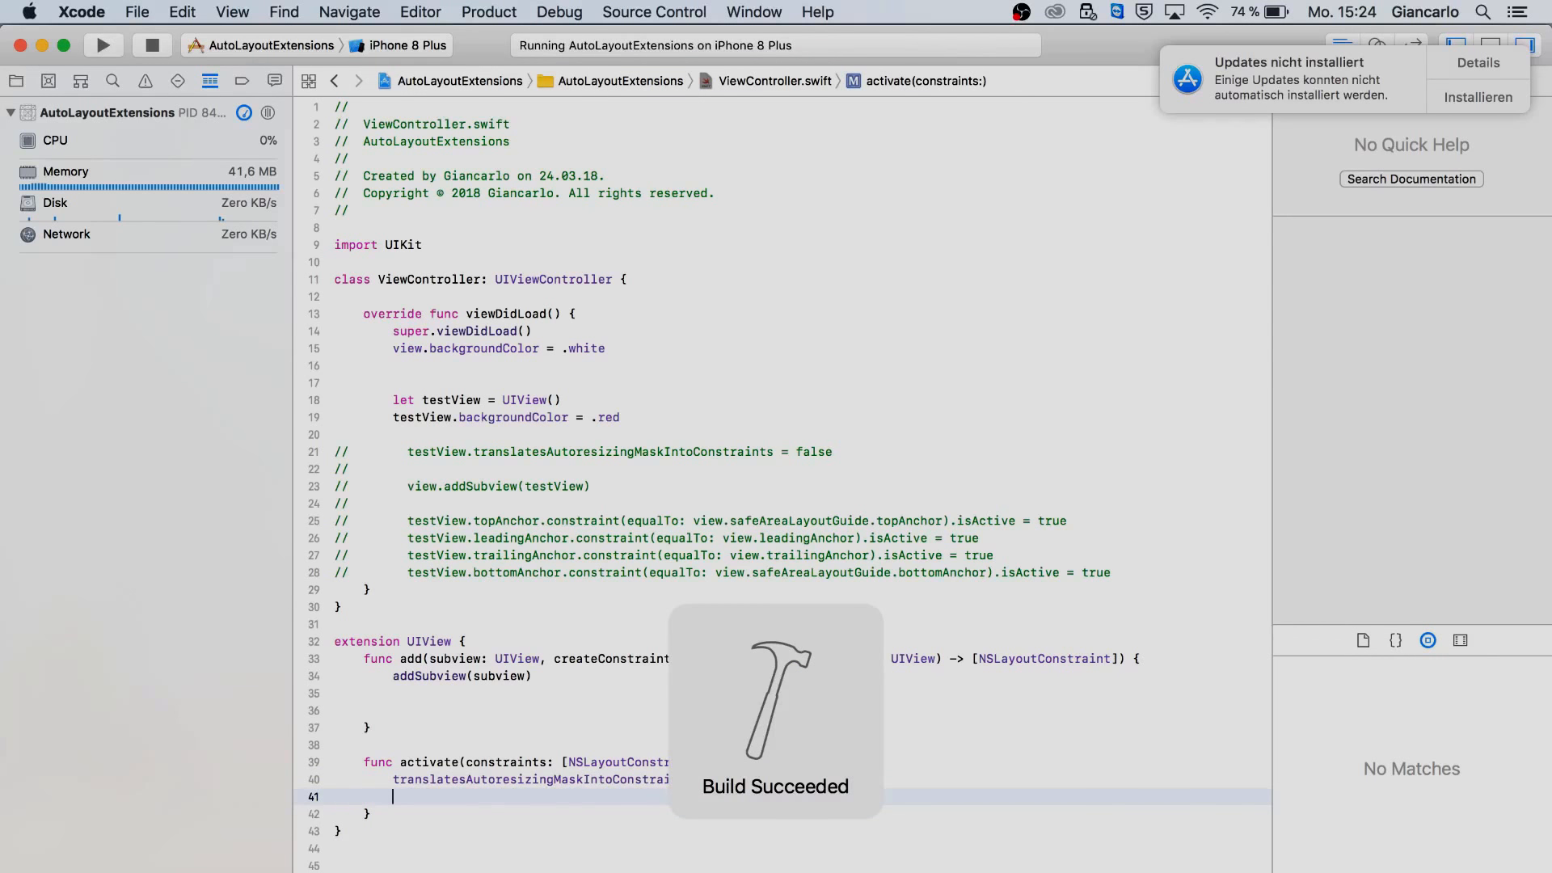
text(activate)
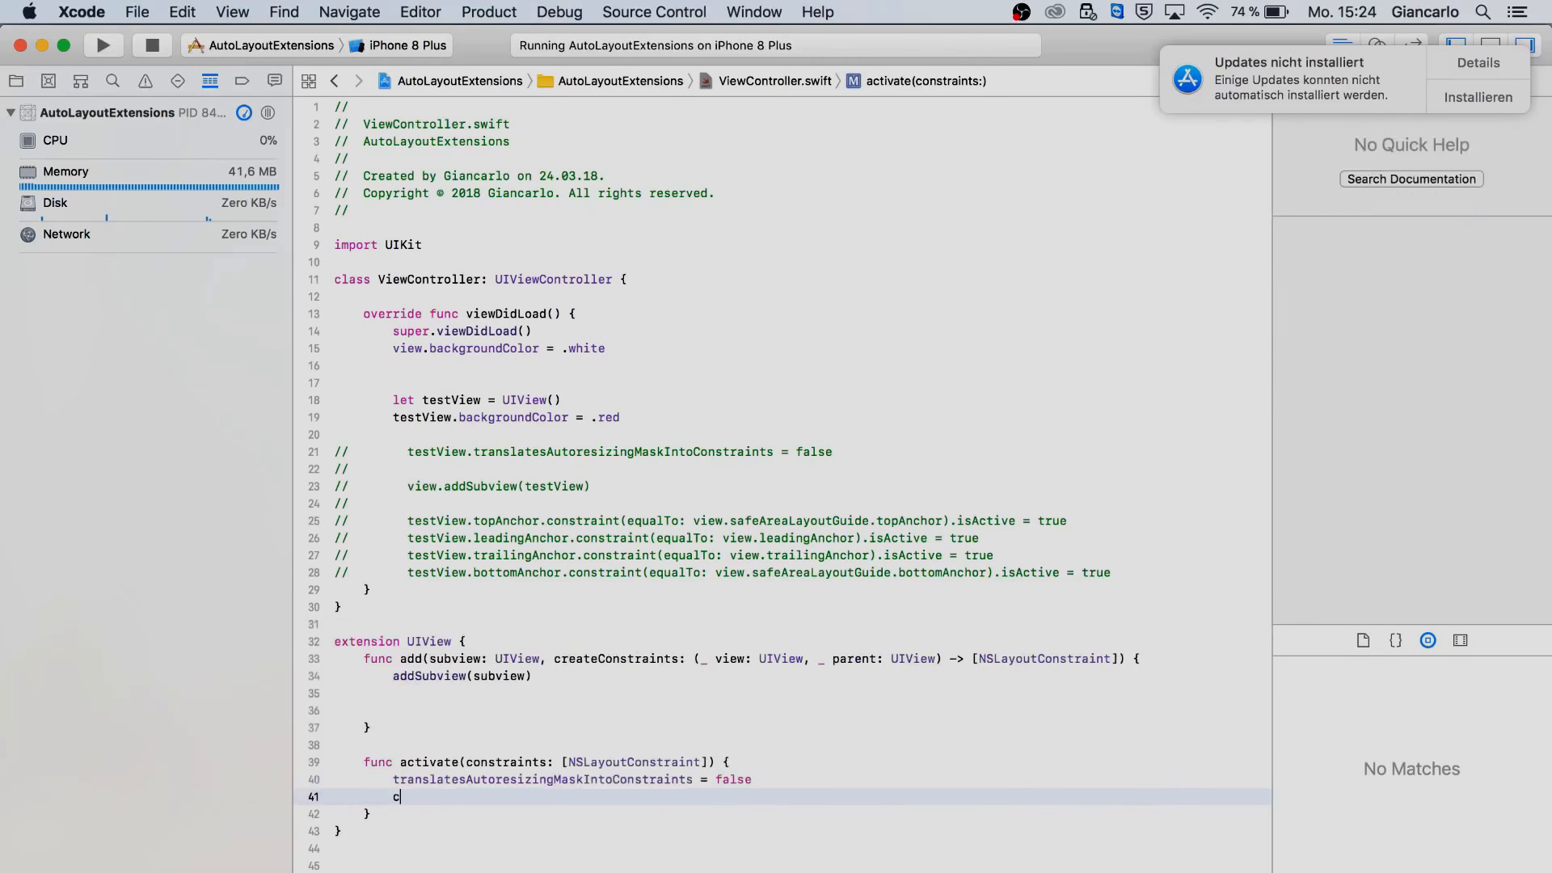
text(onstraints.act)
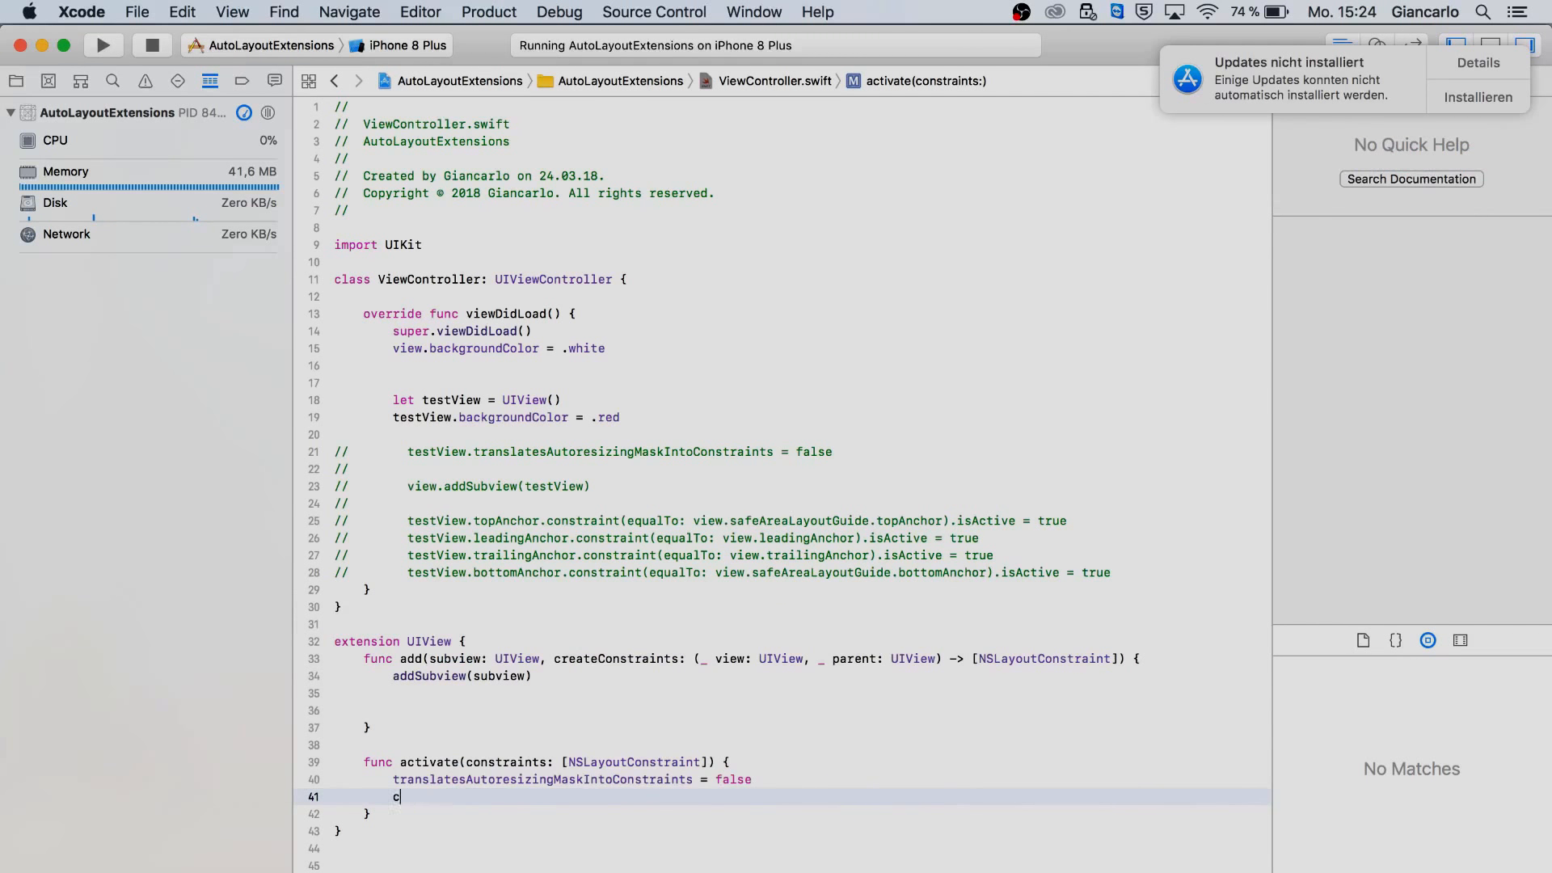
text(a)
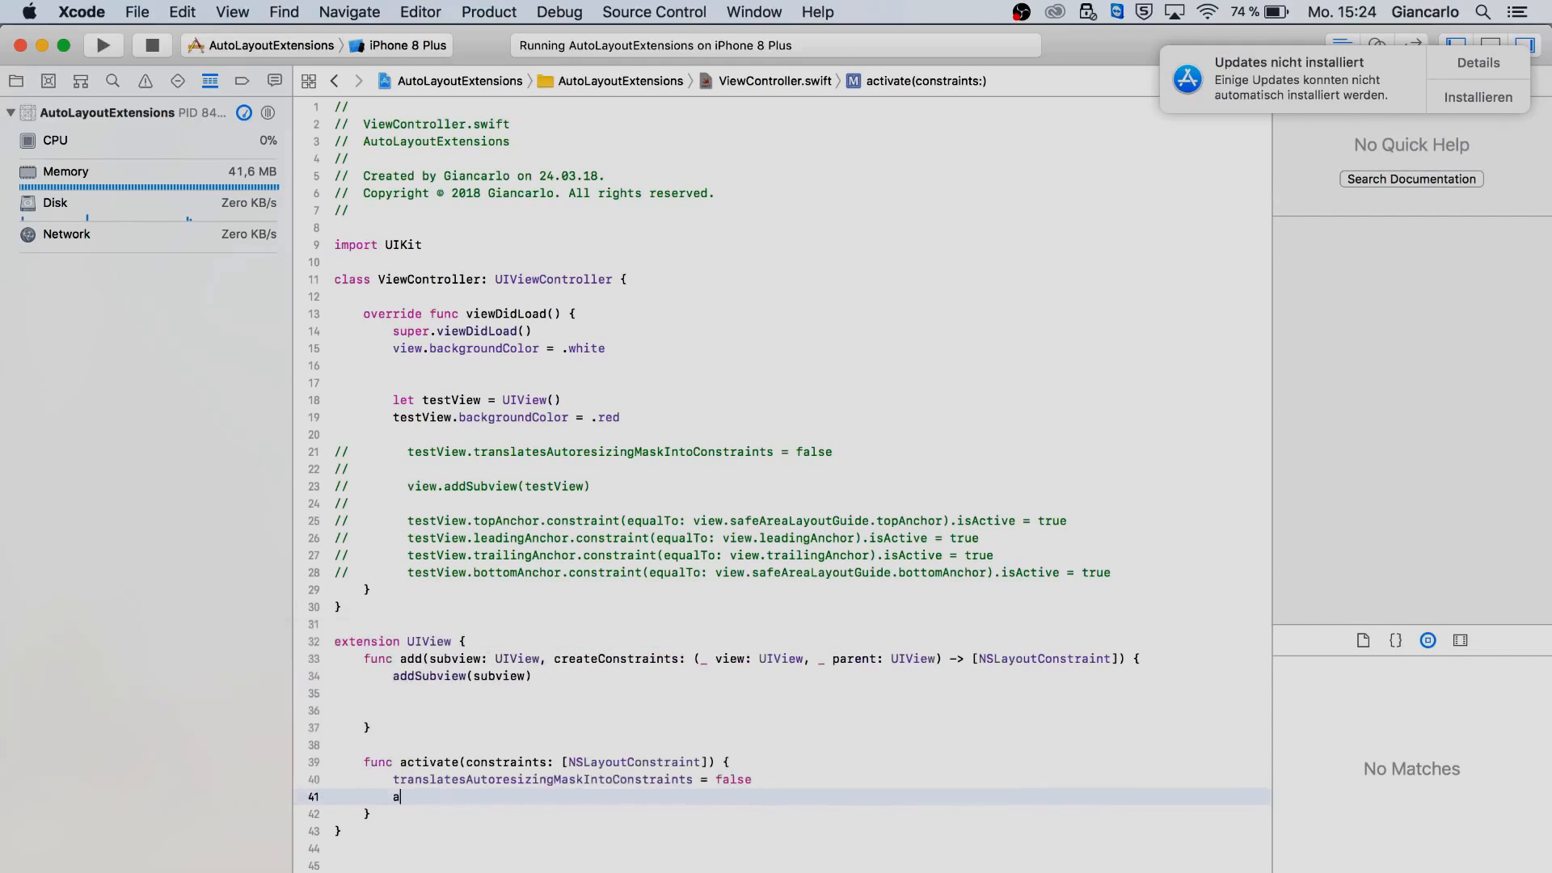
text(ctivate()
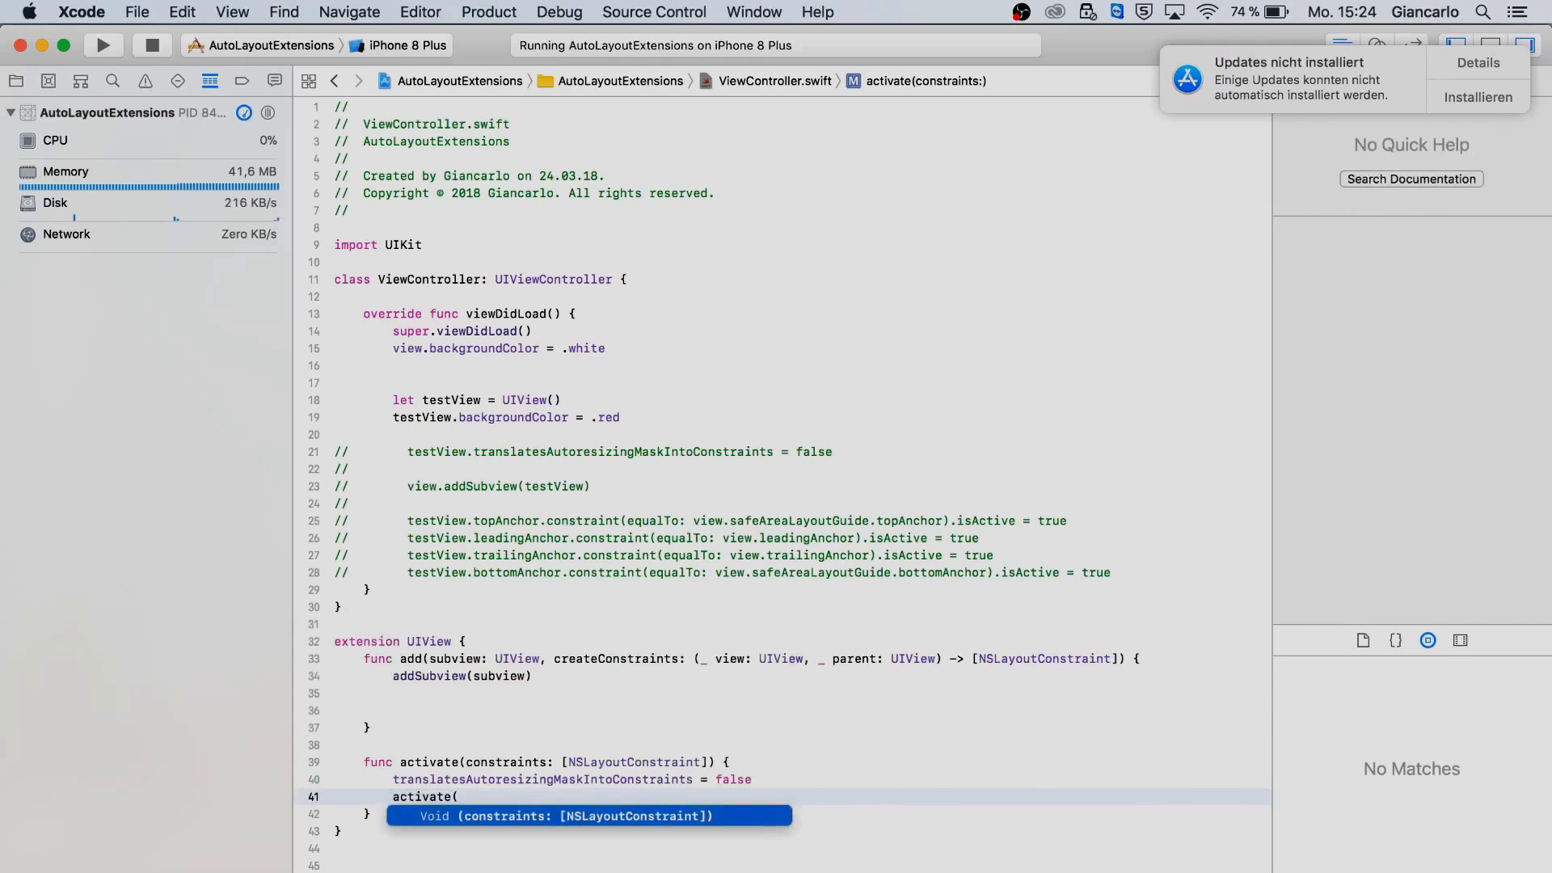
text(co)
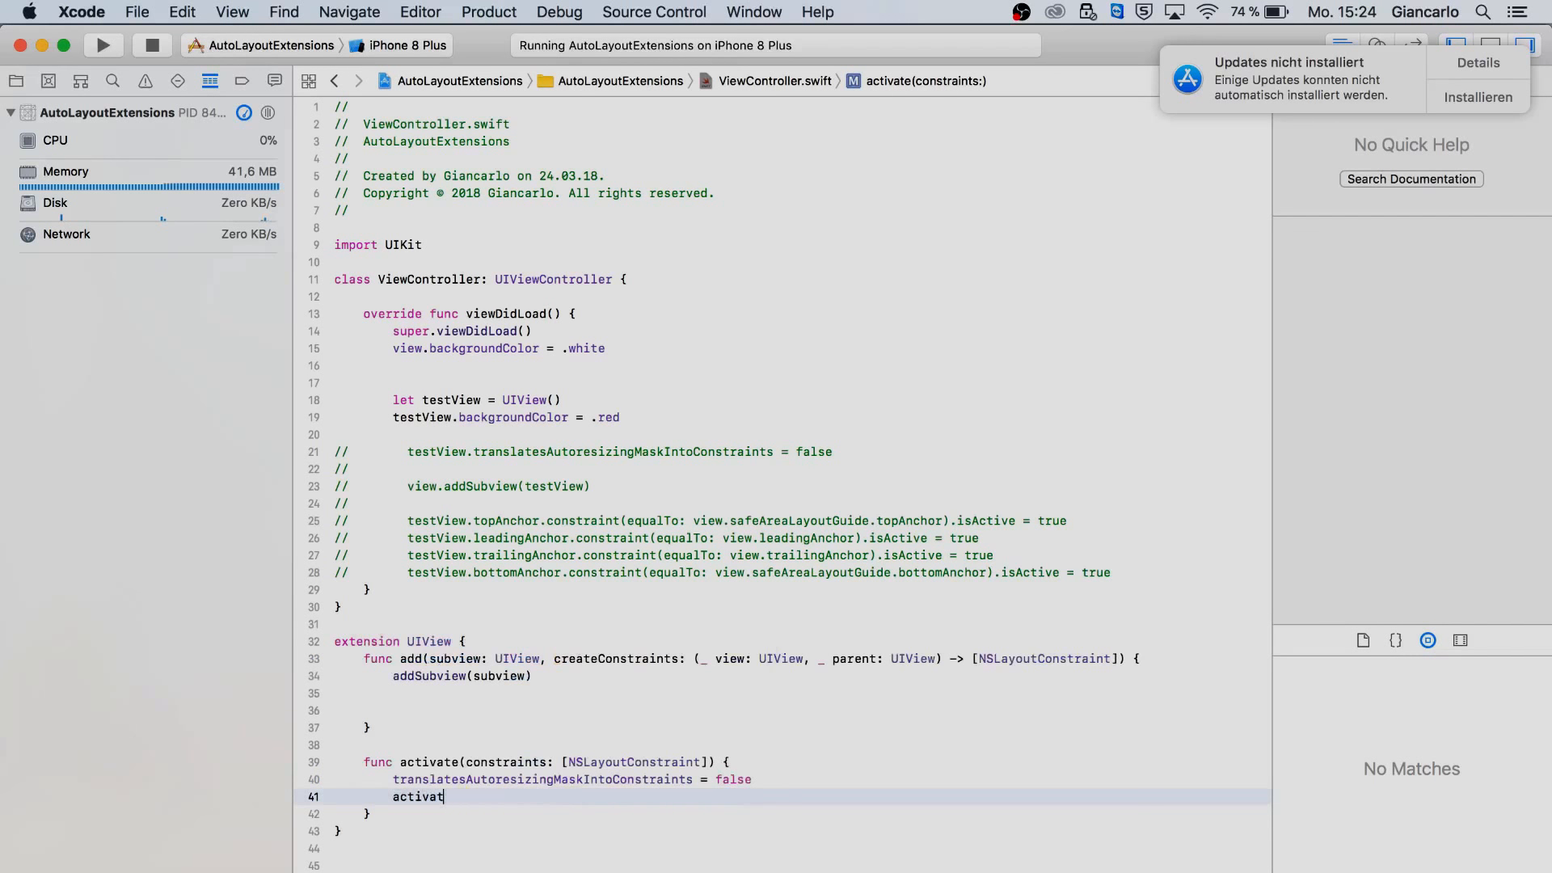
text(NSlao)
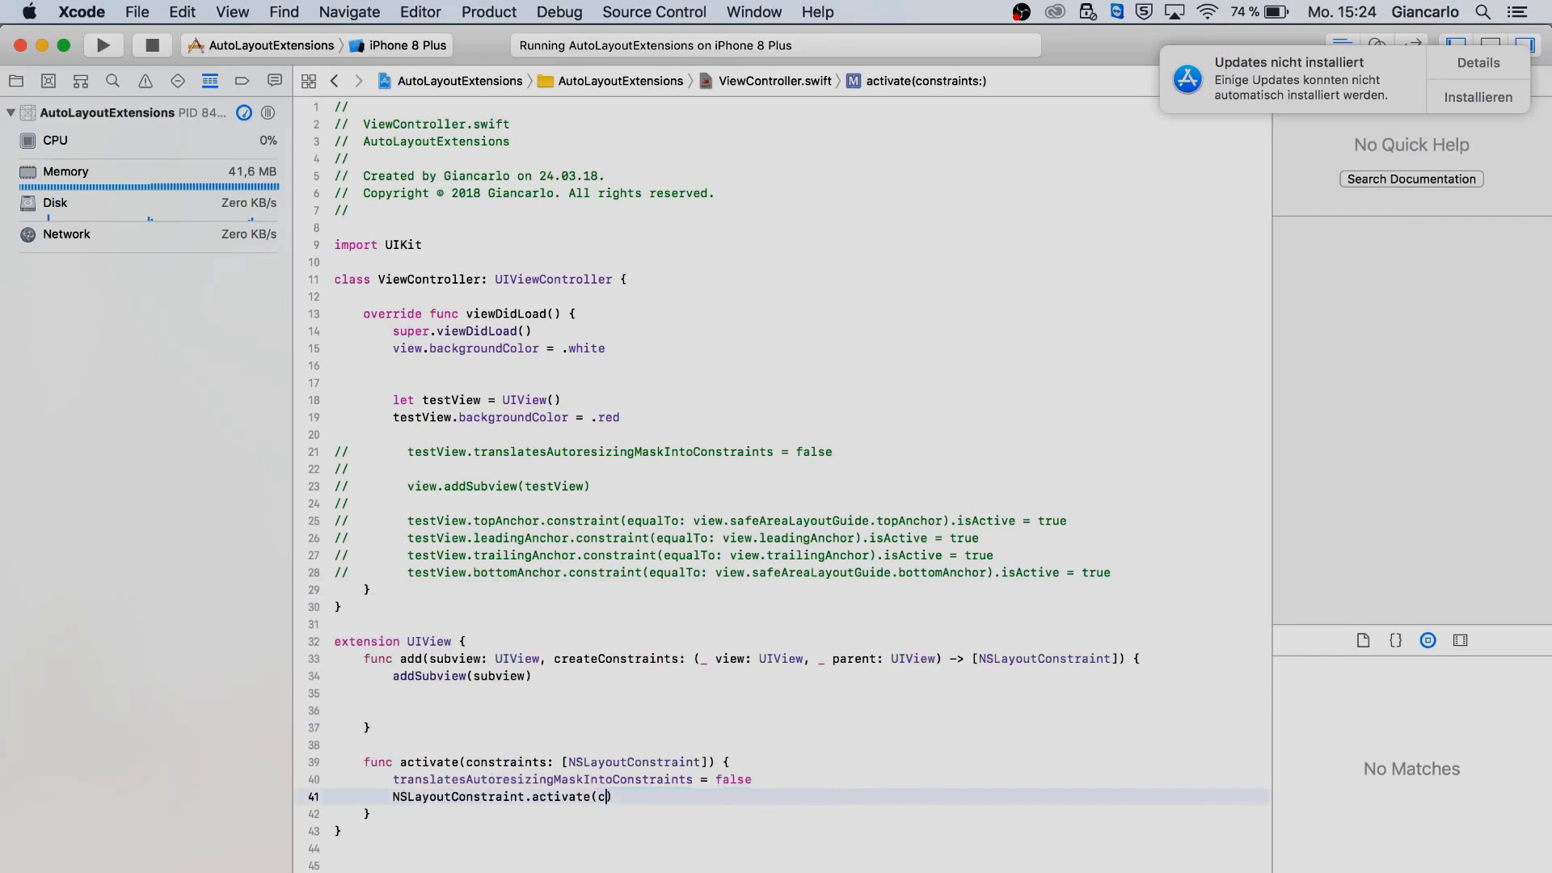
text(onstraints)
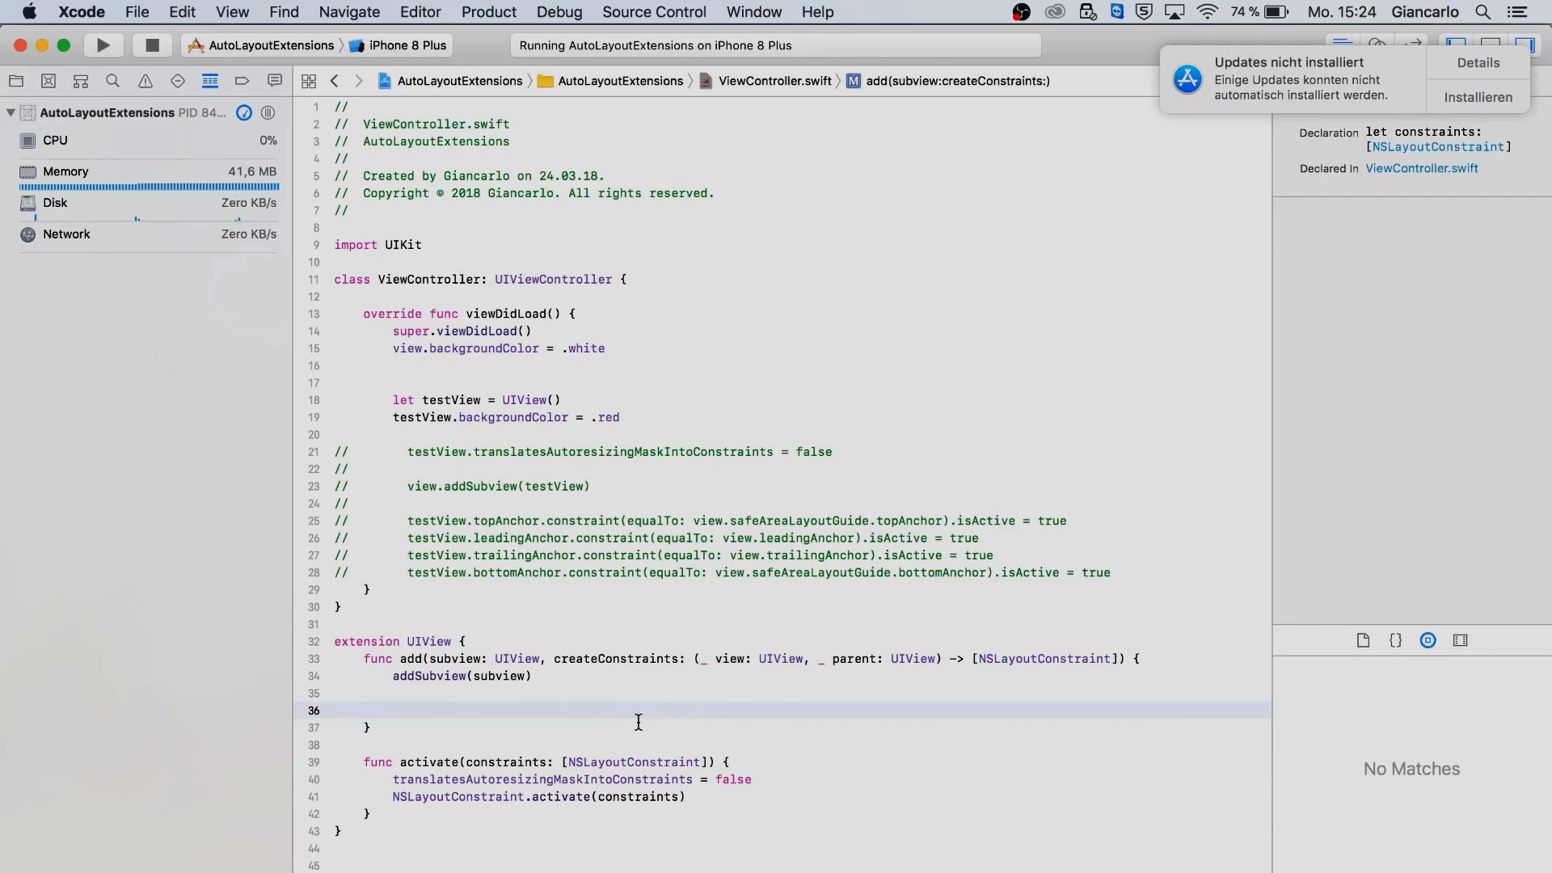
Step: Call subview.activate(constraints: createConstraints(subview, self)) in add and build successfully
click(393, 710)
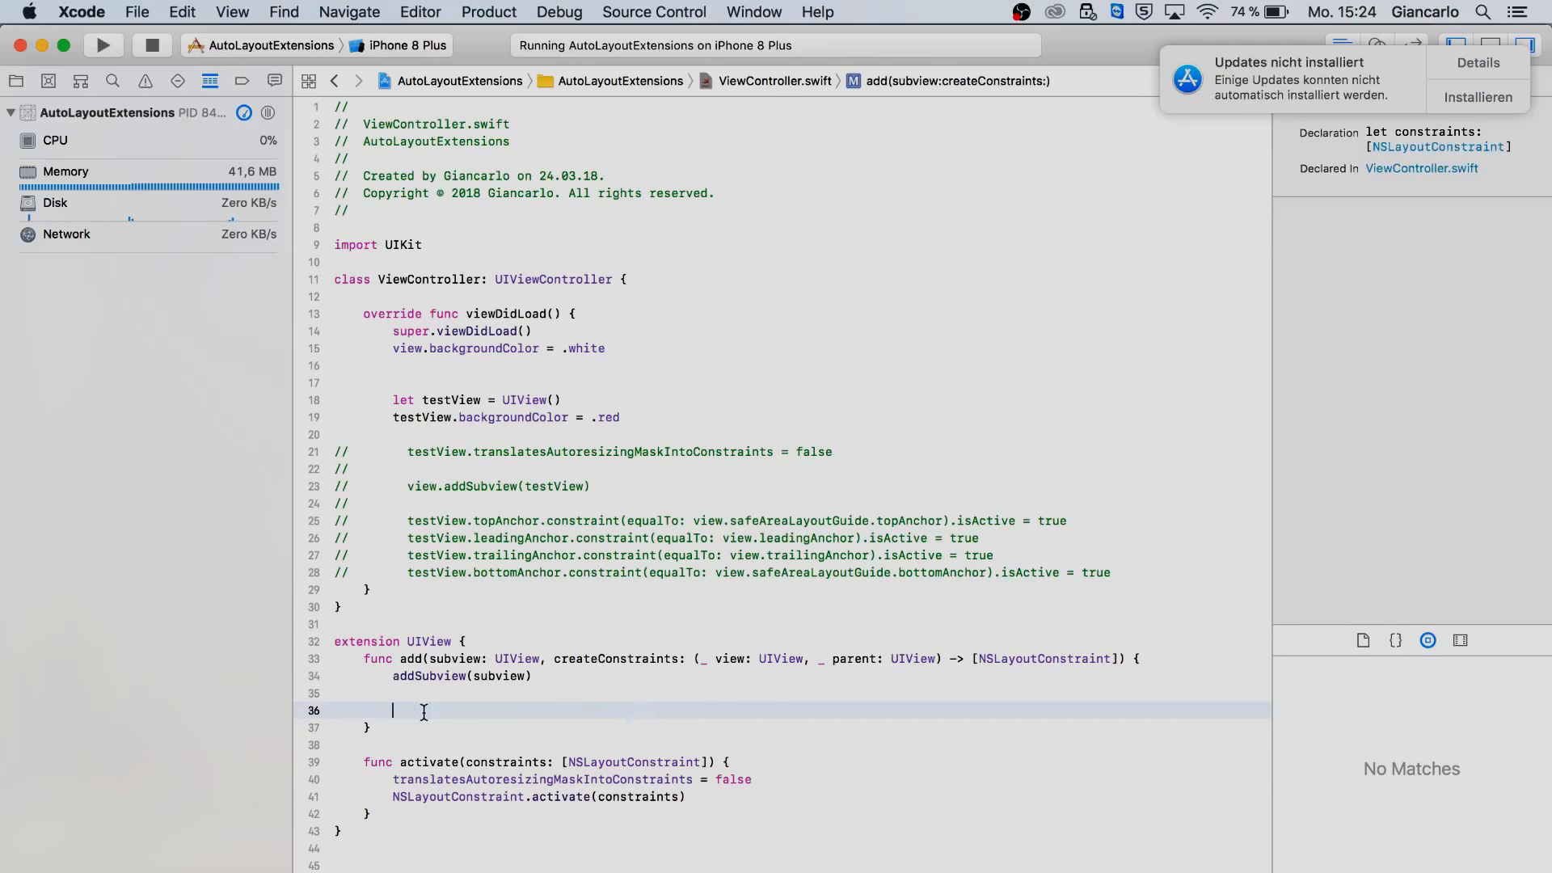
text(subview.activate(constraints: [NSLayoutConstraint)
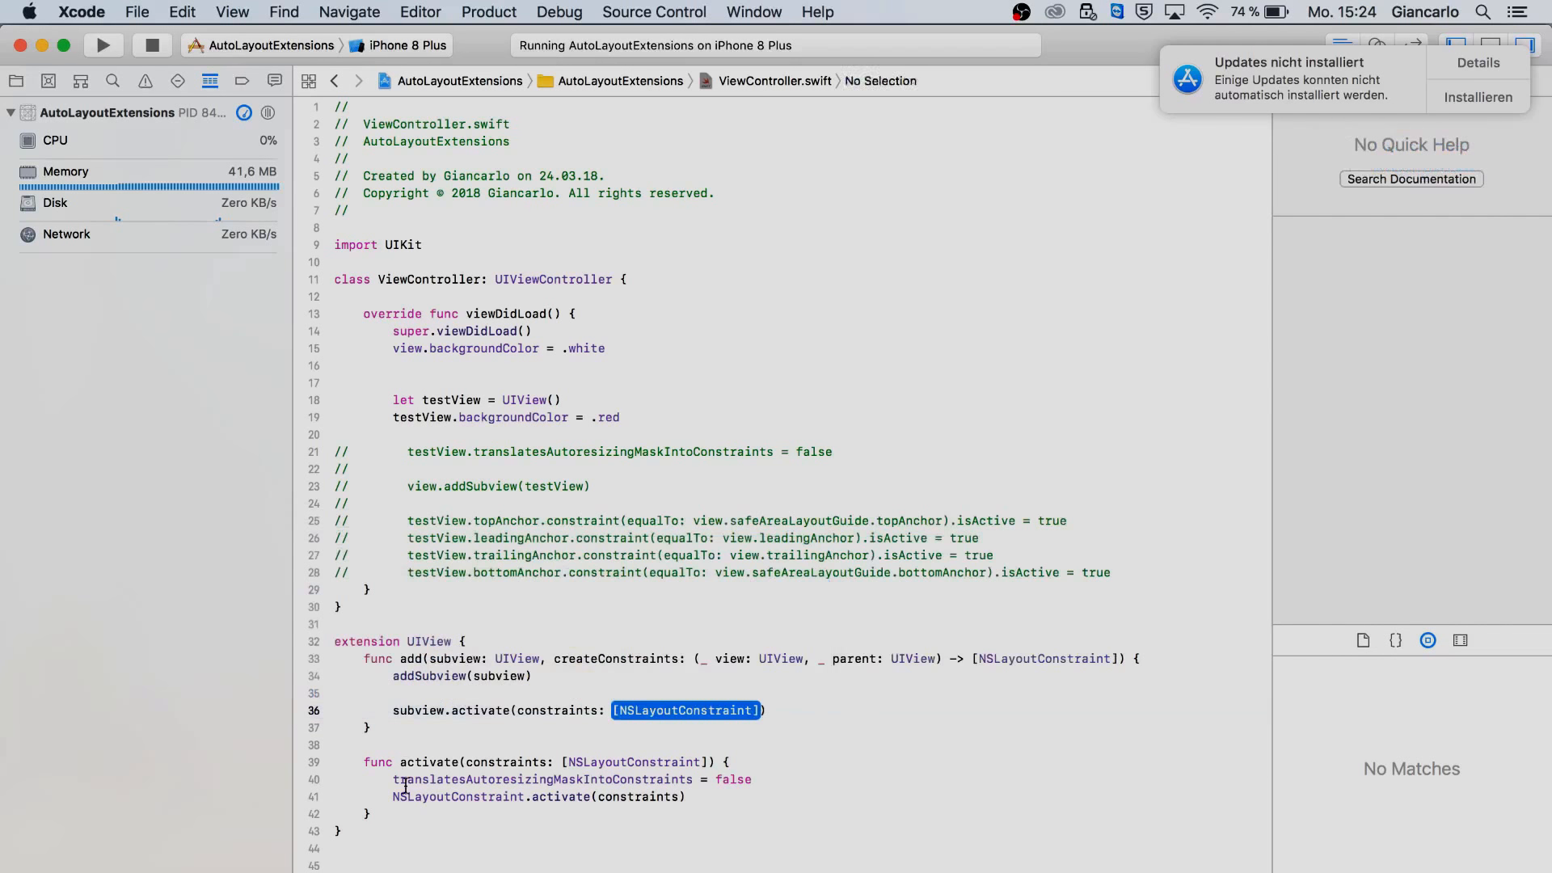
text(createConstraints()
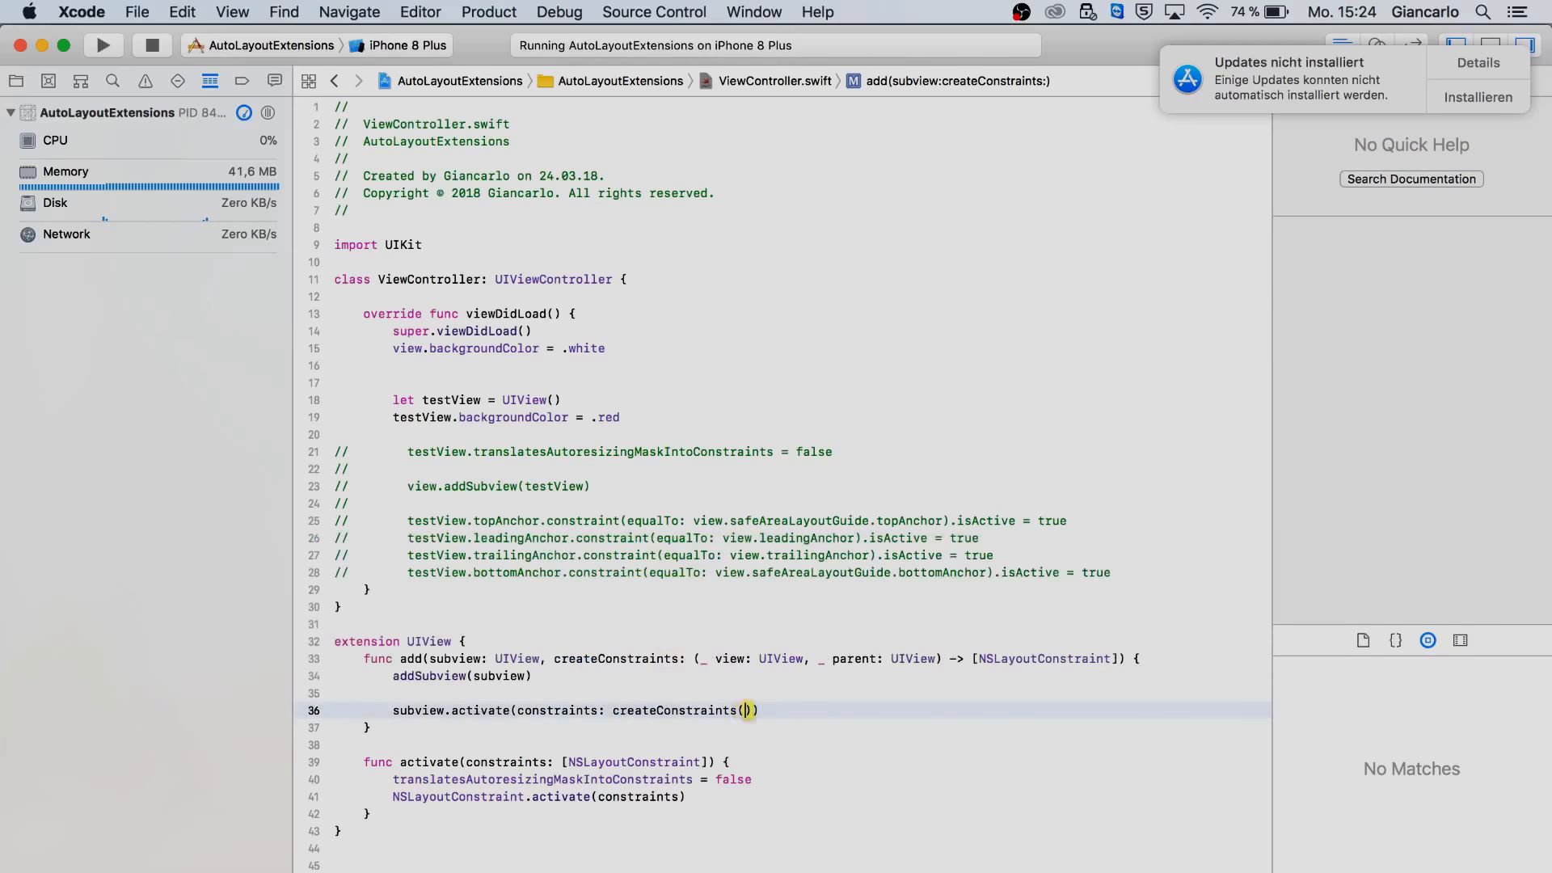
text(su)
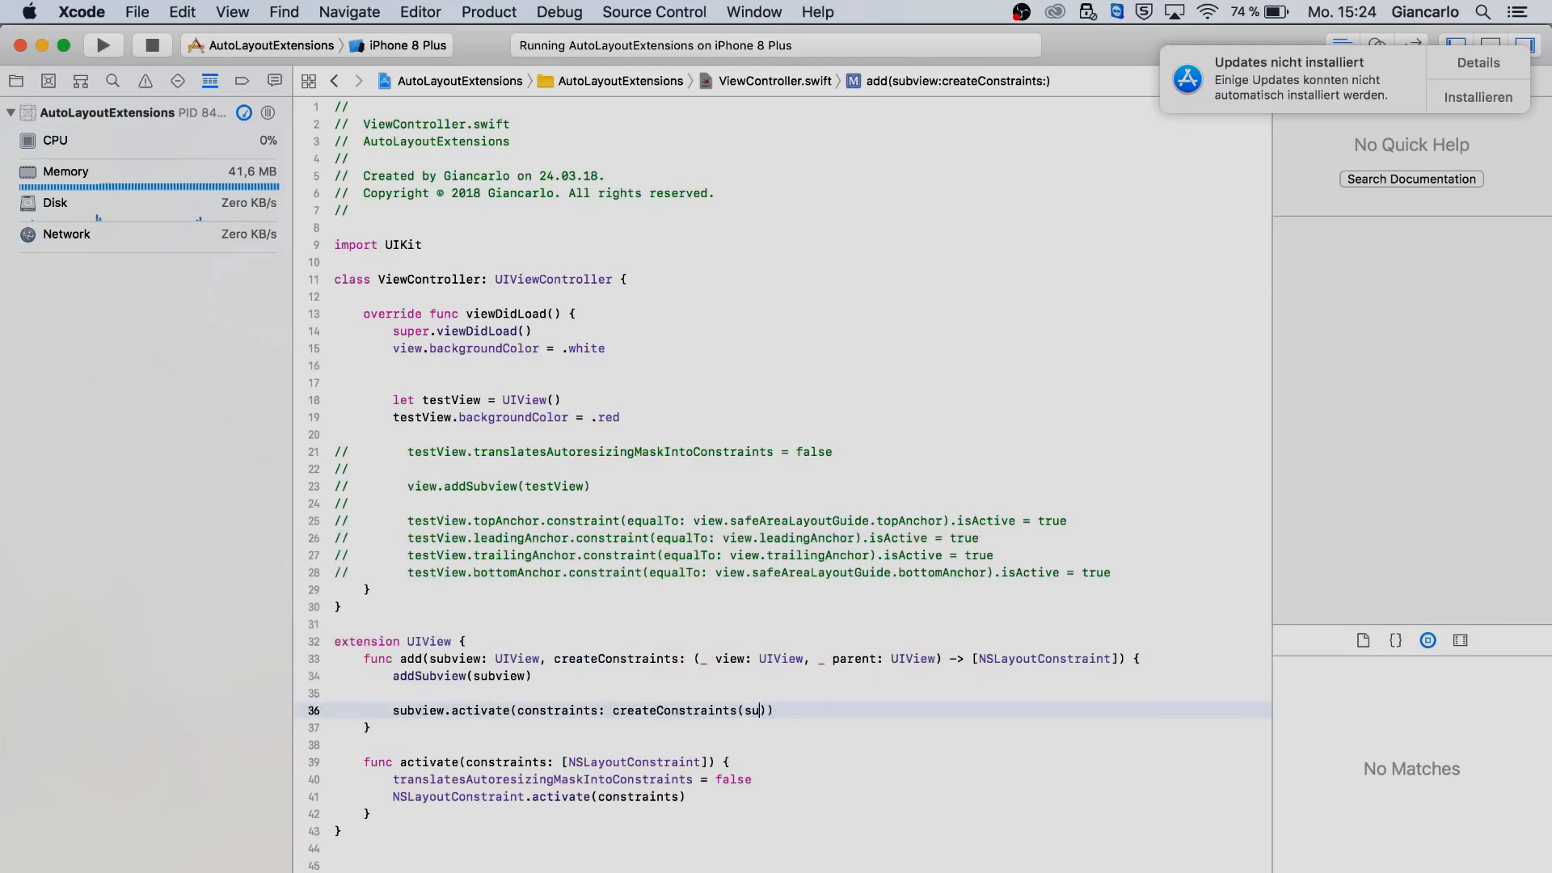
text(bview, self)
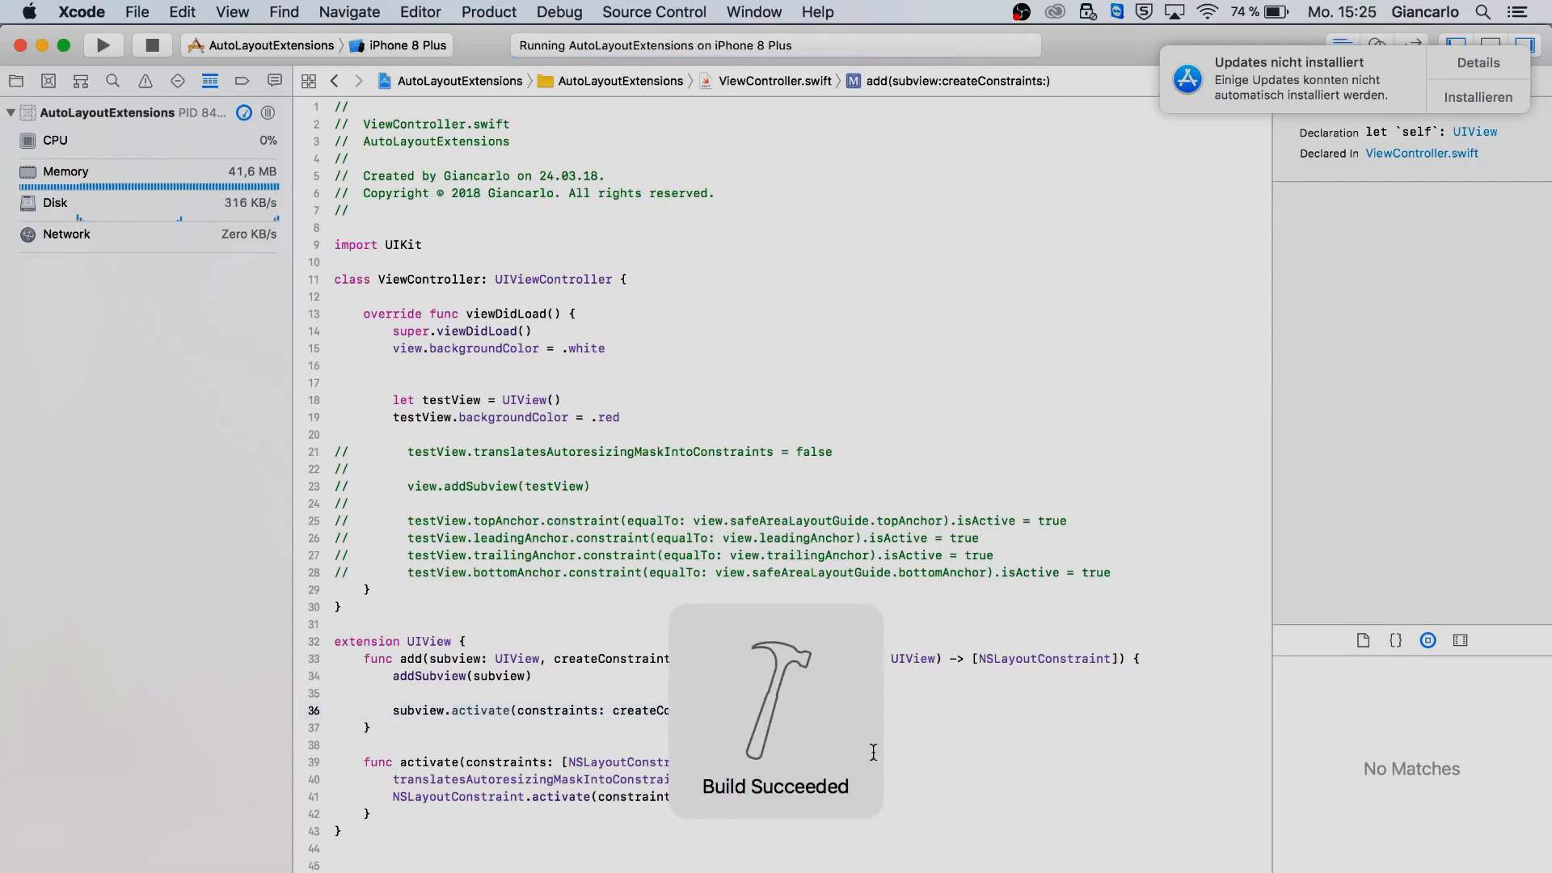
click(1112, 572)
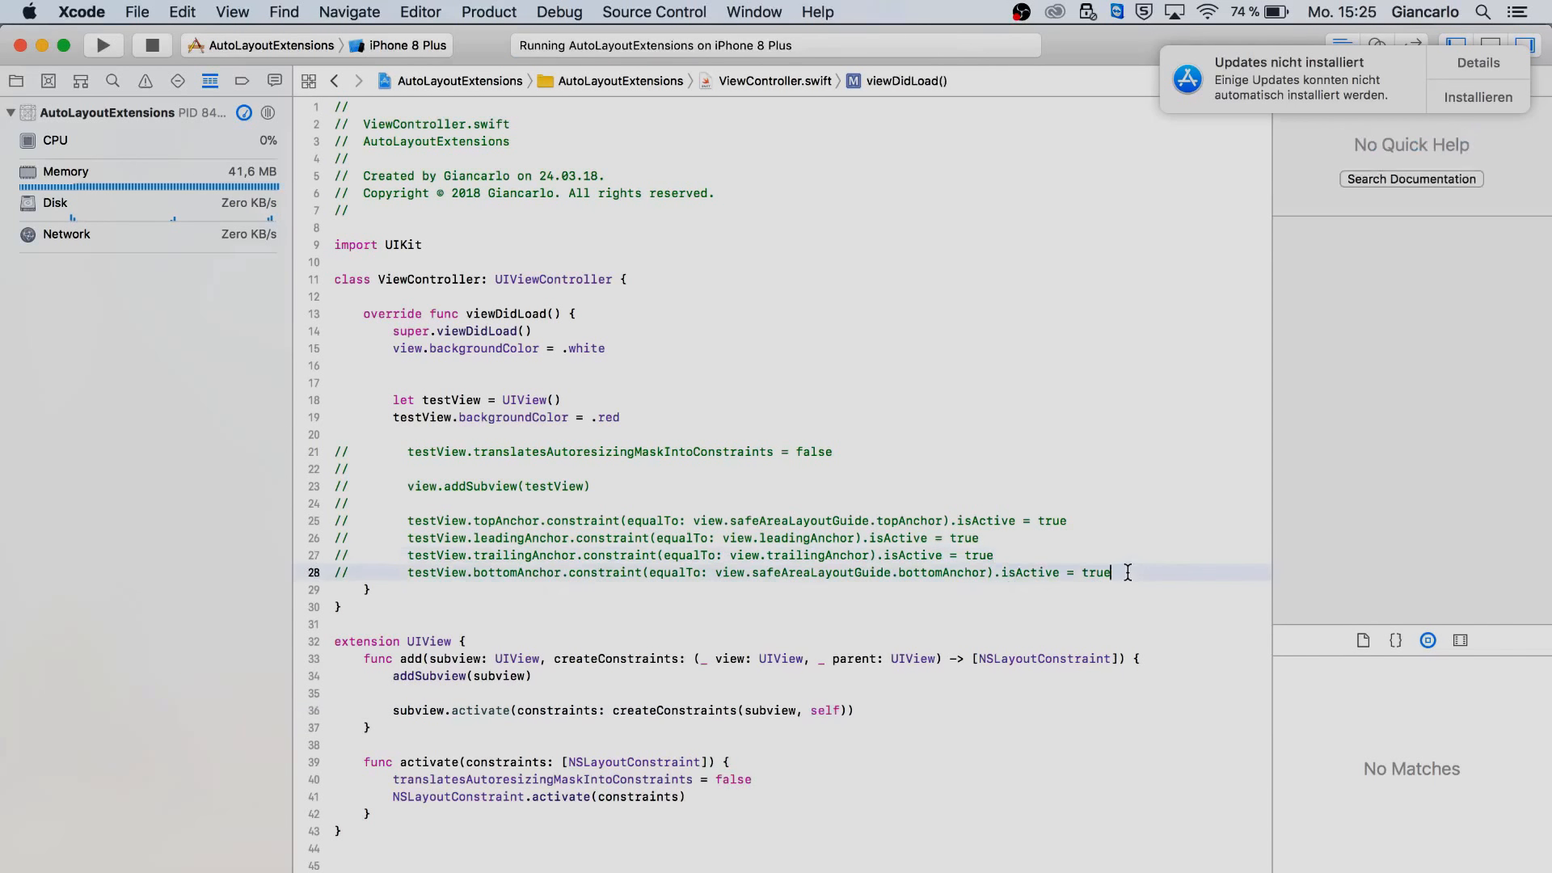
Step: Write view.add(subview: testView) with a trailing closure (v, p) in viewDidLoad
key(Return)
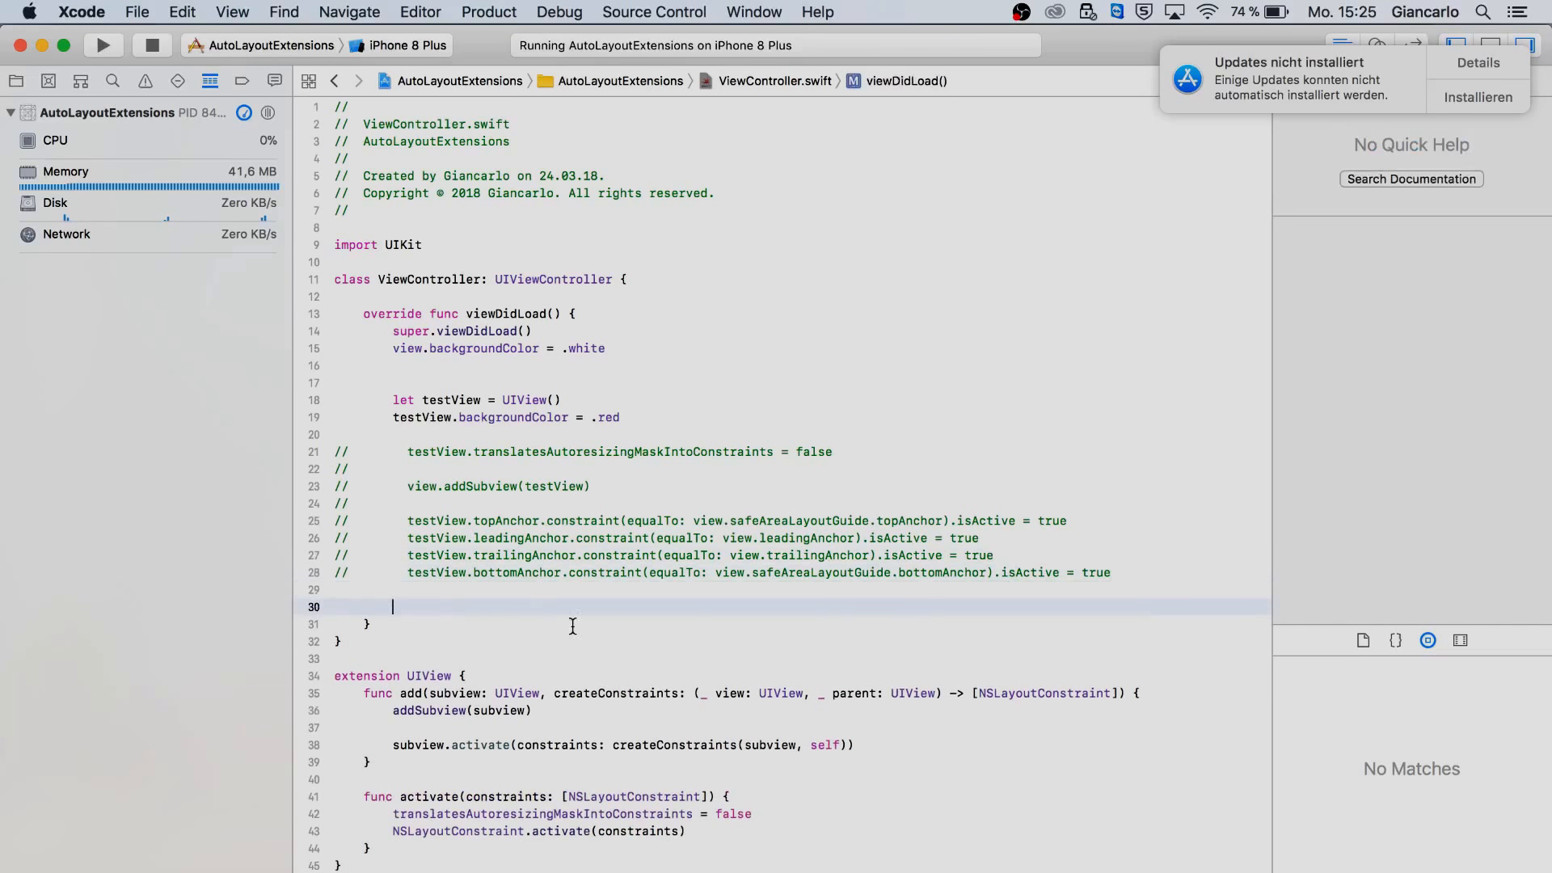
text(view.add(subview: UIView, createConstraints: (UIView, UIView) -> [NSLayoutConstraint)
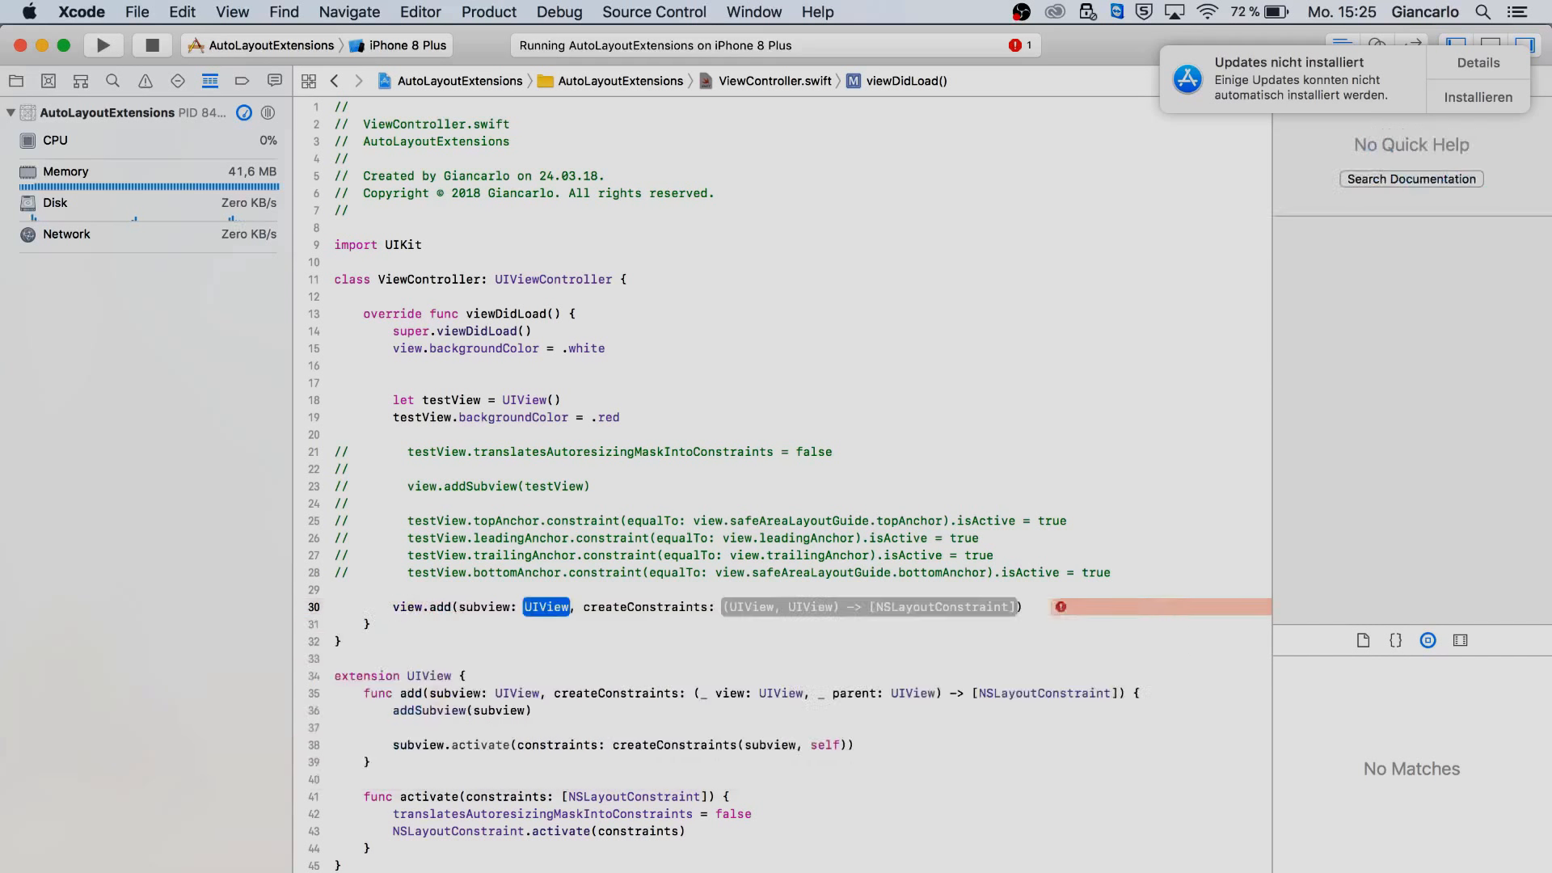
text(testView) { (v, p) in [)
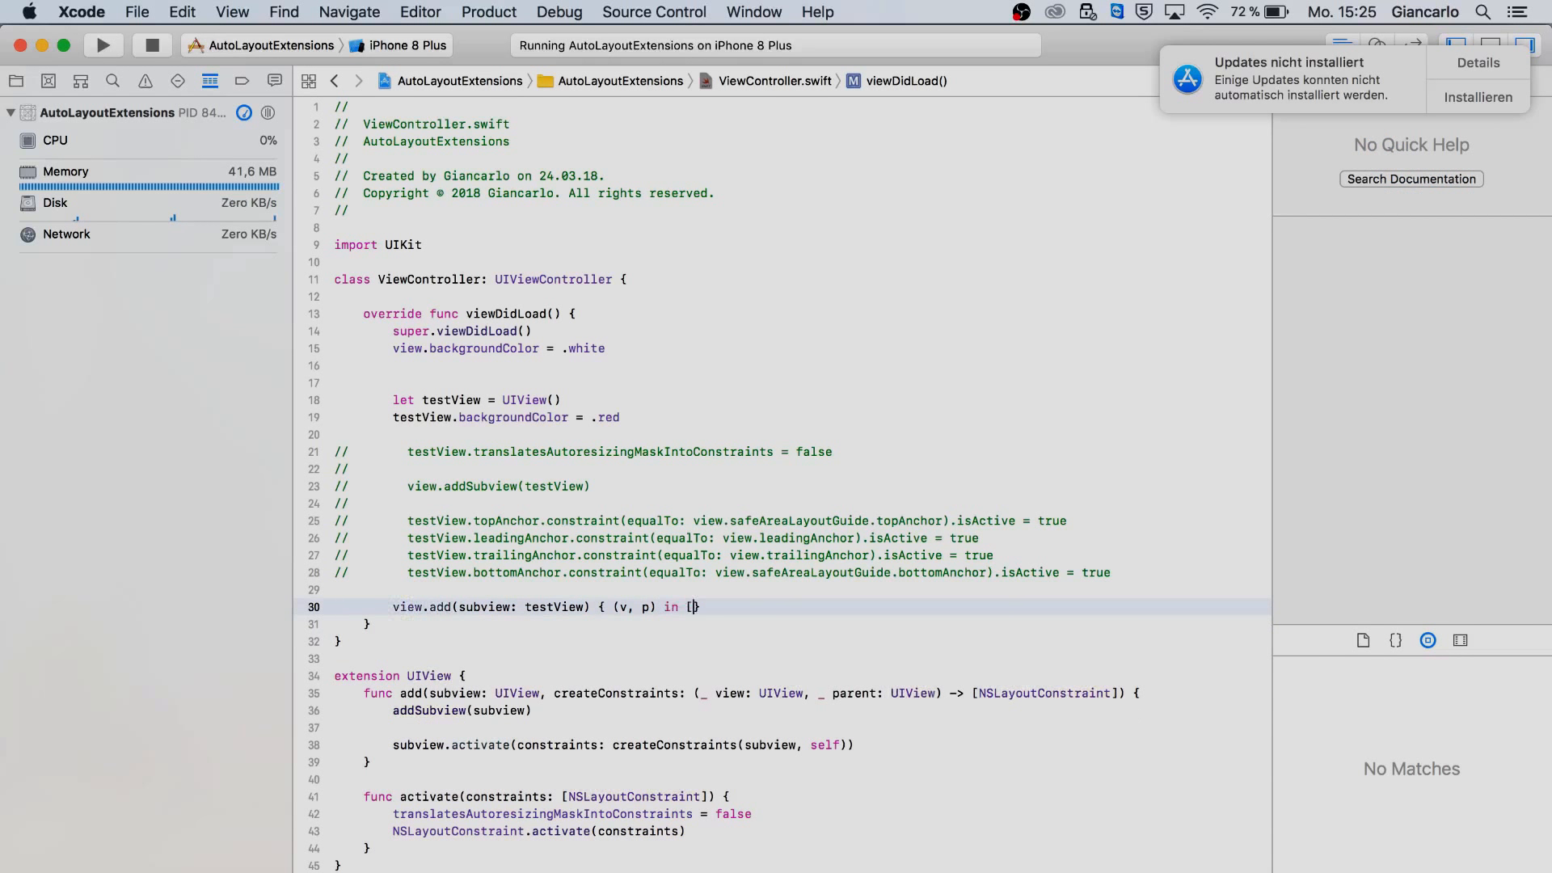
Step: Split the closure's empty constraint array onto separate lines ready for entries
key(Return)
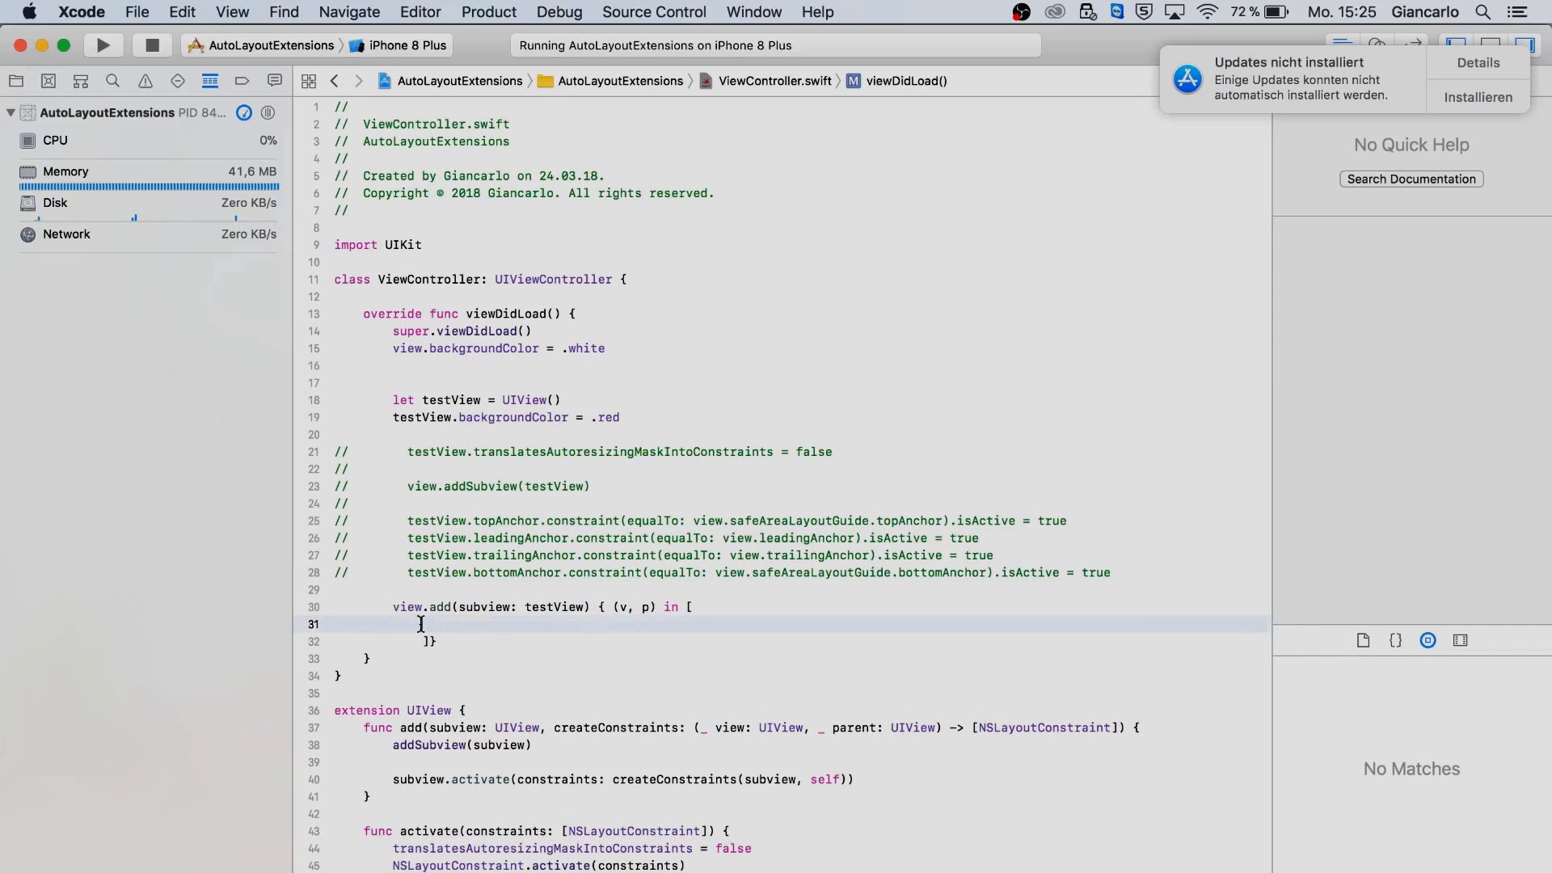
text(t)
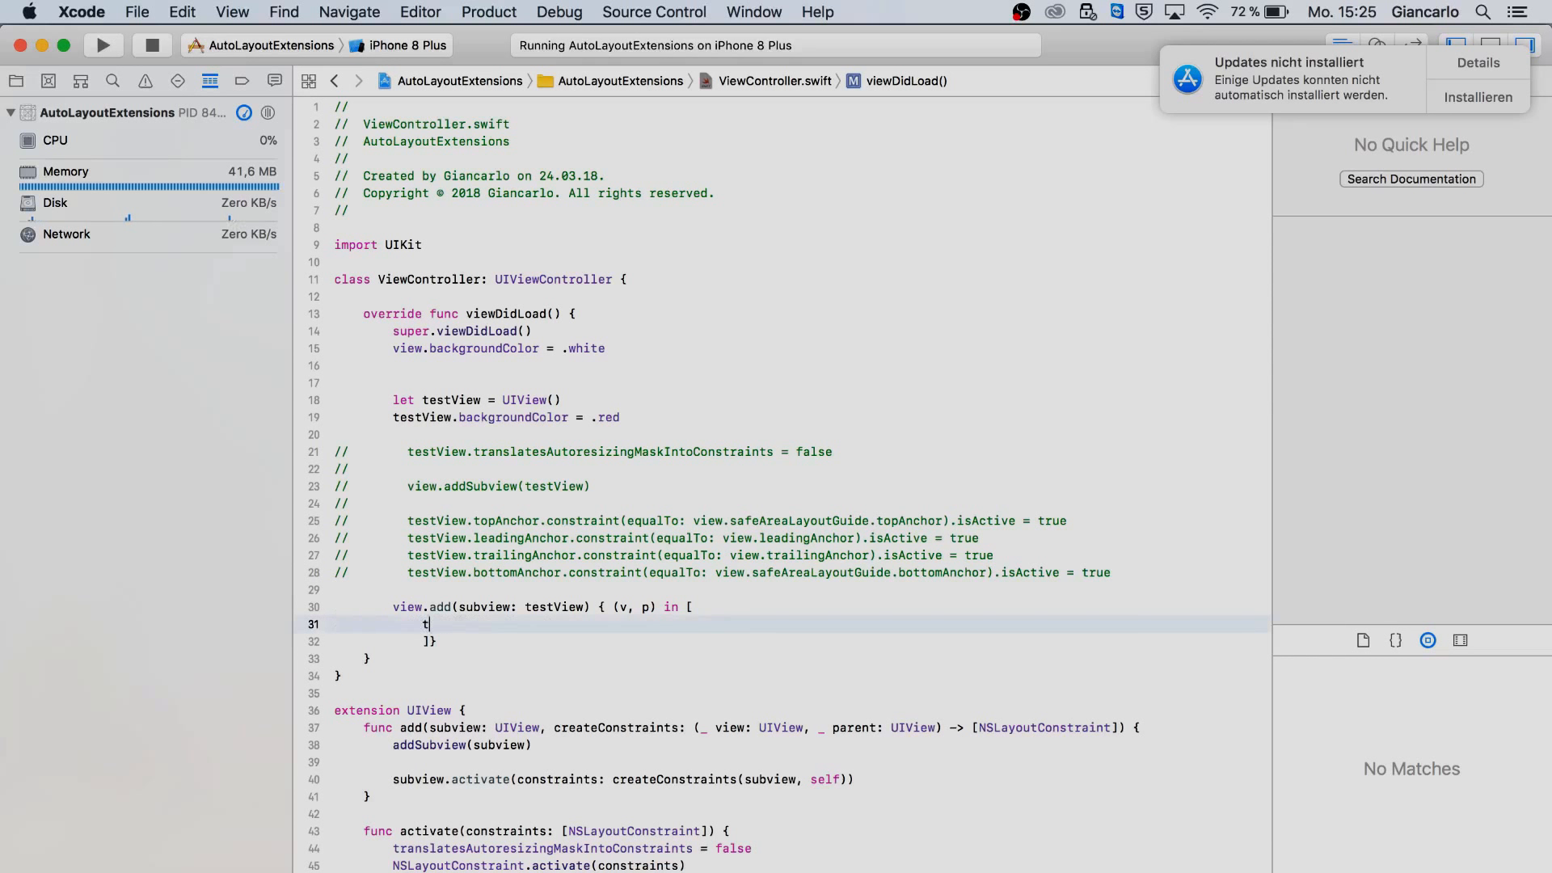
key(backspace)
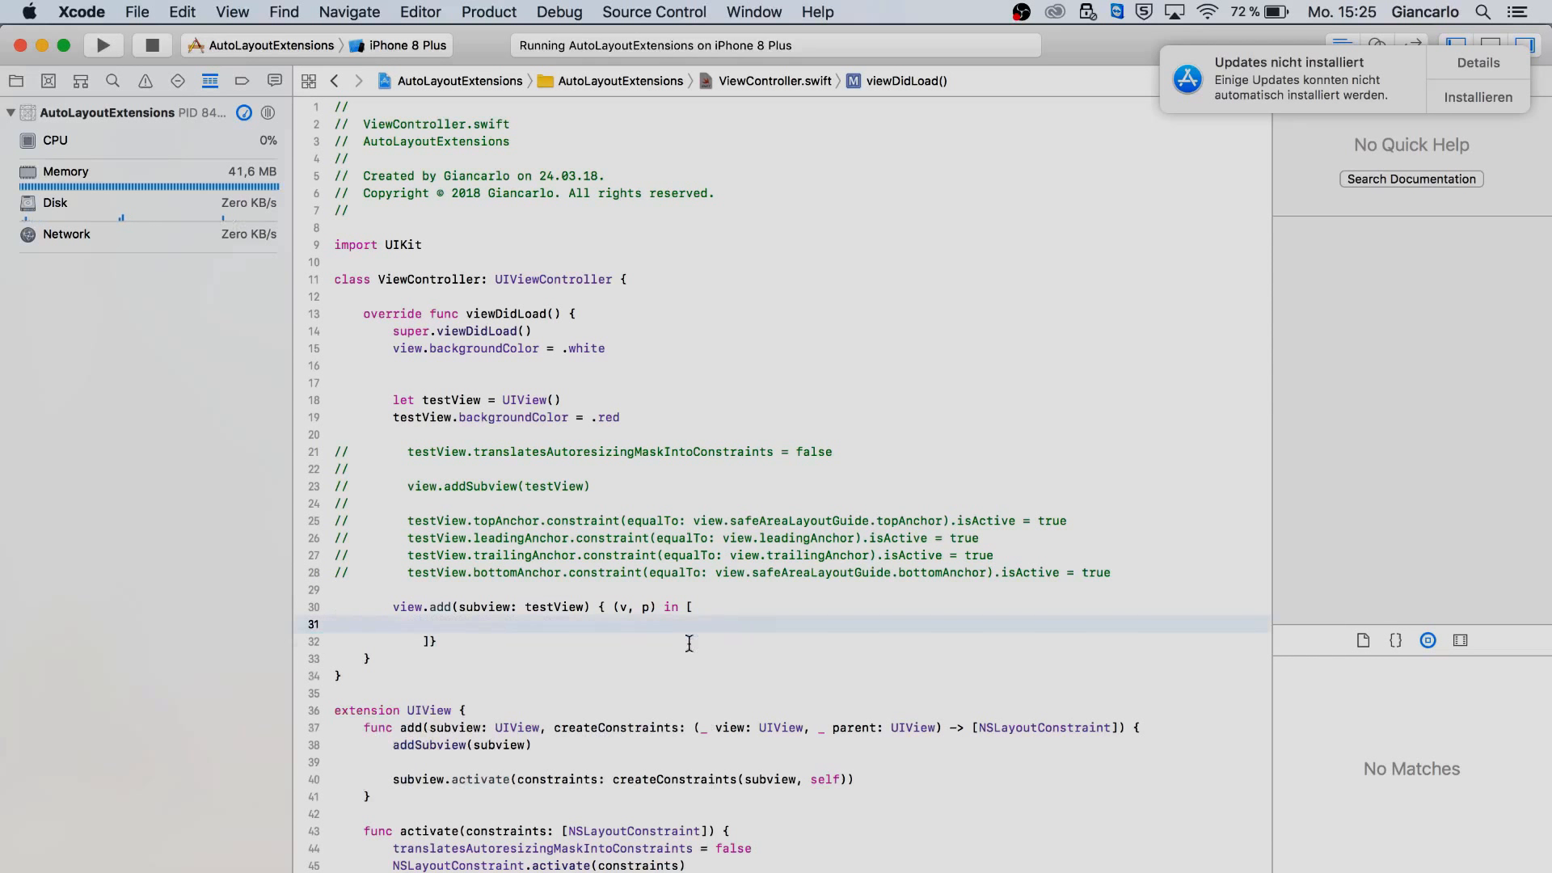
click(561, 607)
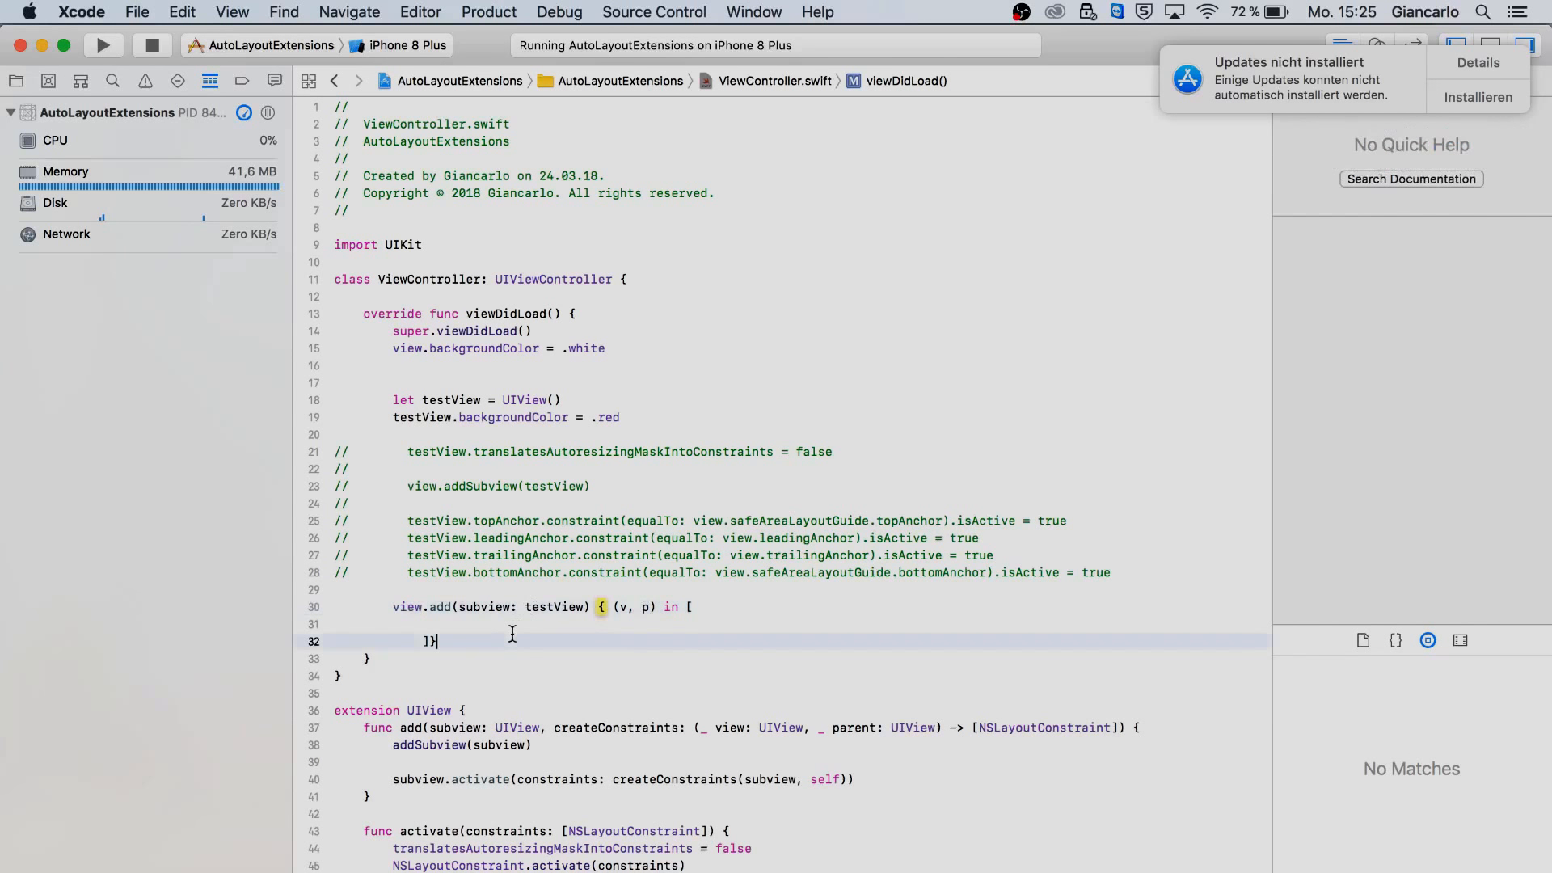
Step: Return v's top, leading, trailing and bottom constraints against p and run the app
text(v.topAnchor.constraint(equalTo: p.safeAreaLayoutGuide.topAnchor),)
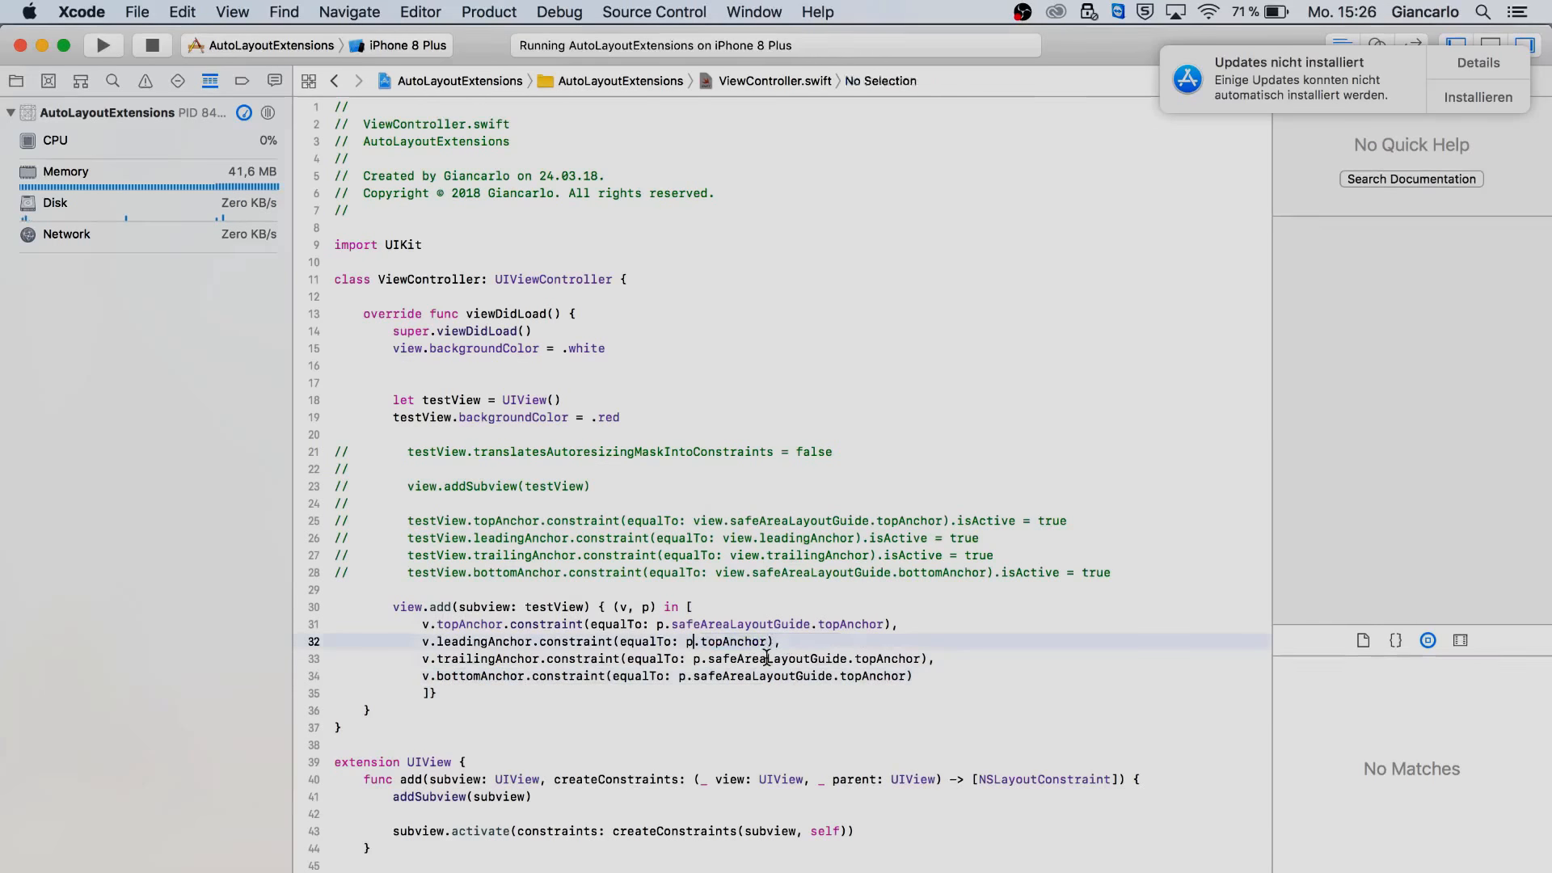
text(leading)
click(633, 658)
text(trailing)
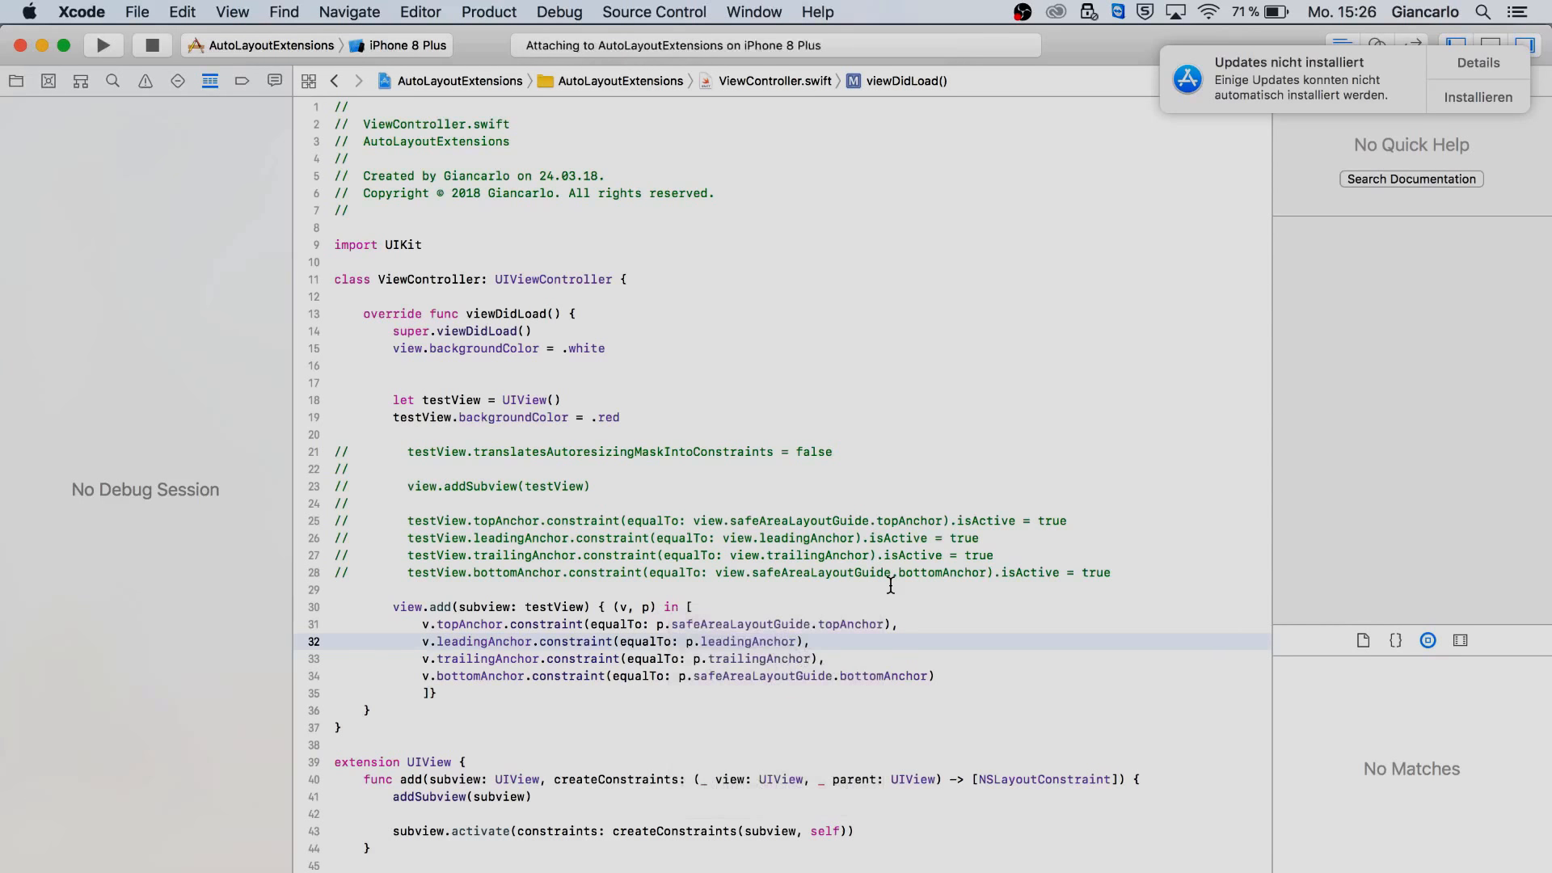
Step: View the running app on the iPhone 8 Plus simulator, then show bottomAnchor documentation in Xcode
click(102, 44)
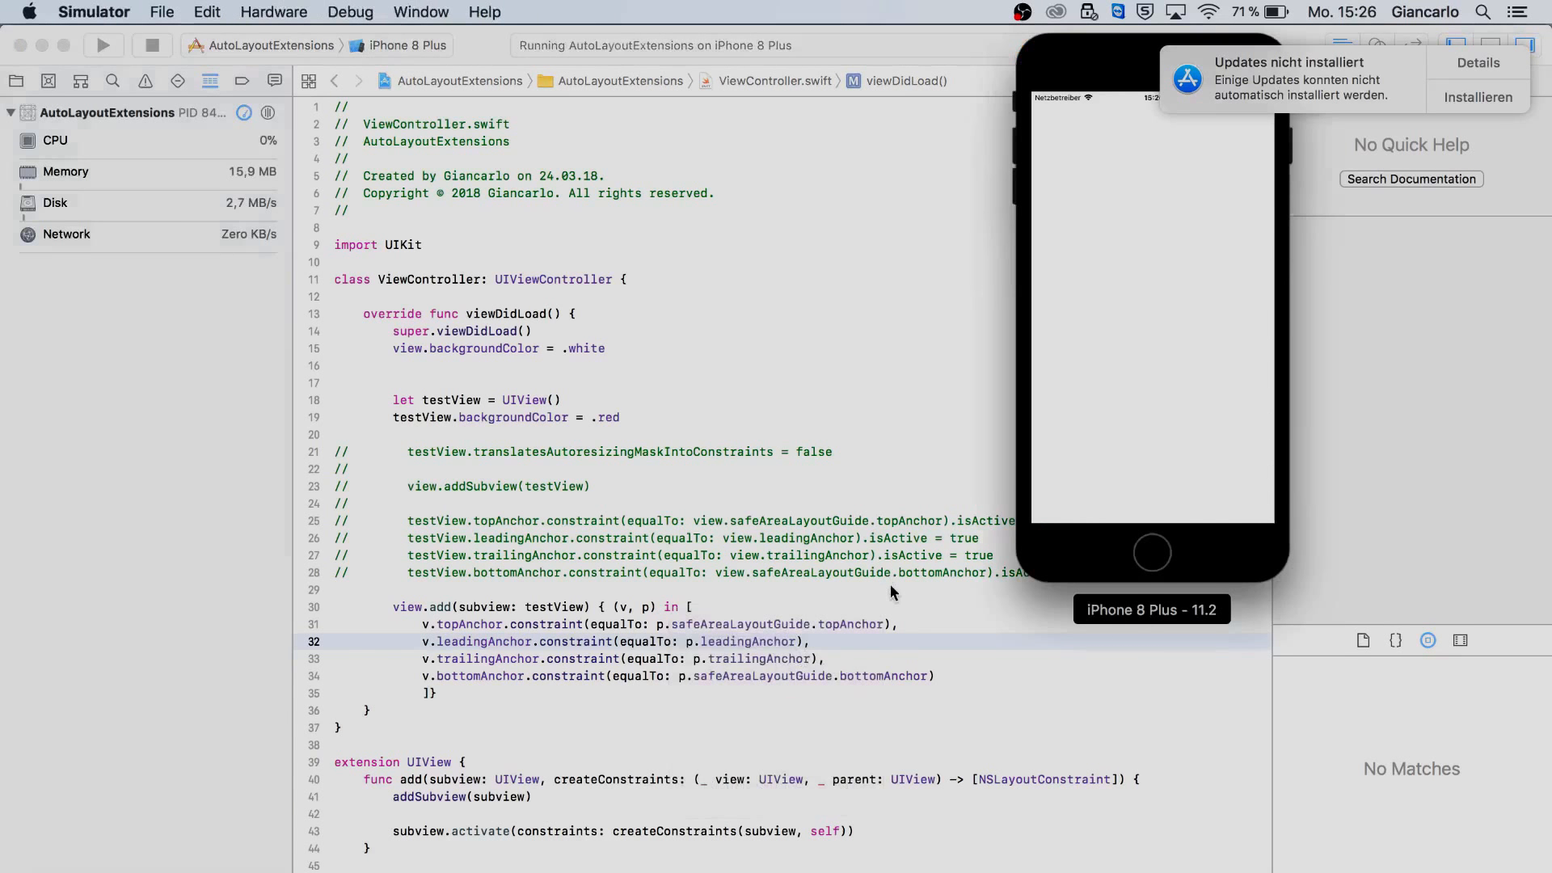
click(103, 45)
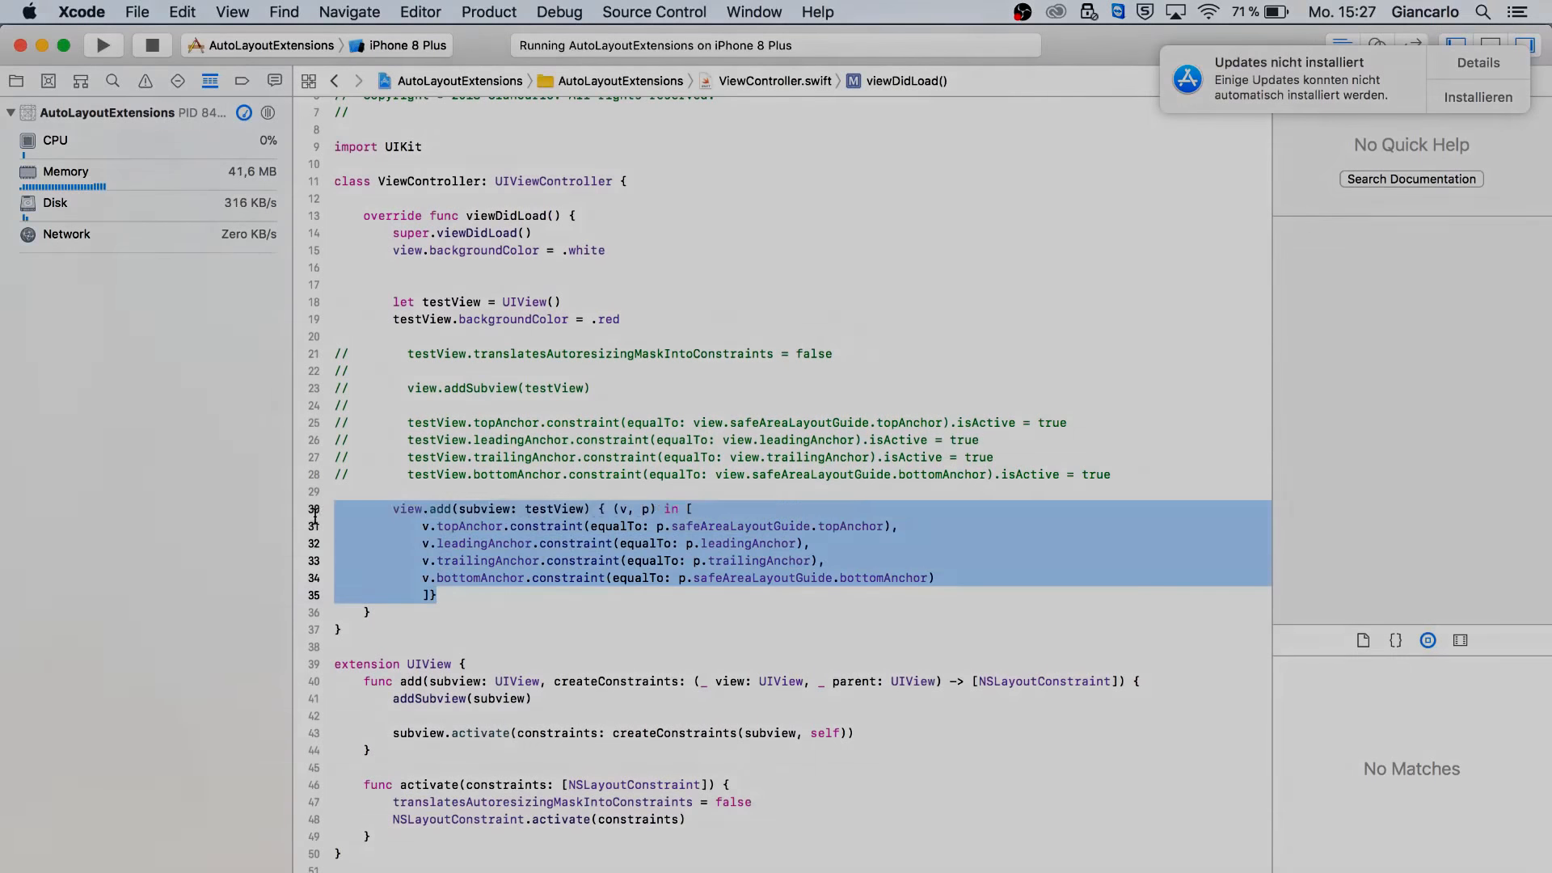
click(477, 577)
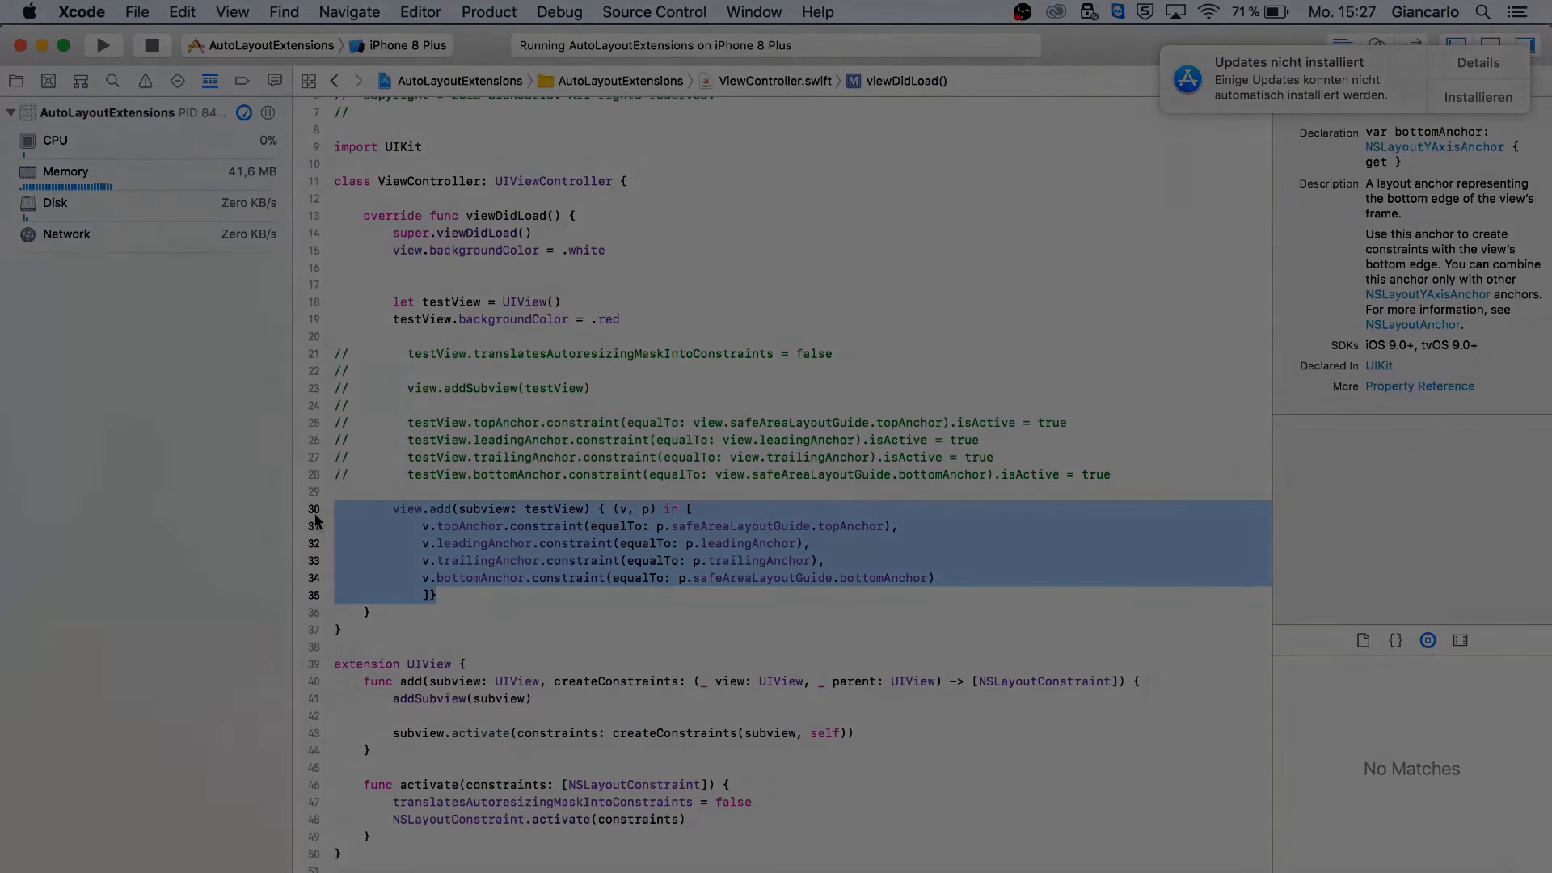